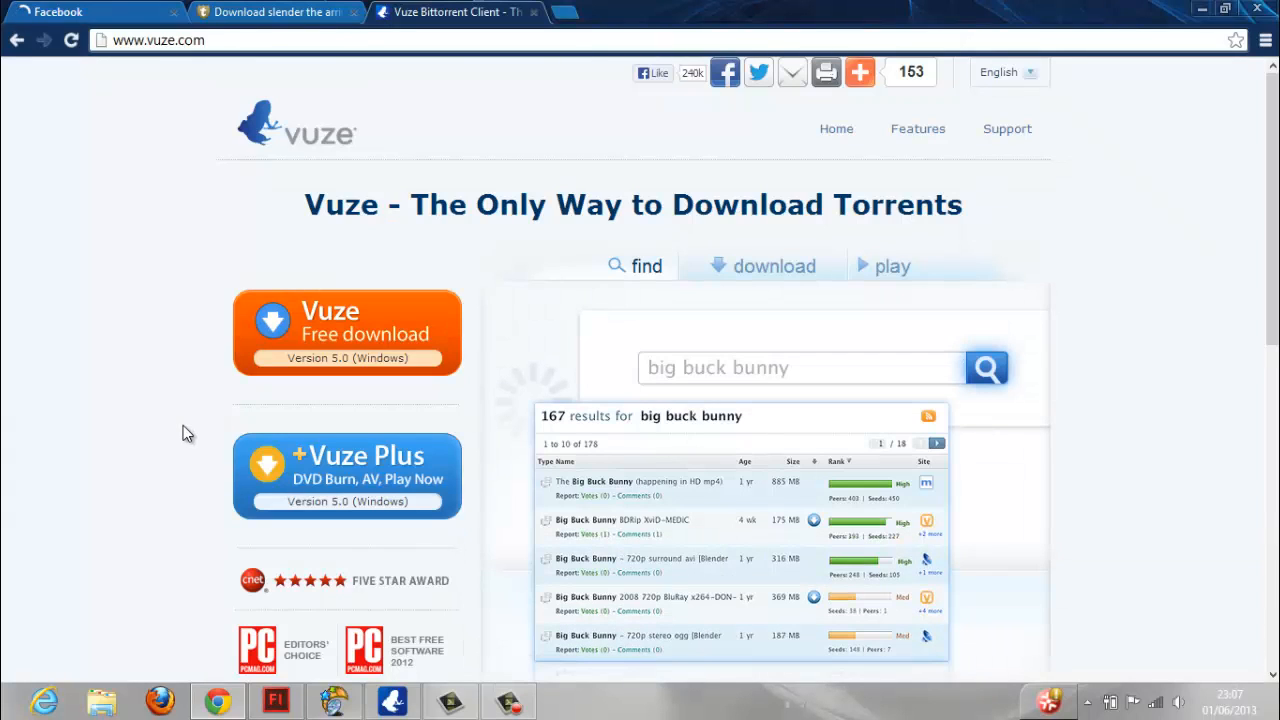
{"action": "mouse_move", "coordinate": [140, 455]}
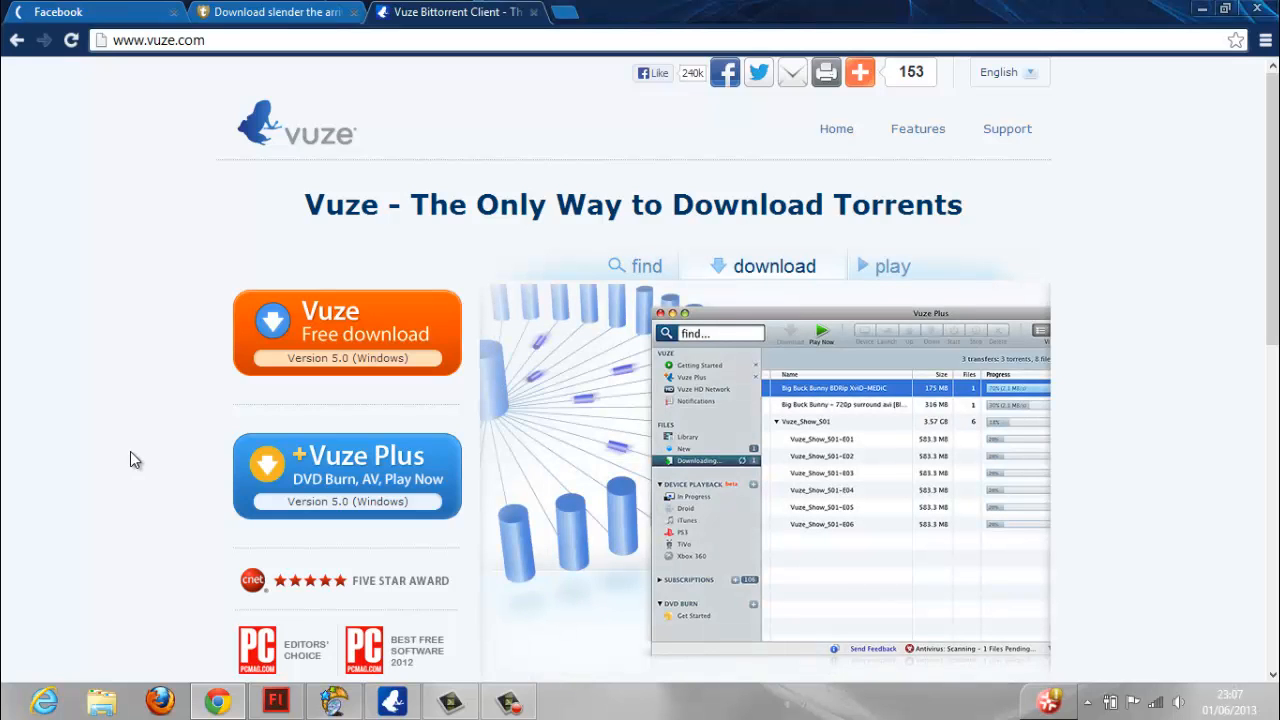
{"action": "mouse_move", "coordinate": [112, 458]}
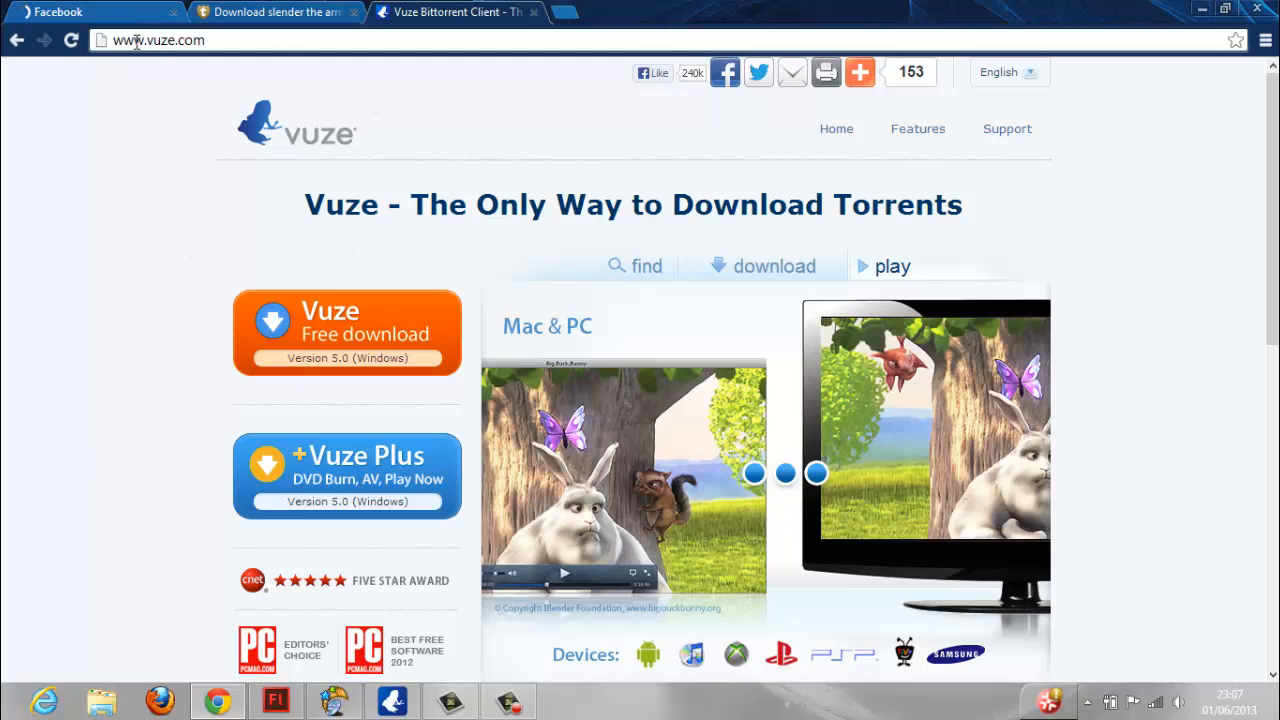
Close the Vuze tab and return to the Kickass results for 'slender the arrival'.
{"action": "left_click", "coordinate": [634, 266]}
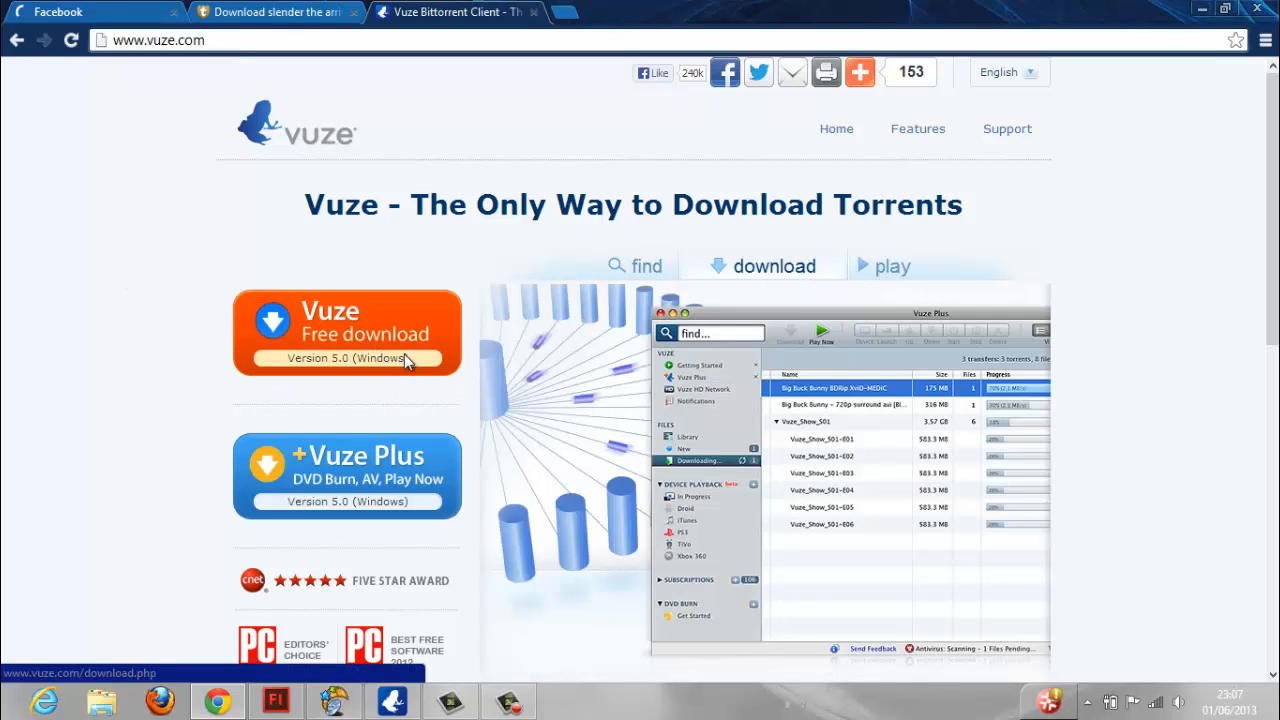
{"action": "scroll", "scroll_direction": "down", "scroll_amount": 3}
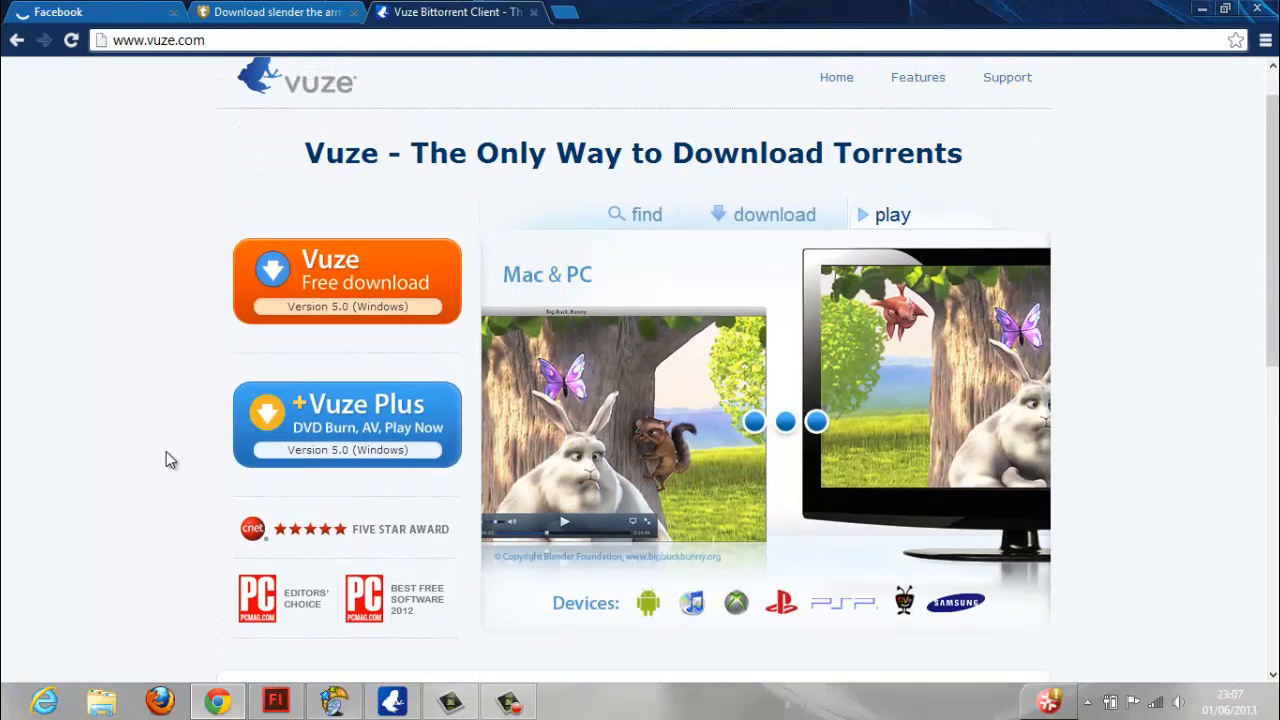
{"action": "mouse_move", "coordinate": [330, 413]}
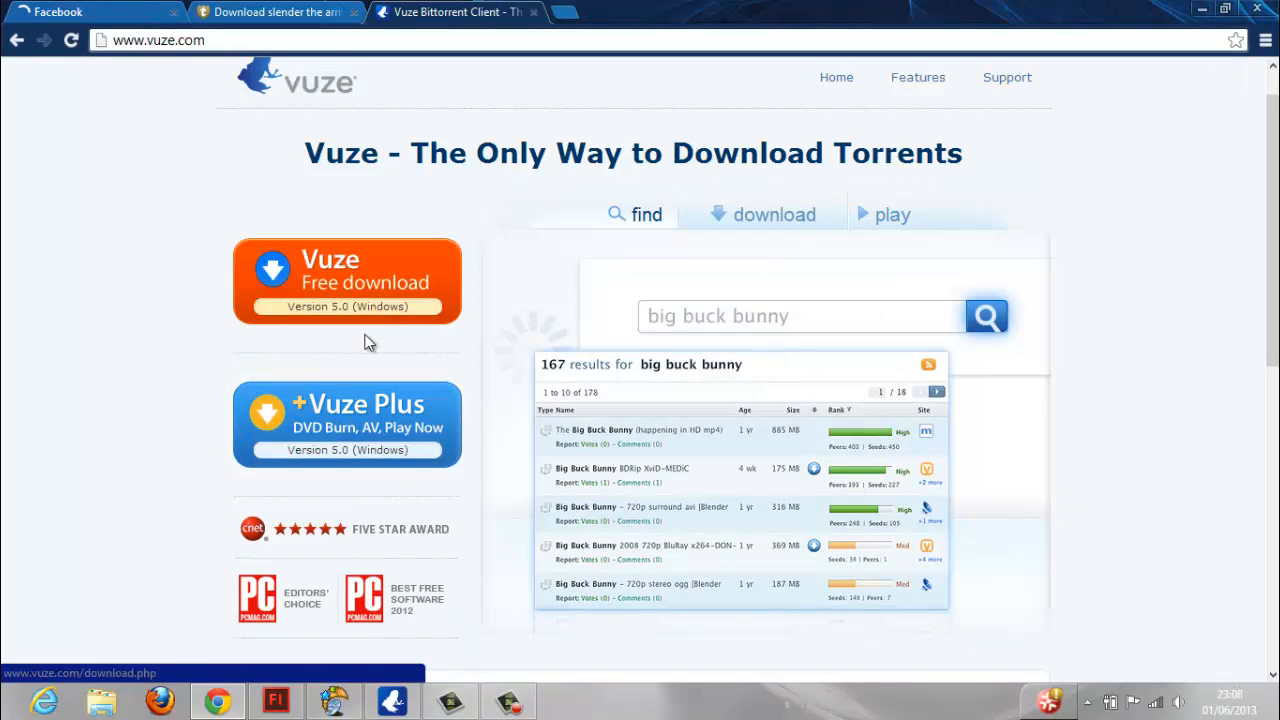
{"action": "left_click", "coordinate": [774, 214]}
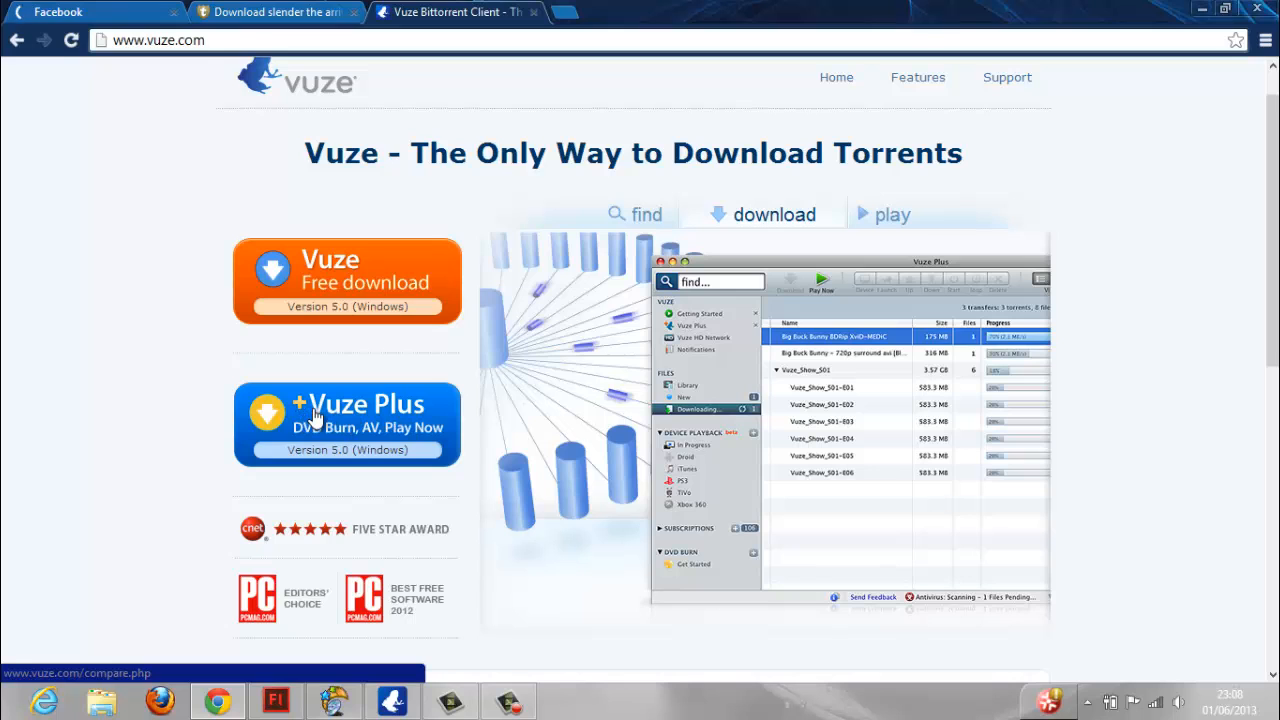
{"action": "left_click", "coordinate": [891, 214]}
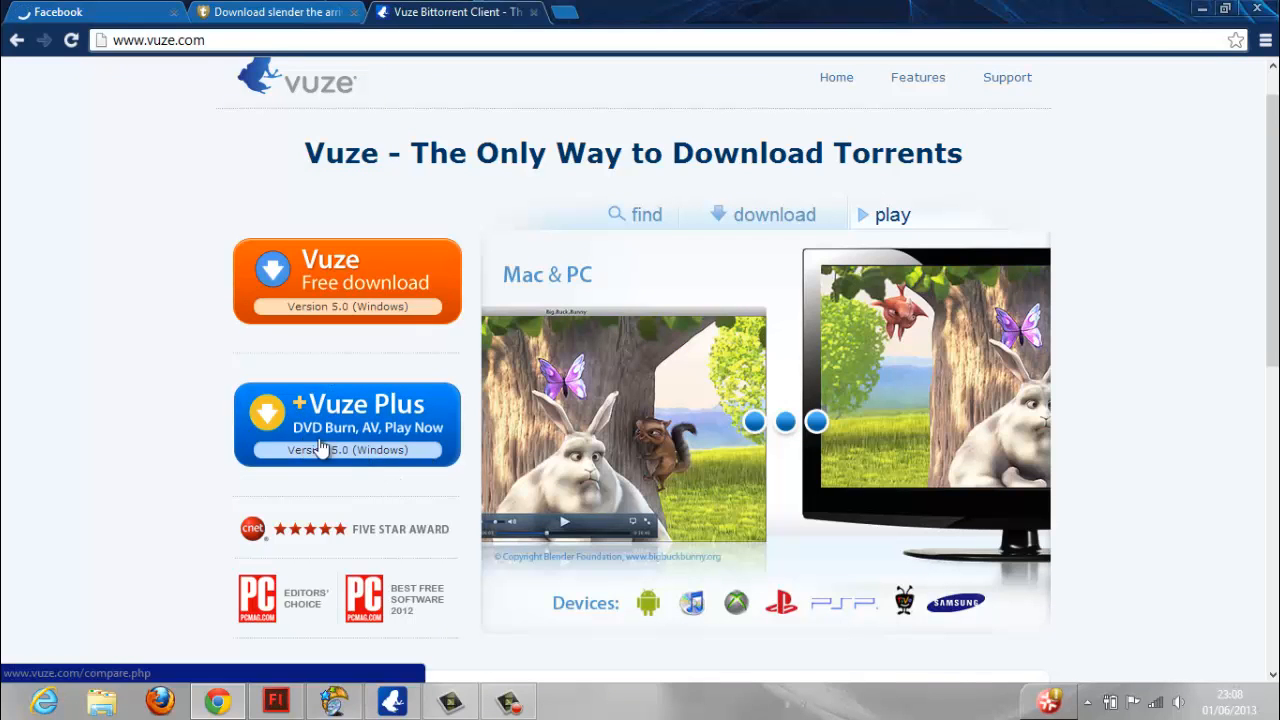
{"action": "left_click", "coordinate": [646, 214]}
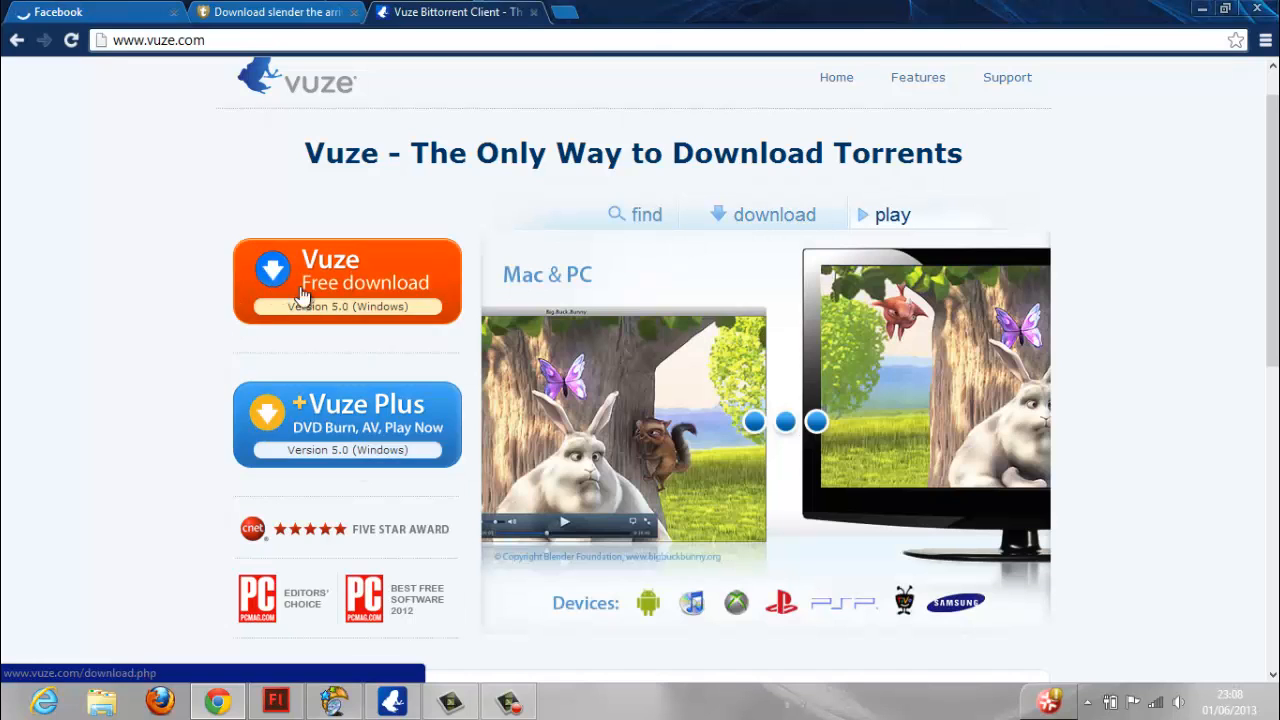
{"action": "left_click", "coordinate": [646, 214]}
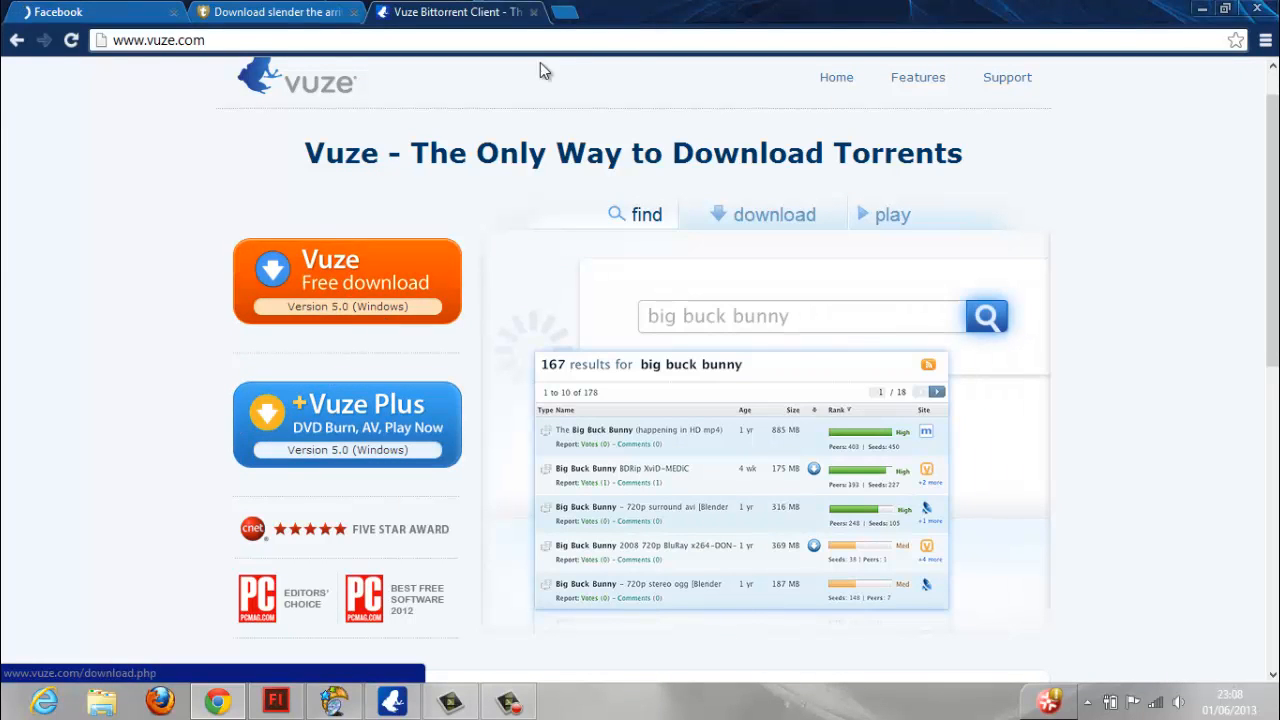
Open a fresh browser tab and enter katproxy.com.
{"action": "left_click", "coordinate": [270, 11]}
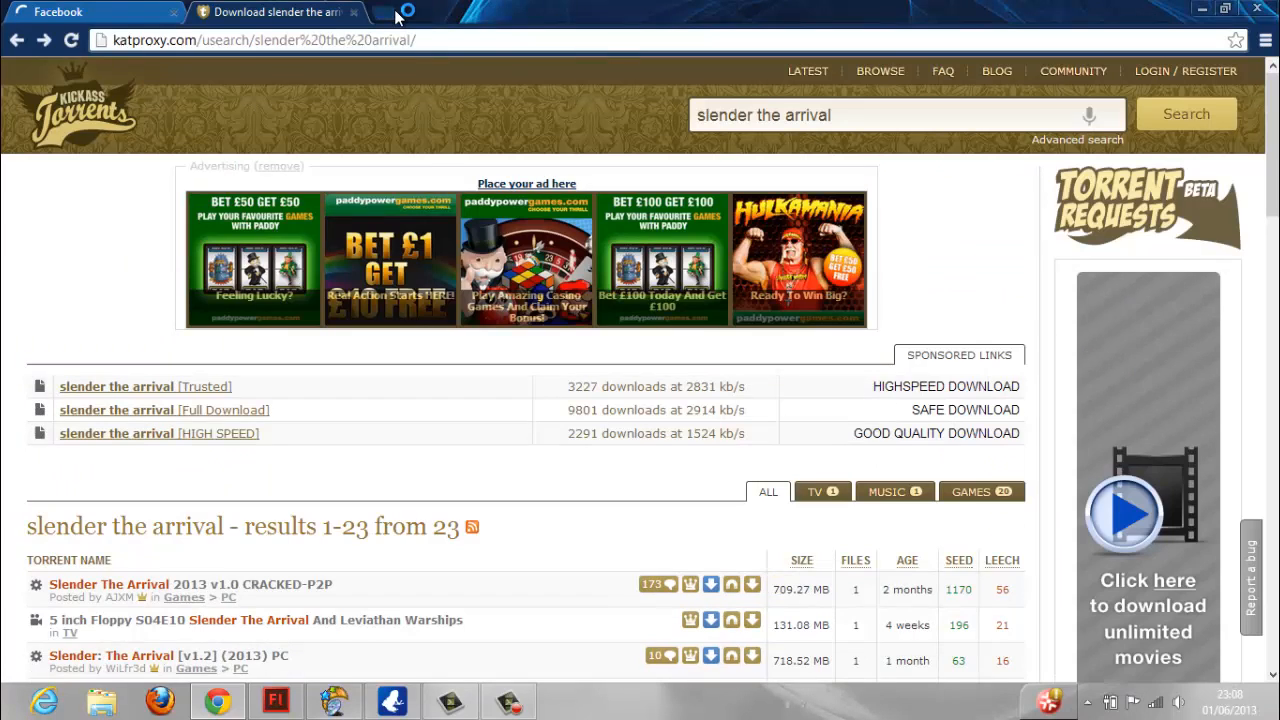
{"action": "left_click", "coordinate": [400, 11]}
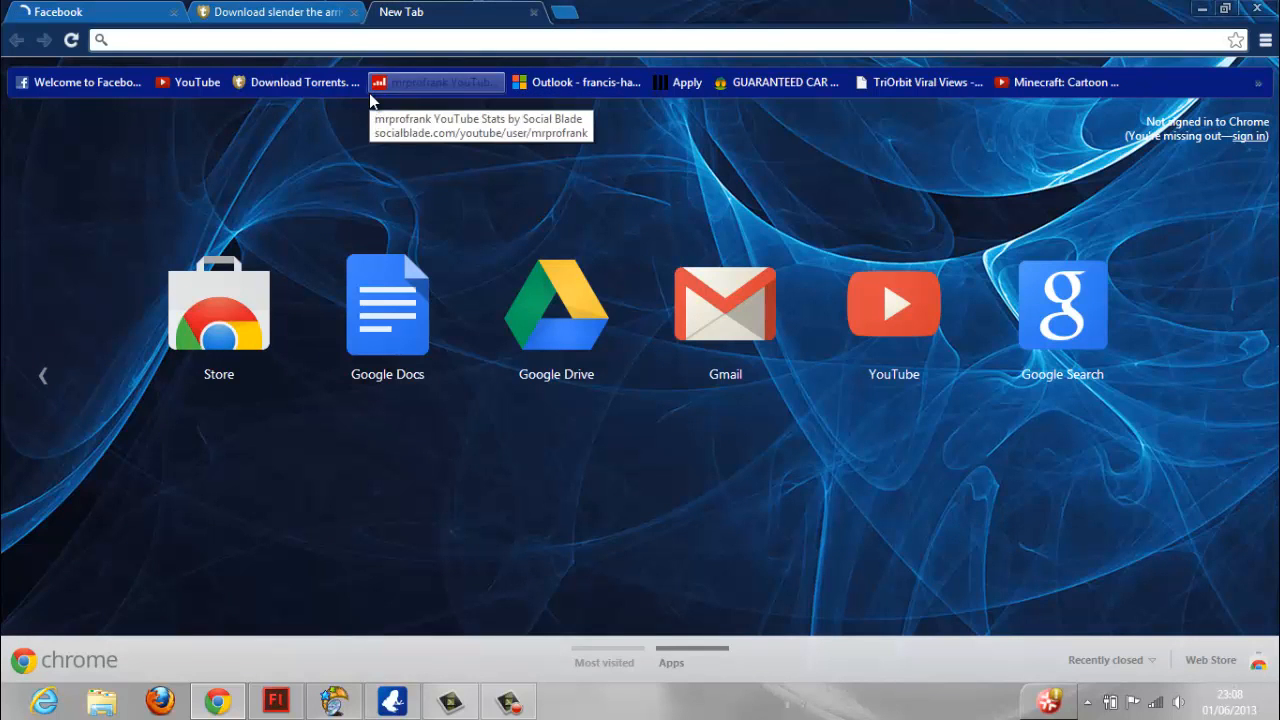
{"action": "type", "text": "katproxy.com/usearch/slender%20the%20arrival/"}
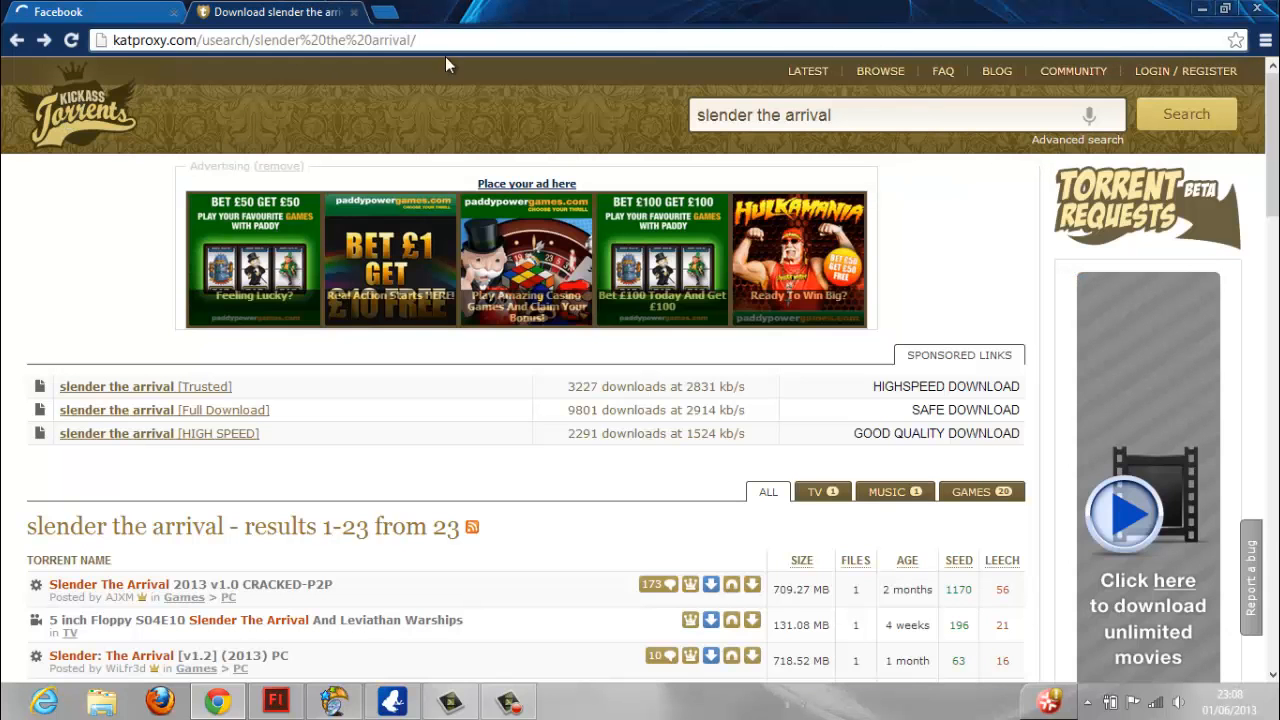
{"action": "scroll", "scroll_direction": "down", "scroll_amount": 3}
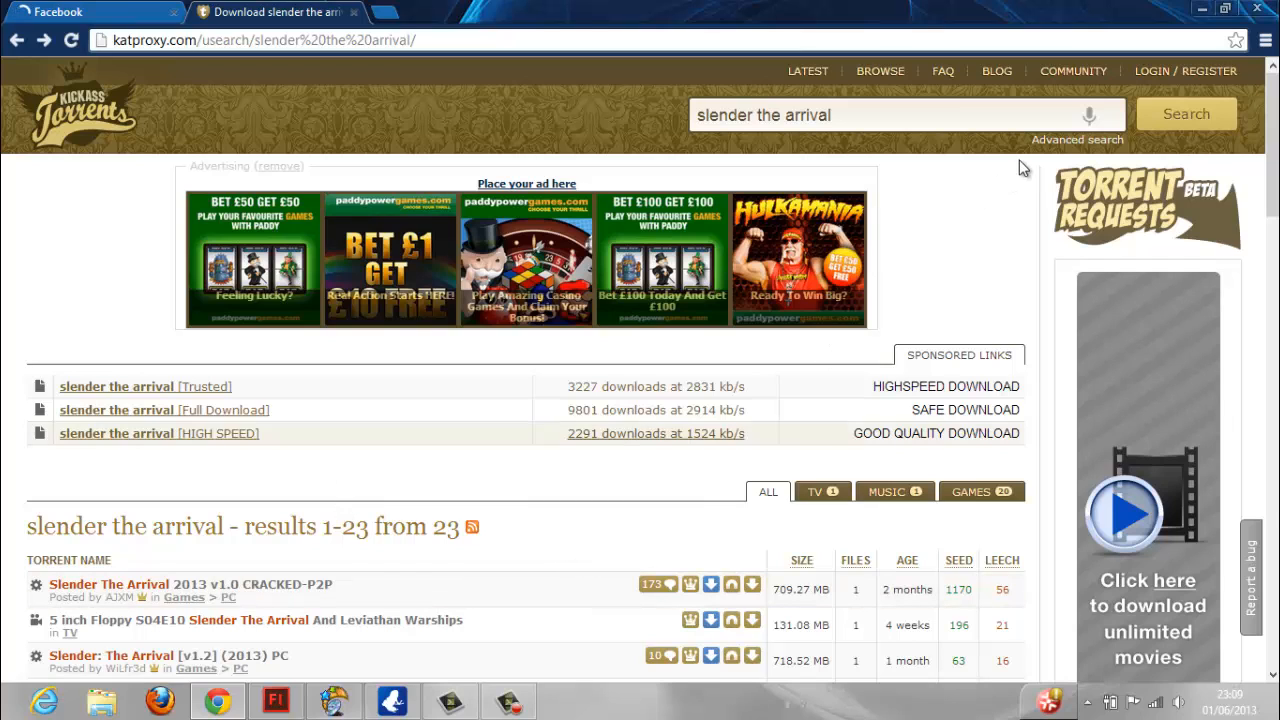
{"action": "scroll", "scroll_direction": "down", "scroll_amount": 3}
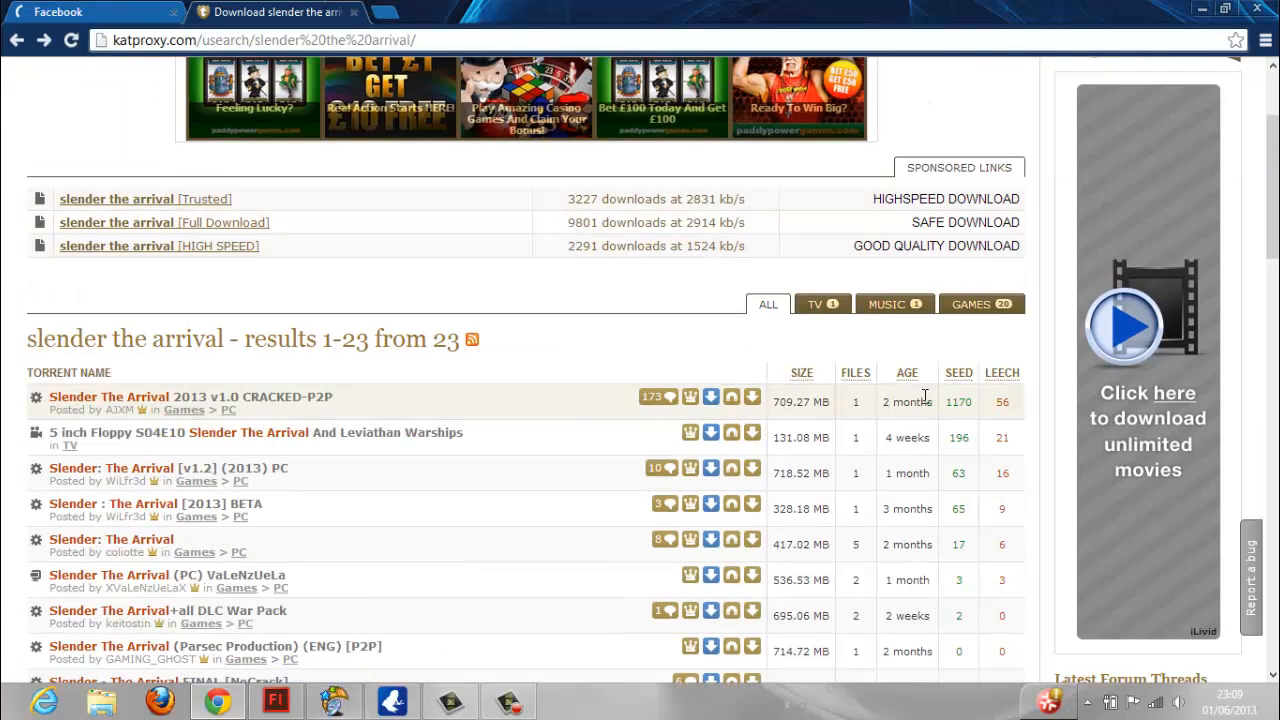
{"action": "mouse_move", "coordinate": [977, 413]}
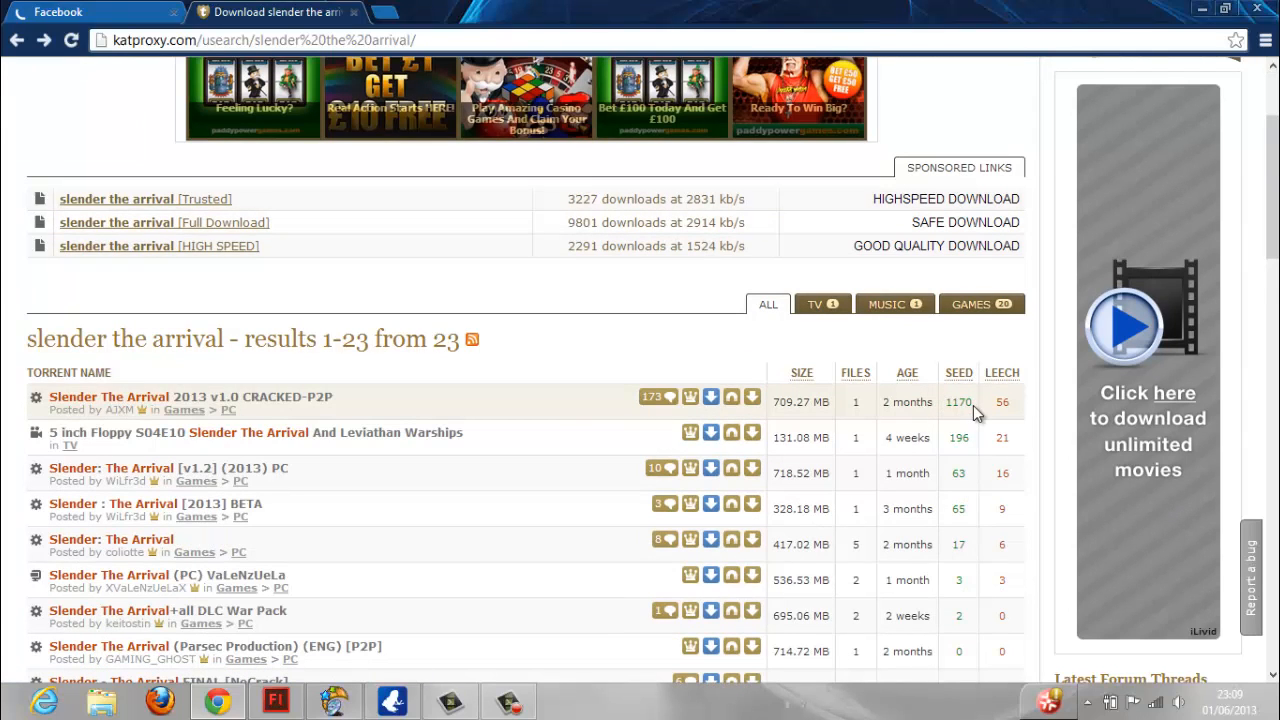
{"action": "double_click", "coordinate": [958, 401]}
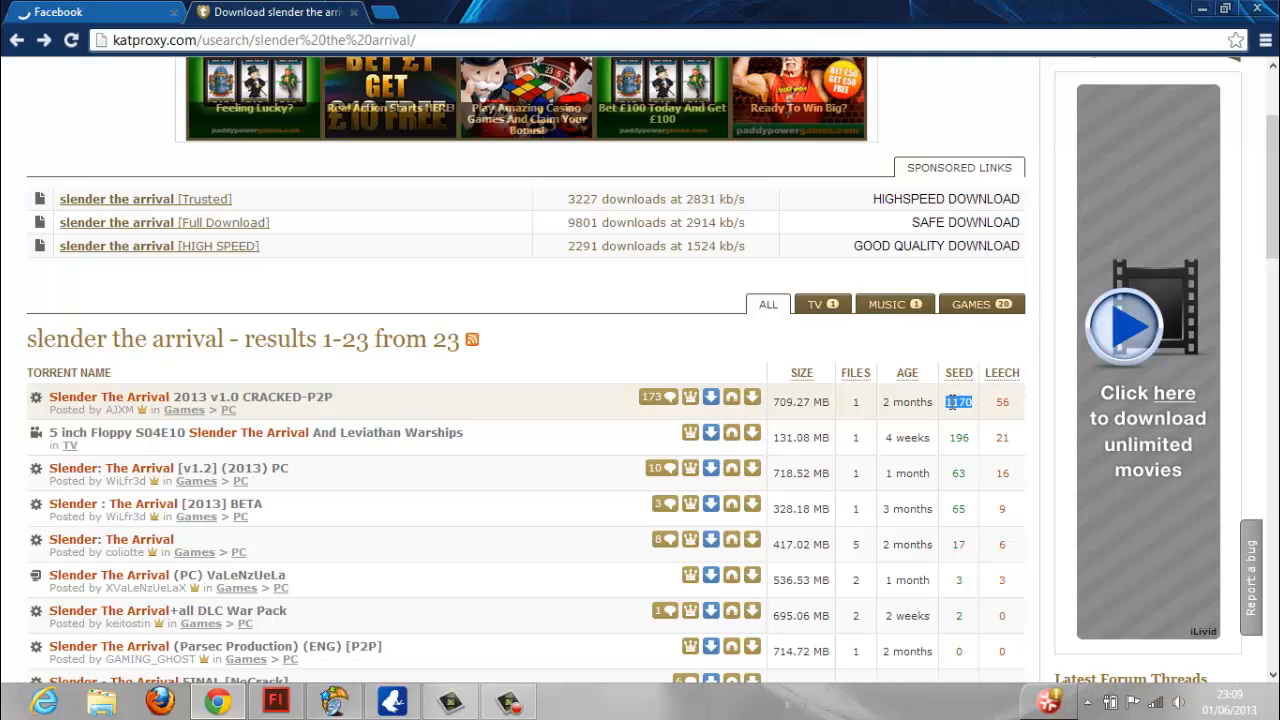
{"action": "mouse_move", "coordinate": [611, 377]}
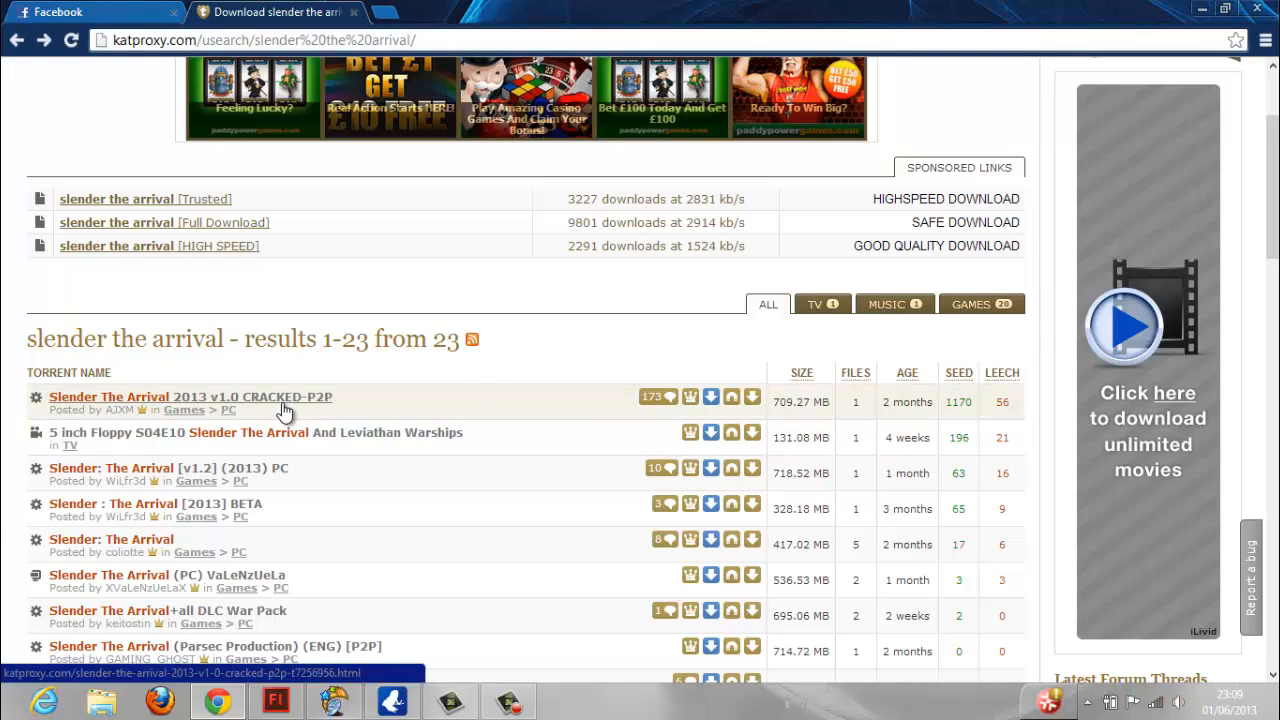
Open the 'Slender The Arrival 2013 v1.0 CRACKED-P2P' page and browse its description and screenshots.
{"action": "left_click", "coordinate": [190, 397]}
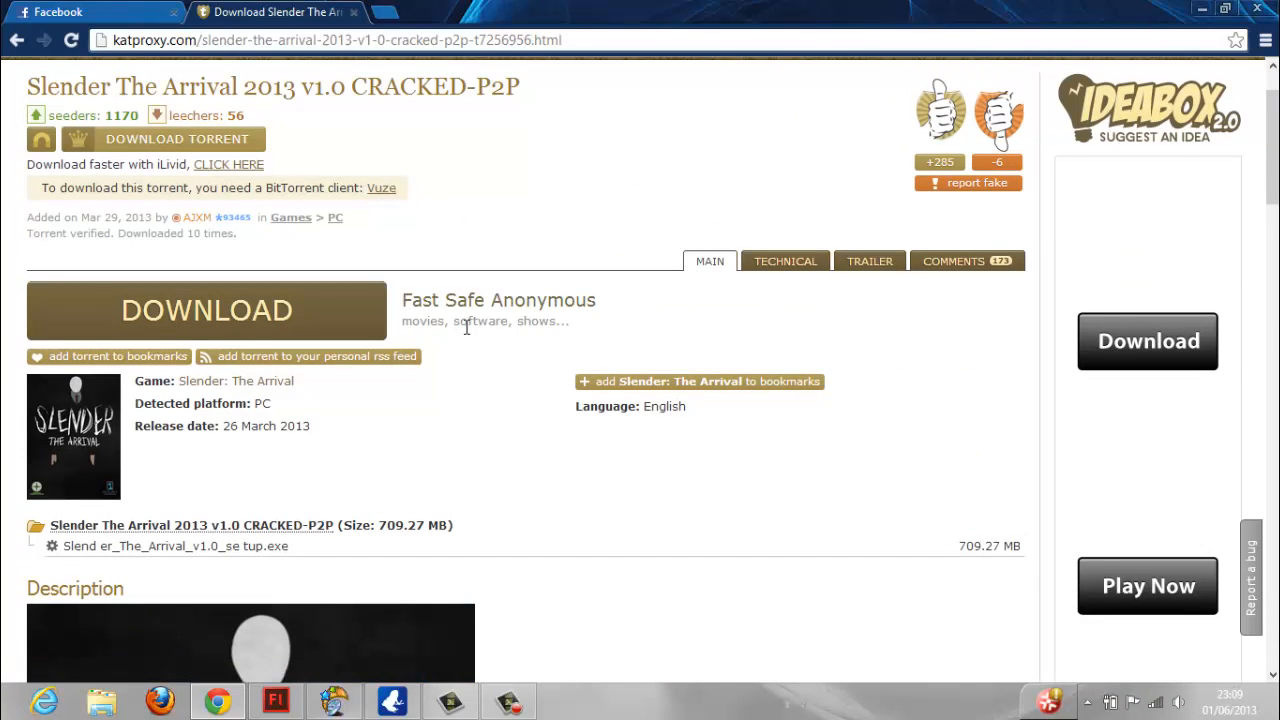
{"action": "scroll", "scroll_direction": "down", "scroll_amount": 3}
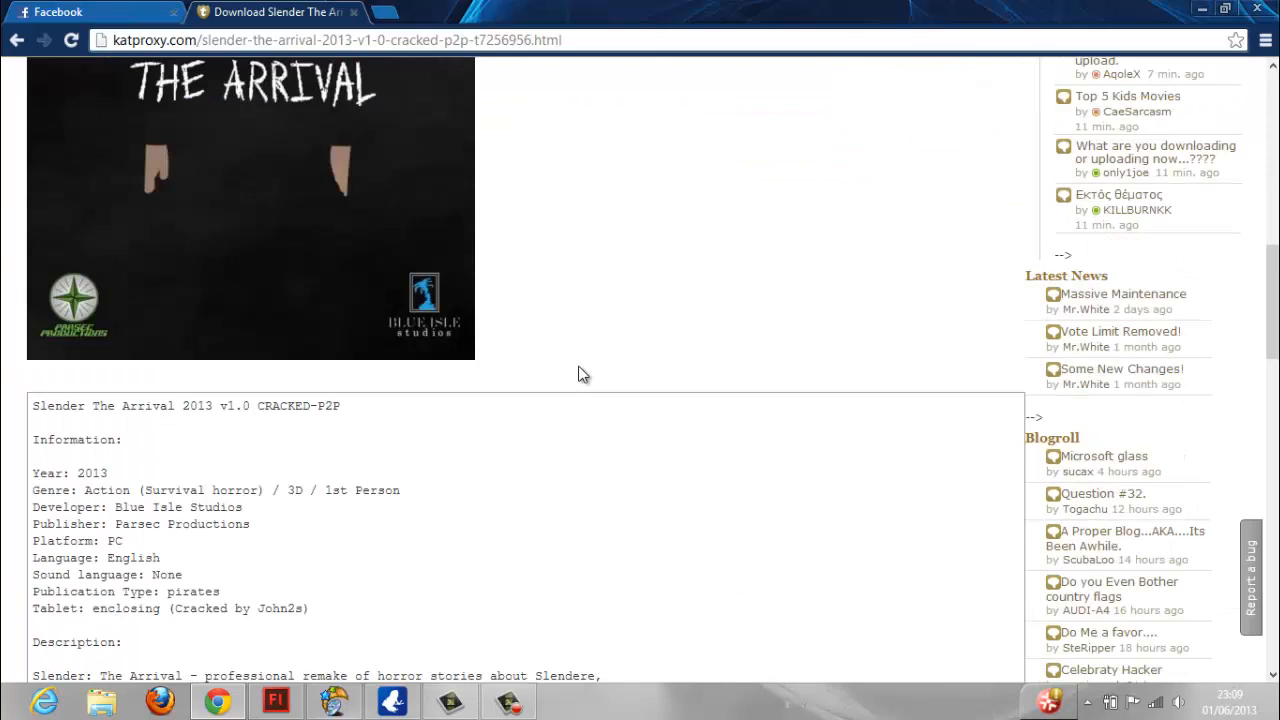
{"action": "scroll", "scroll_direction": "down", "scroll_amount": 3}
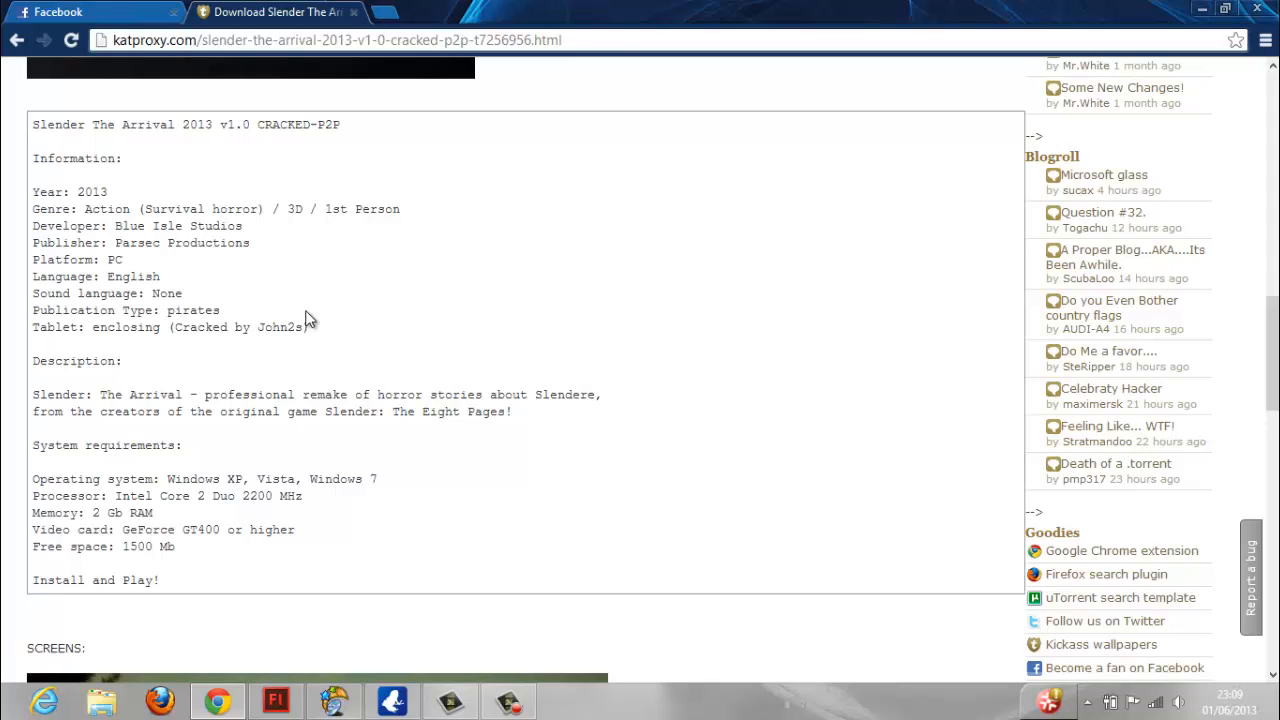
{"action": "mouse_move", "coordinate": [1031, 338]}
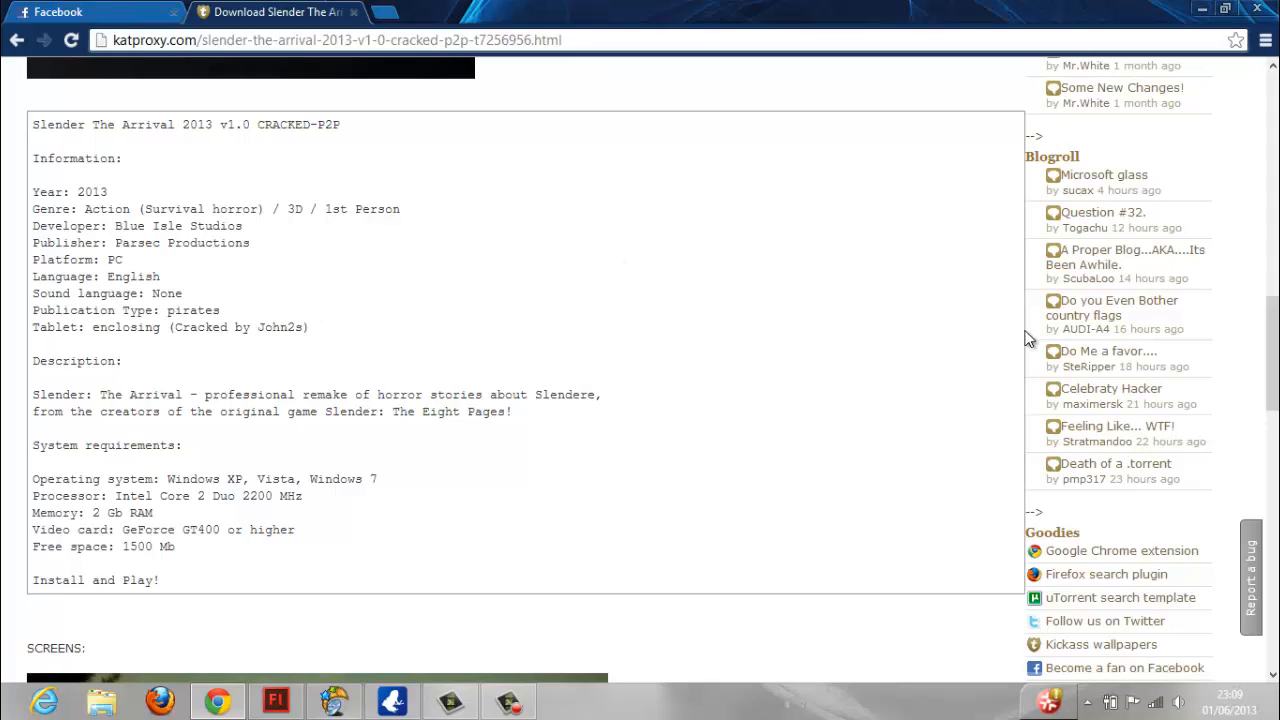
{"action": "scroll", "scroll_direction": "down", "scroll_amount": 3}
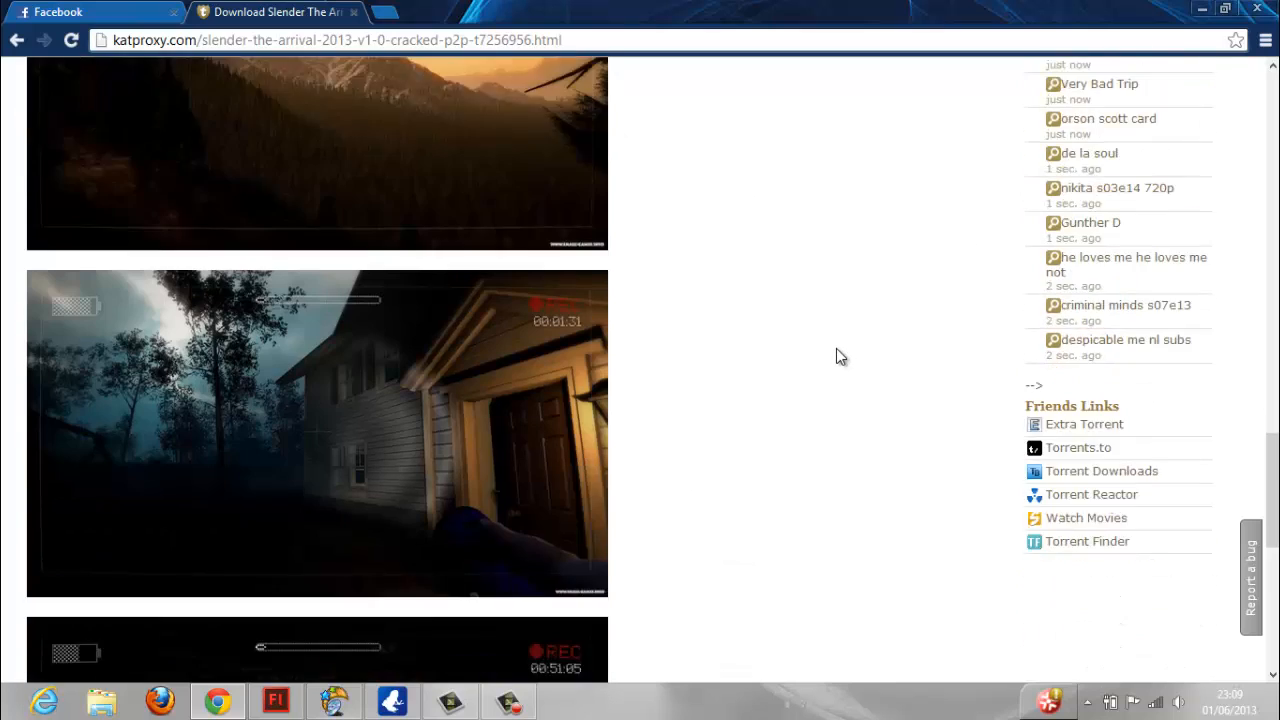
{"action": "scroll", "scroll_direction": "down", "scroll_amount": 3}
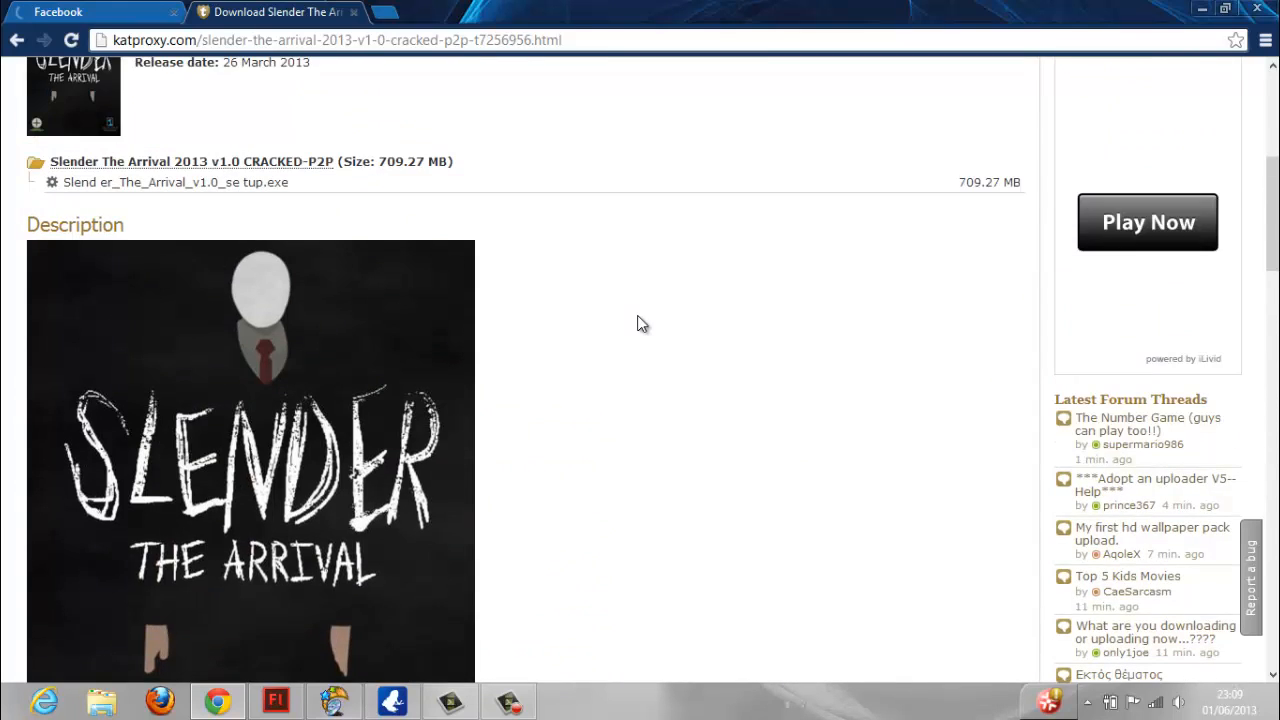
{"action": "scroll", "scroll_direction": "up", "scroll_amount": 3}
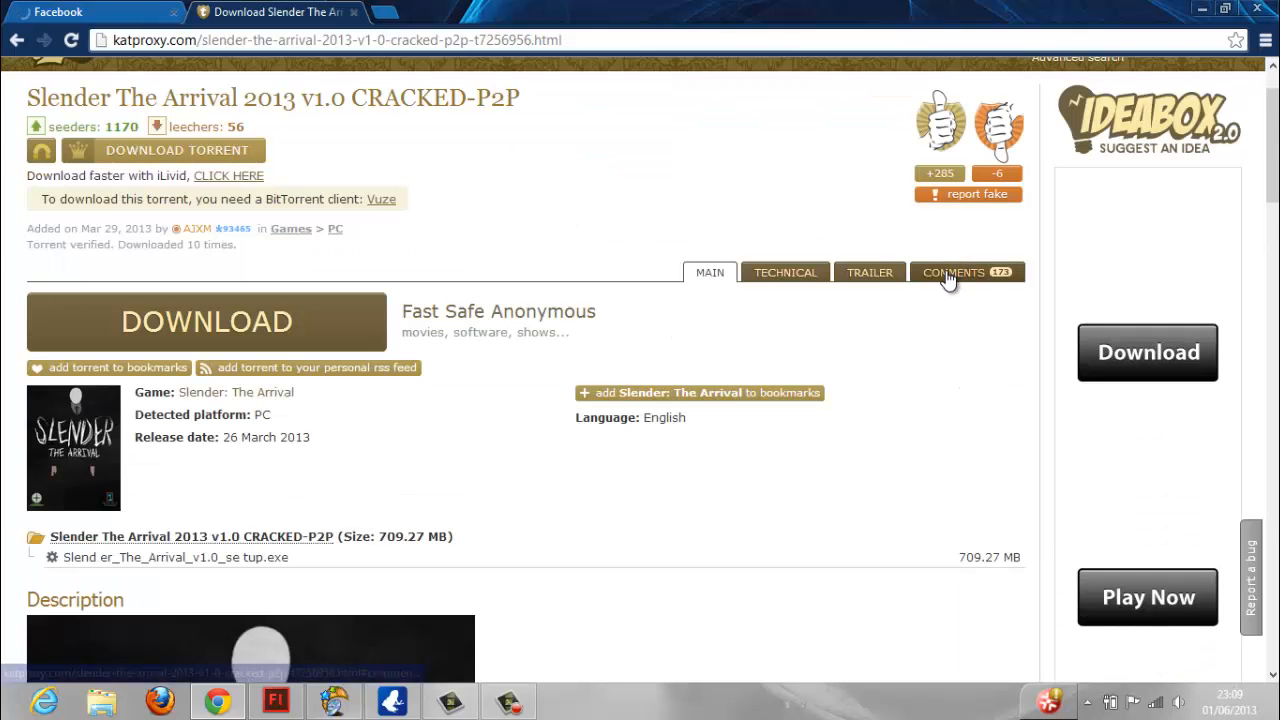
View the torrent's Technical tracker stats and Trailer, then return to Comments.
{"action": "left_click", "coordinate": [965, 272]}
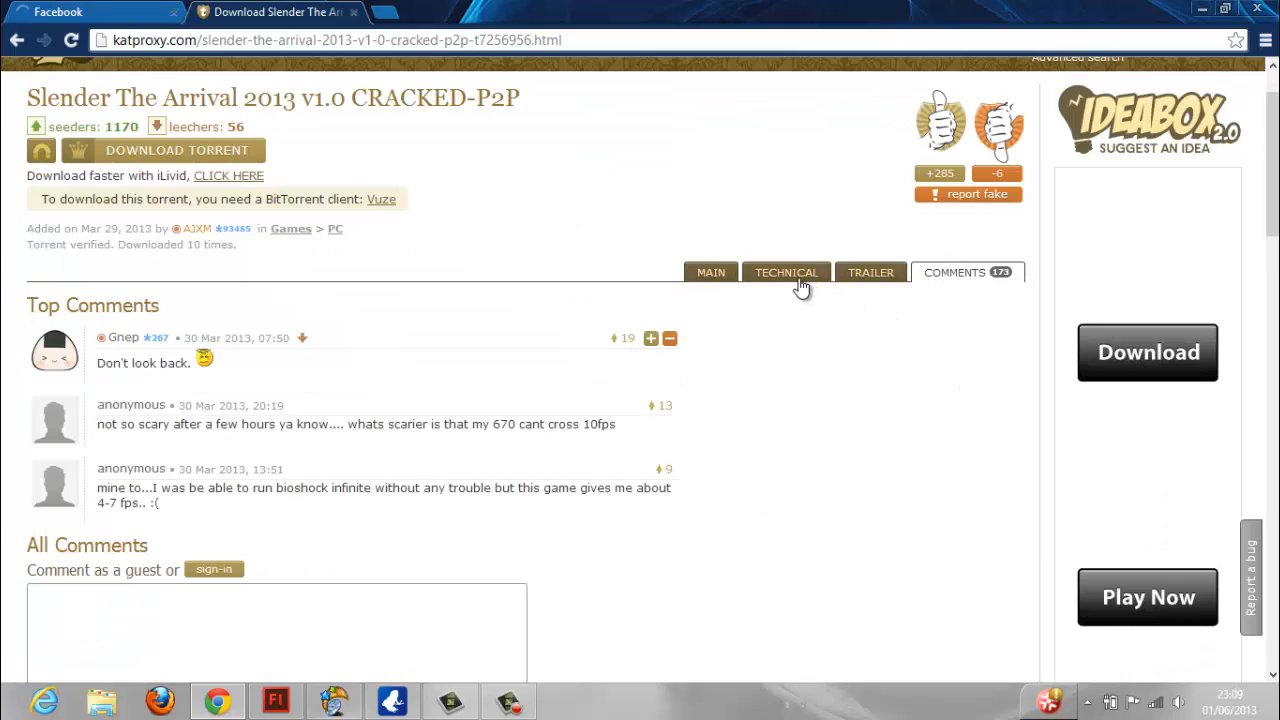
{"action": "left_click", "coordinate": [786, 272]}
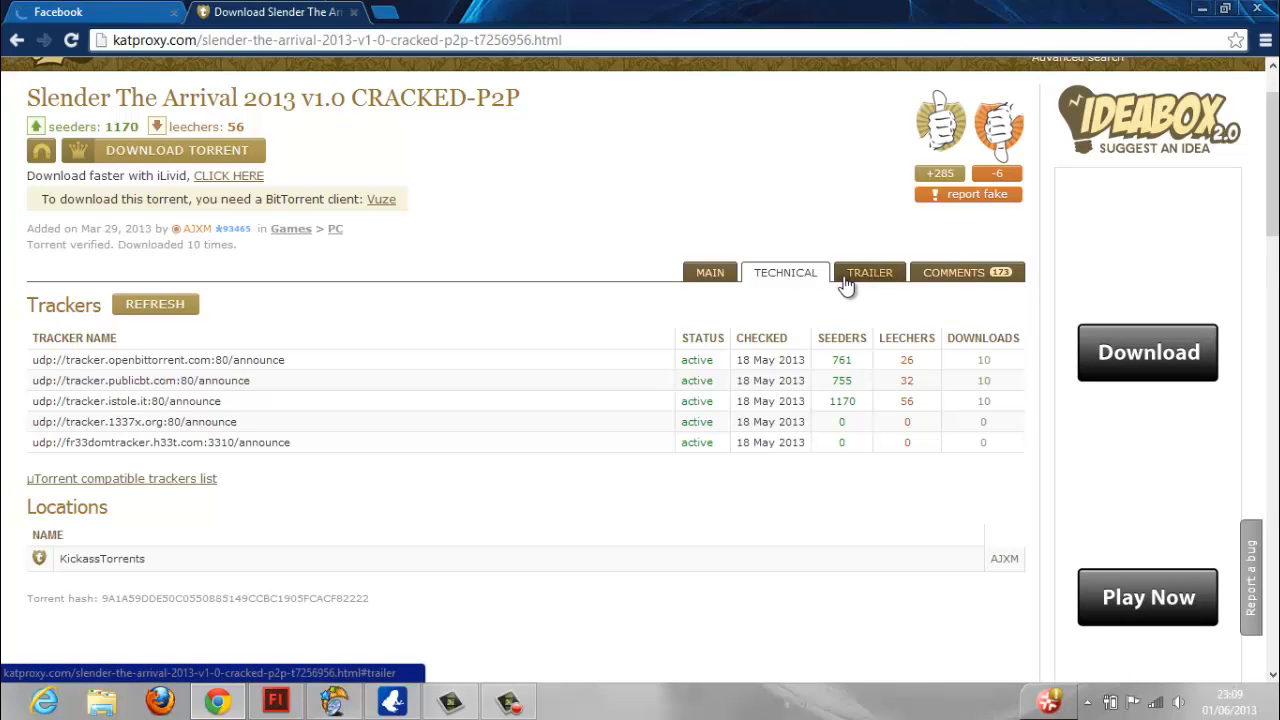
{"action": "left_click", "coordinate": [869, 272]}
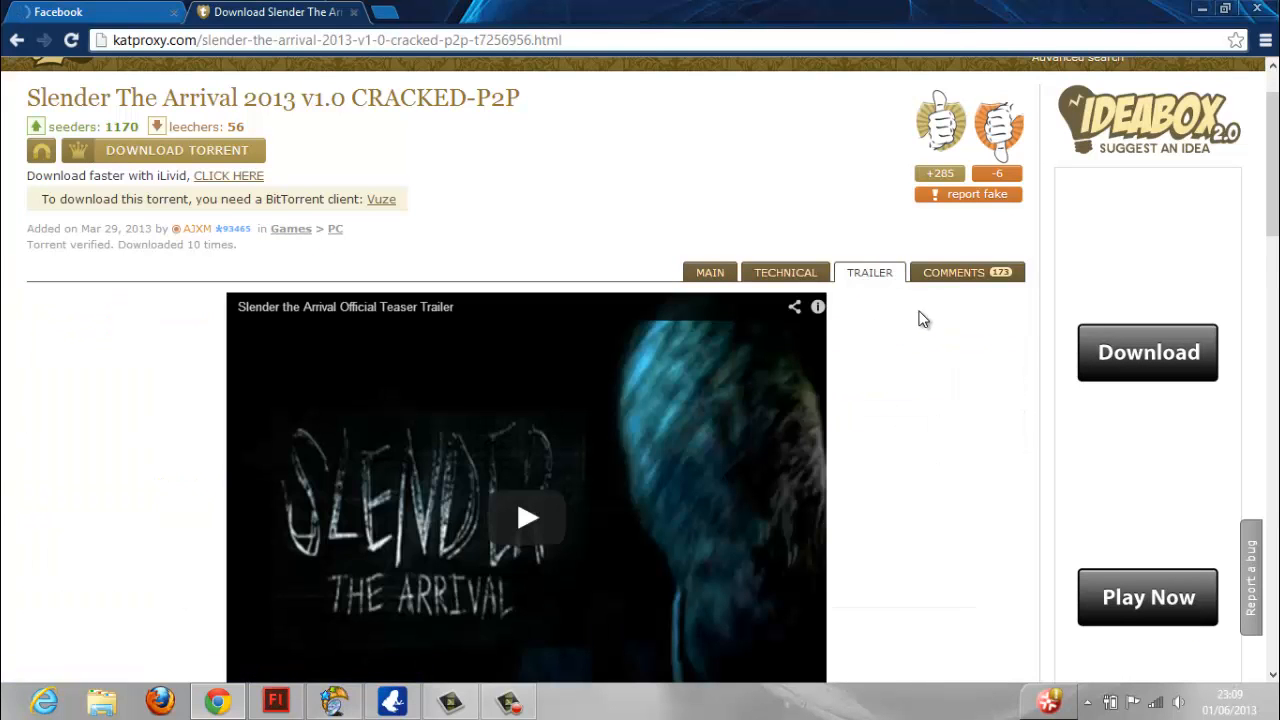
{"action": "left_click", "coordinate": [952, 272]}
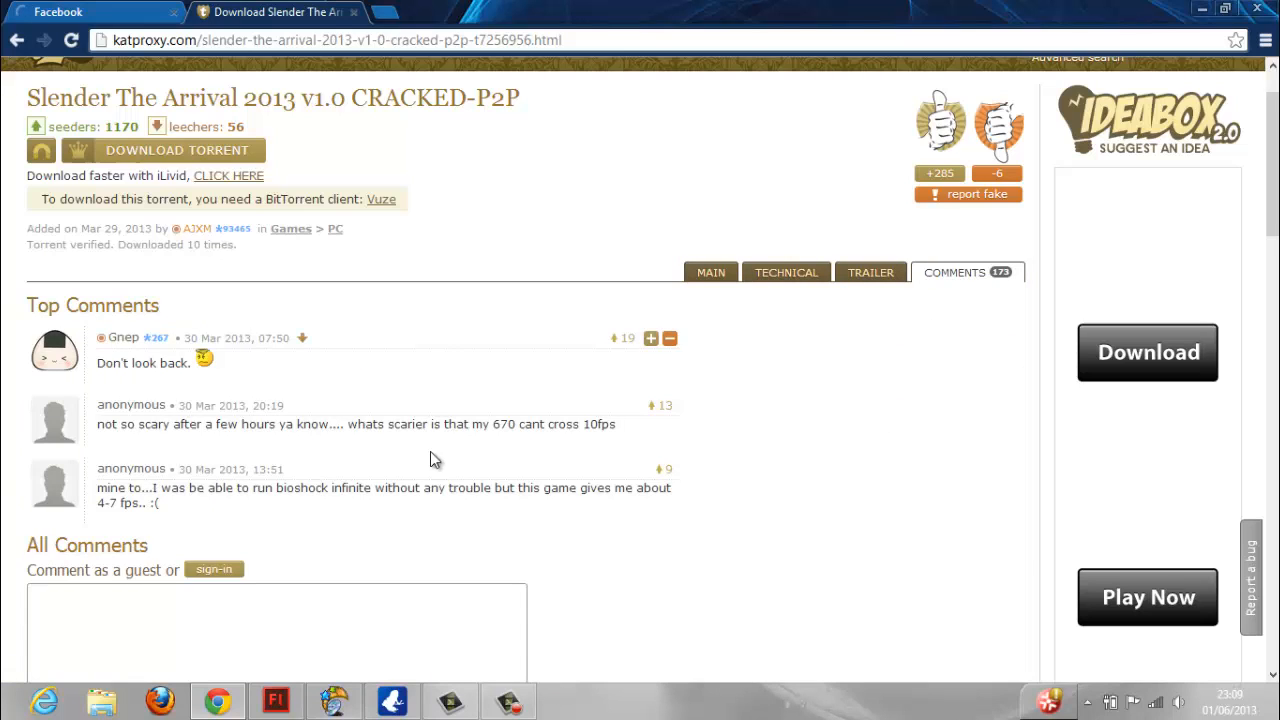
Read through the comments, highlighting the low frame rate complaint, then scroll back up.
{"action": "scroll", "scroll_direction": "down", "scroll_amount": 3}
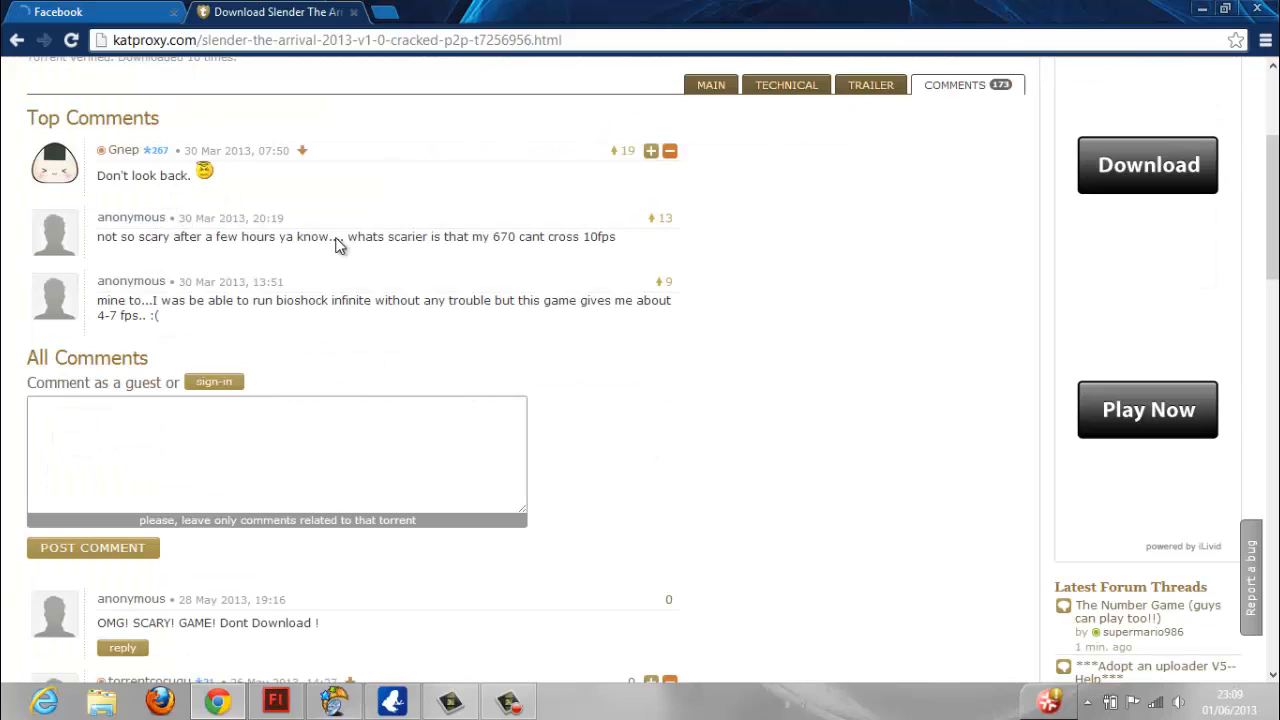
{"action": "left_click_drag", "start_coordinate": [96, 300], "coordinate": [157, 314]}
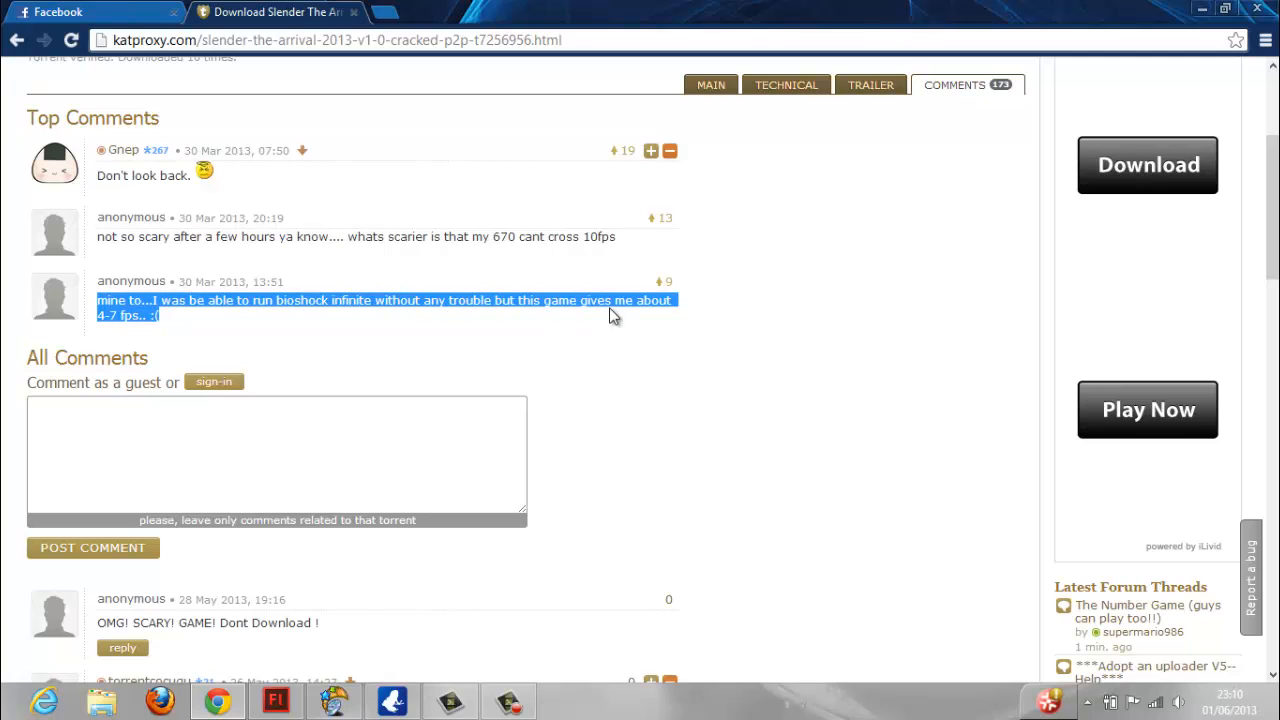
{"action": "mouse_move", "coordinate": [500, 385]}
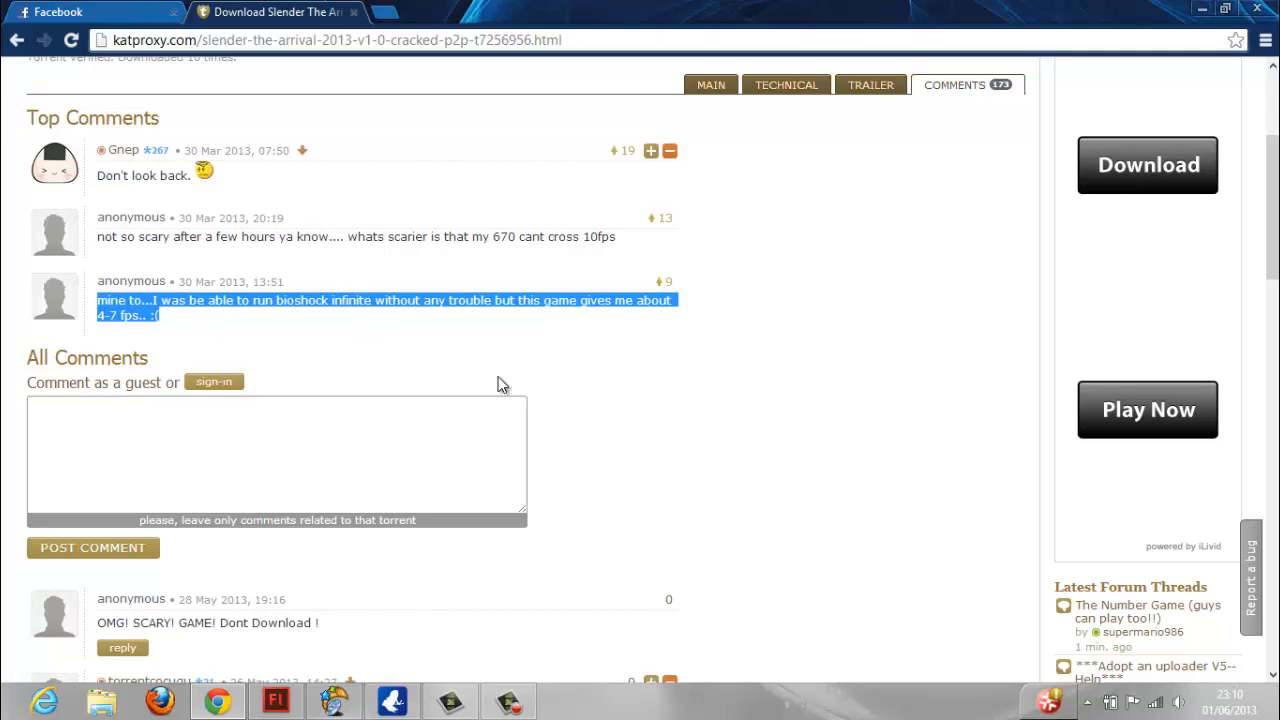
{"action": "mouse_move", "coordinate": [803, 449]}
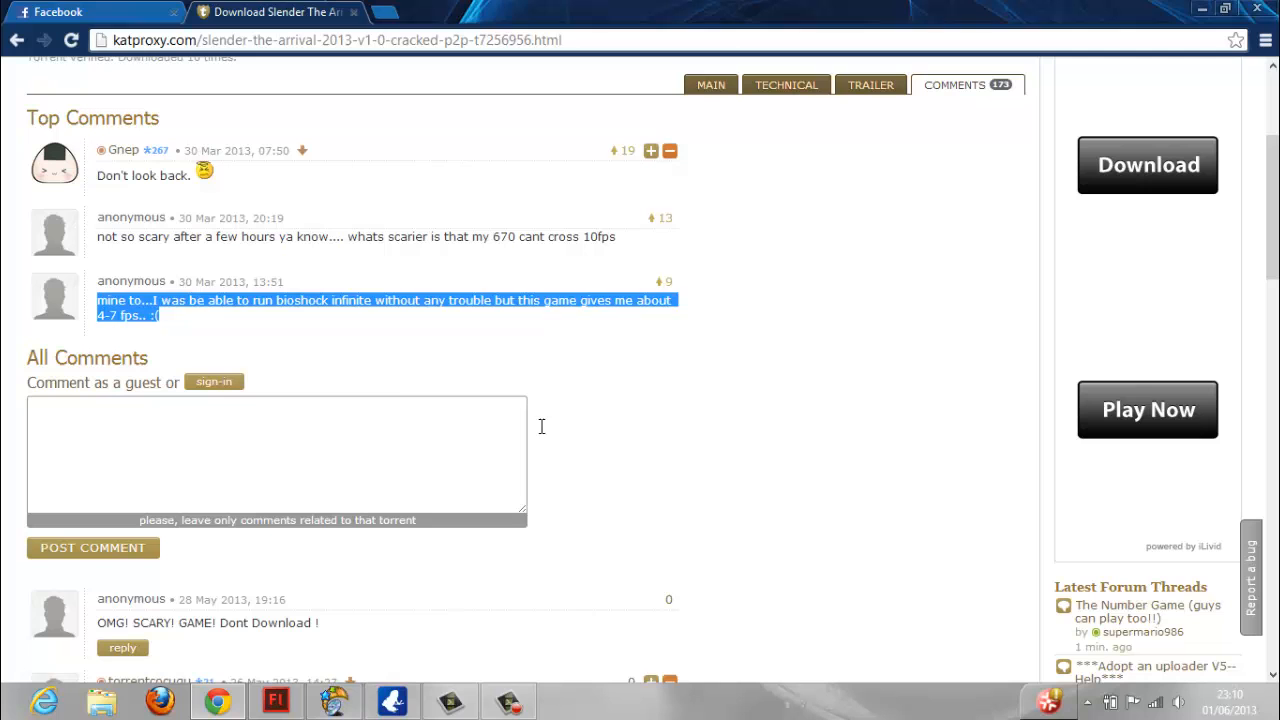
{"action": "left_click", "coordinate": [568, 441]}
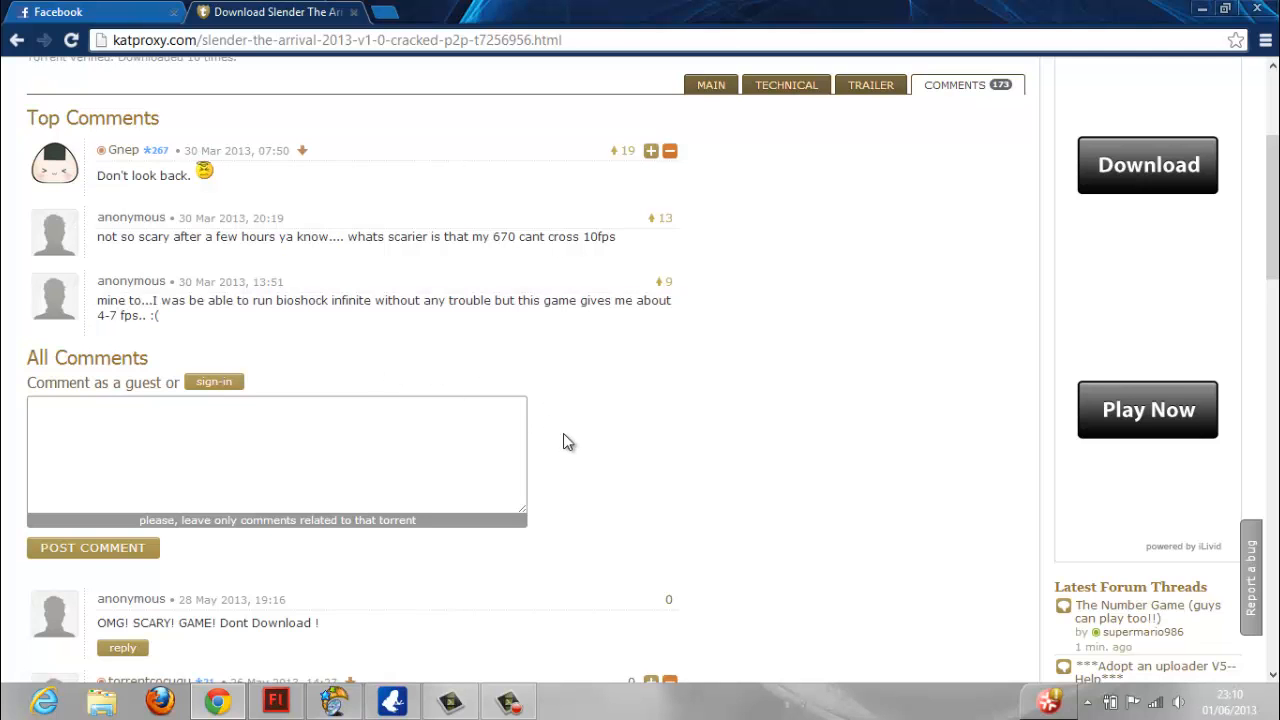
{"action": "scroll", "scroll_direction": "down", "scroll_amount": 3}
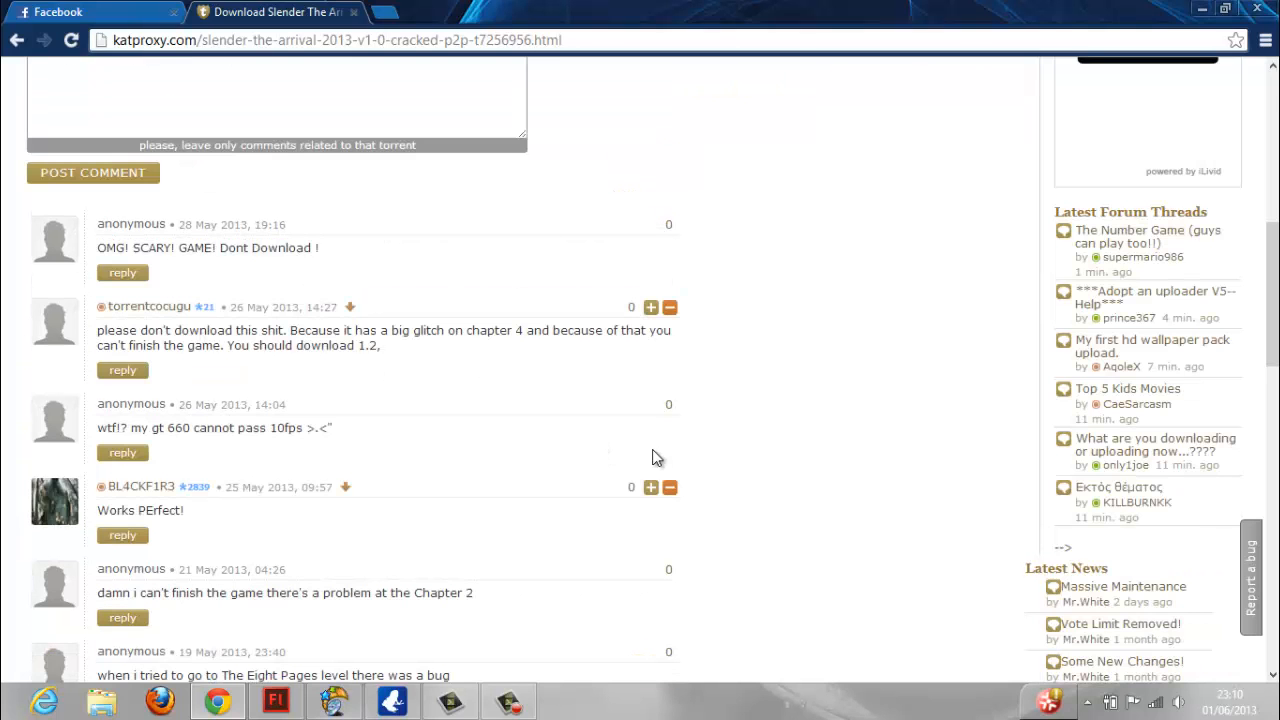
{"action": "scroll", "scroll_direction": "up", "scroll_amount": 3}
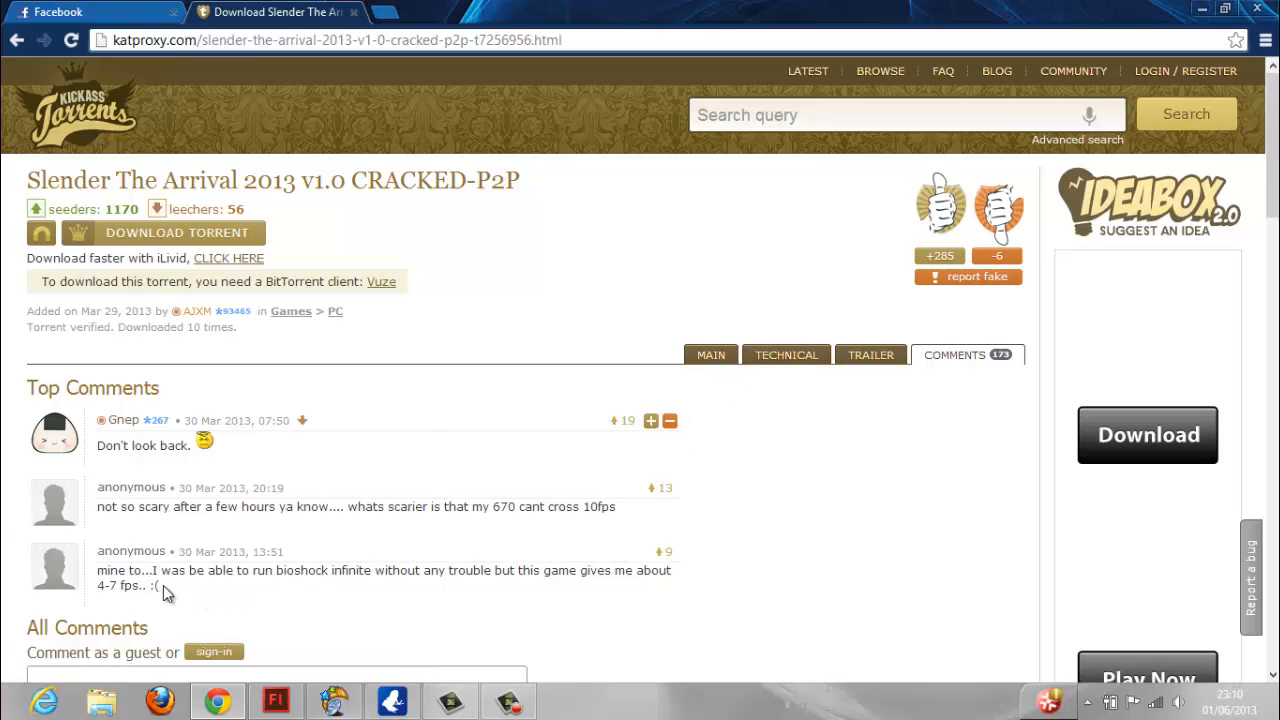
Return to the Main details showing the 709 MB setup file, 1170 seeders and 56 leechers.
{"action": "left_click_drag", "start_coordinate": [100, 570], "coordinate": [157, 585]}
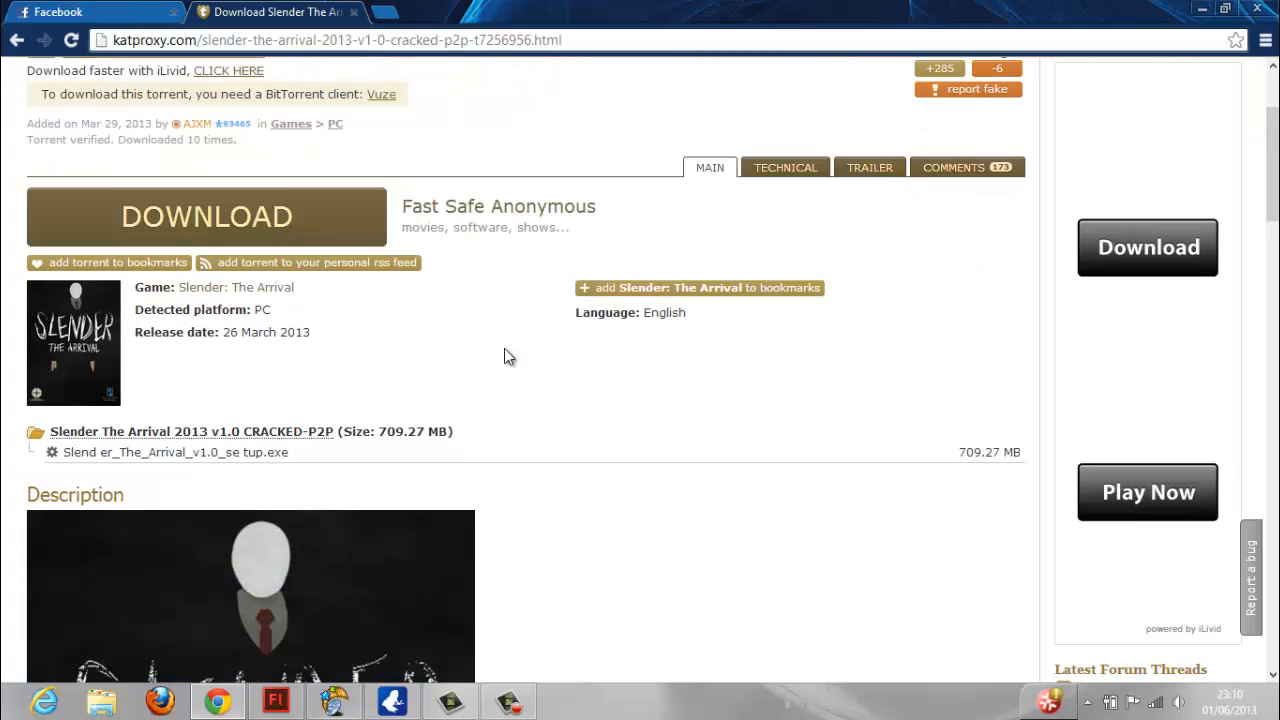
{"action": "mouse_move", "coordinate": [718, 491]}
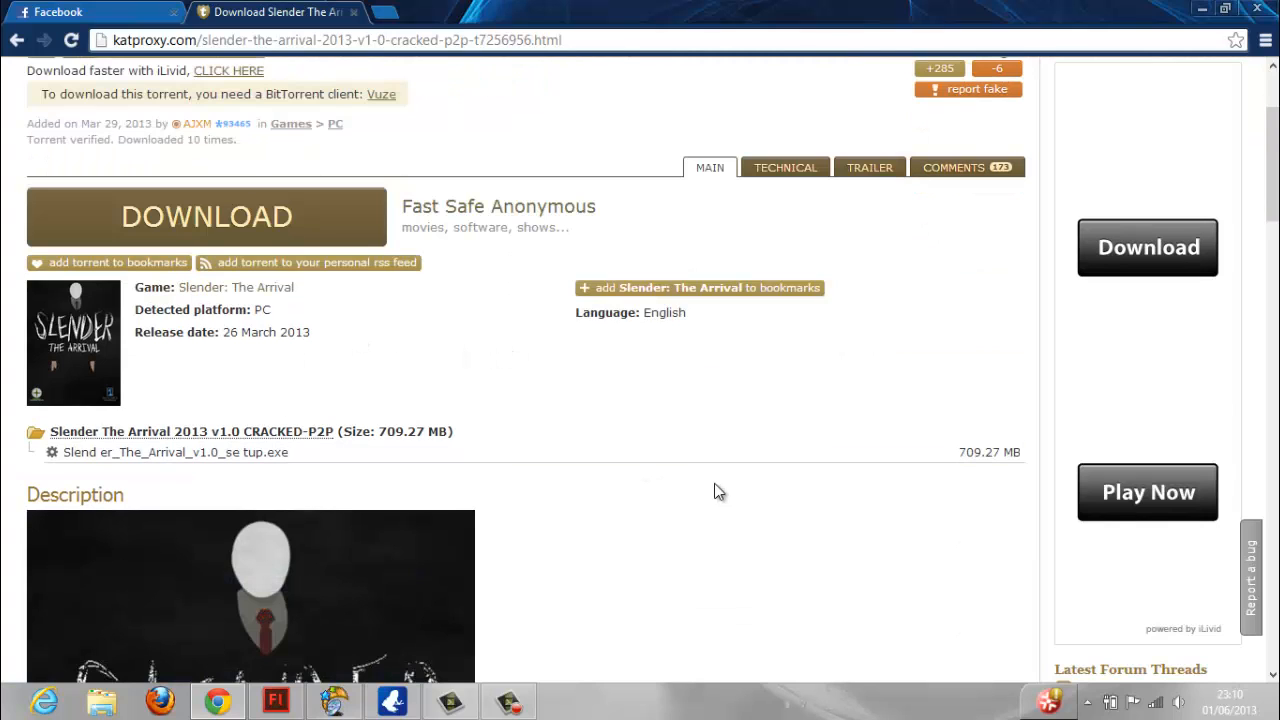
{"action": "scroll", "scroll_direction": "down", "scroll_amount": 3}
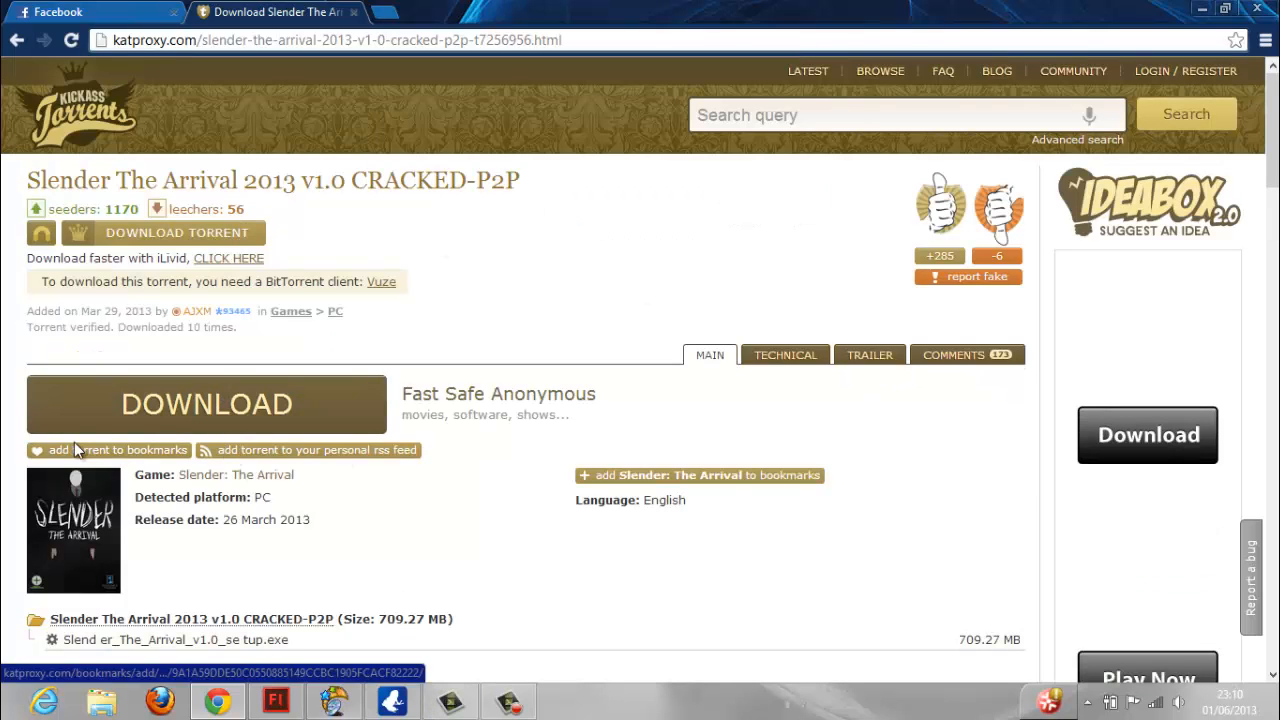
{"action": "mouse_move", "coordinate": [90, 240]}
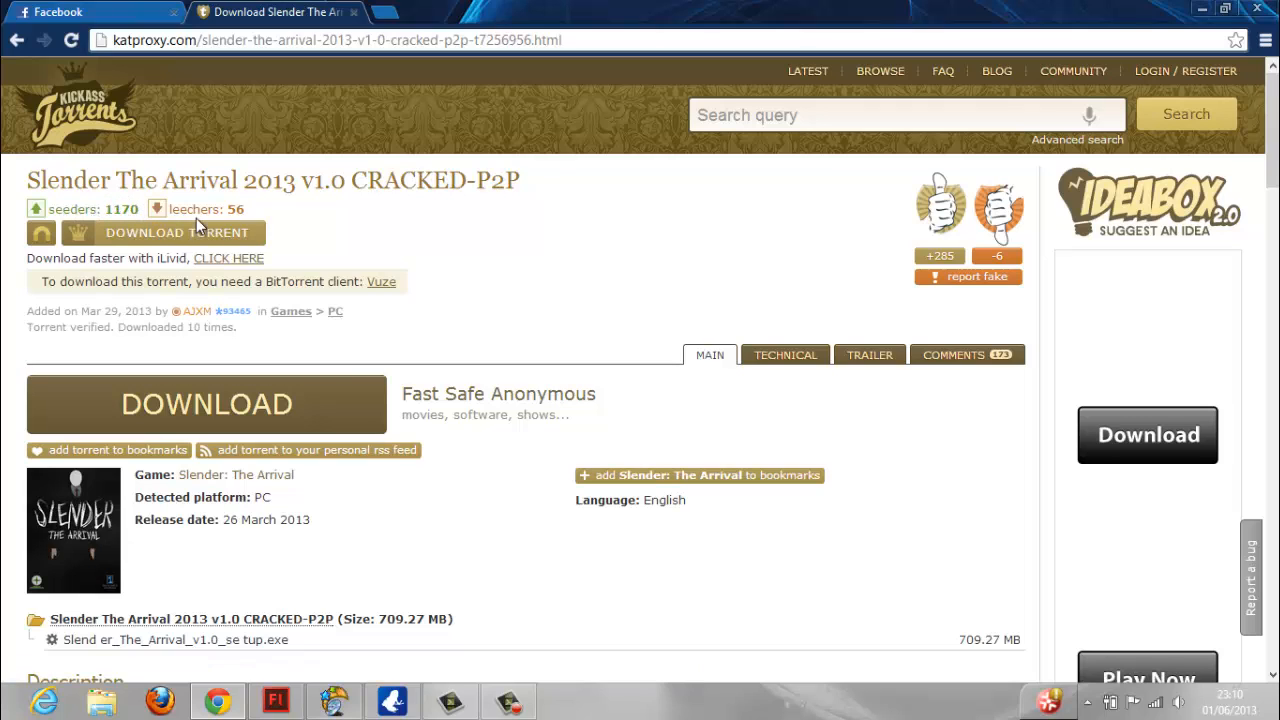
{"action": "left_click_drag", "start_coordinate": [55, 209], "coordinate": [230, 209]}
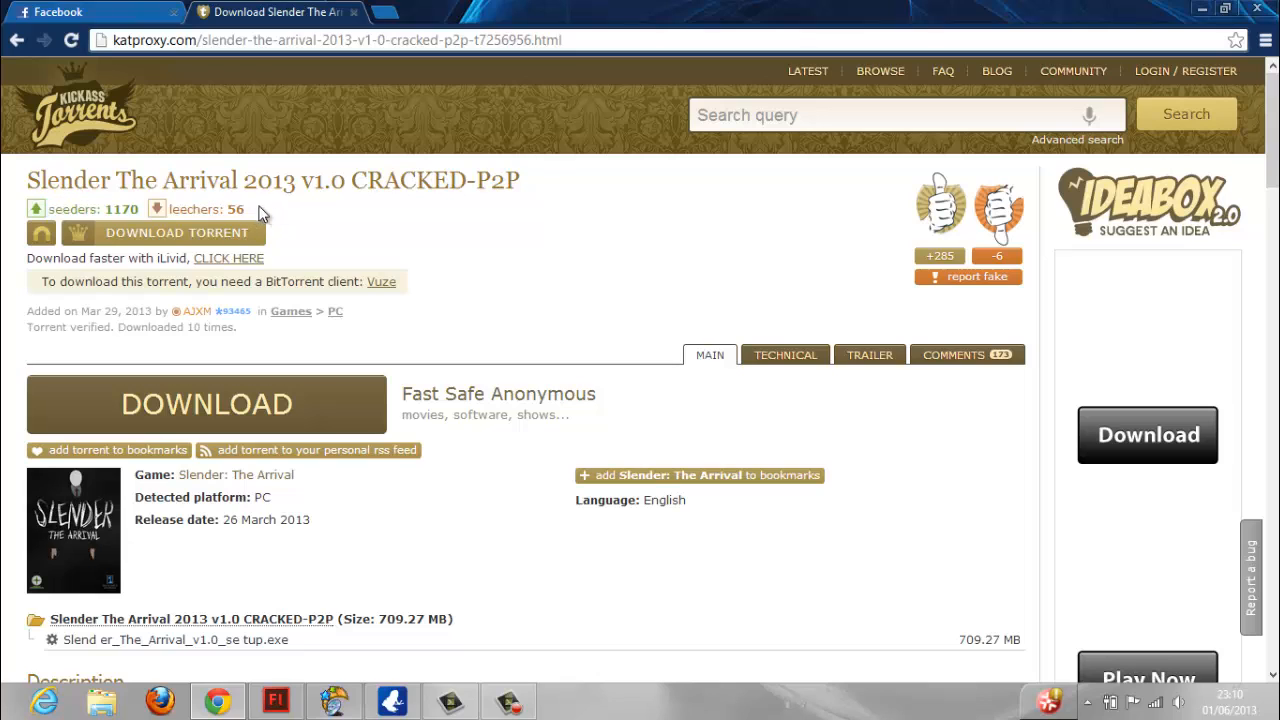
{"action": "mouse_move", "coordinate": [157, 281]}
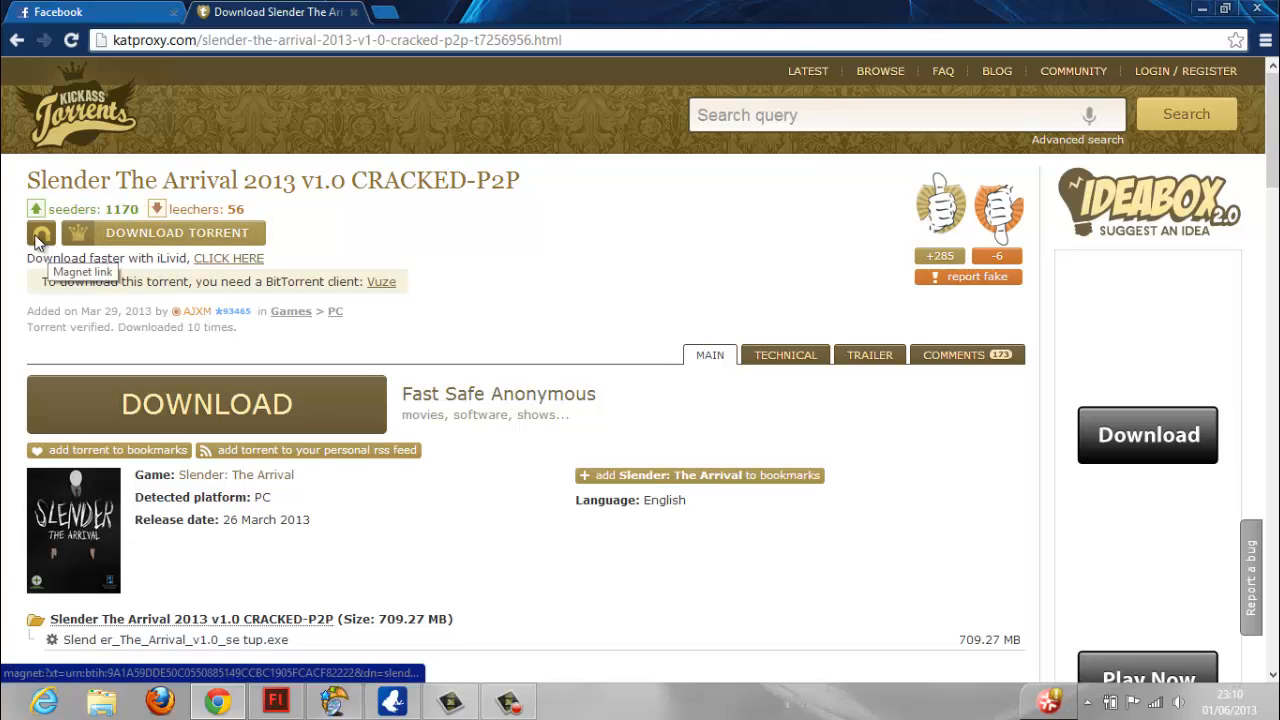
Open the Slender torrent's magnet link and let Vuze handle it.
{"action": "left_click", "coordinate": [41, 233]}
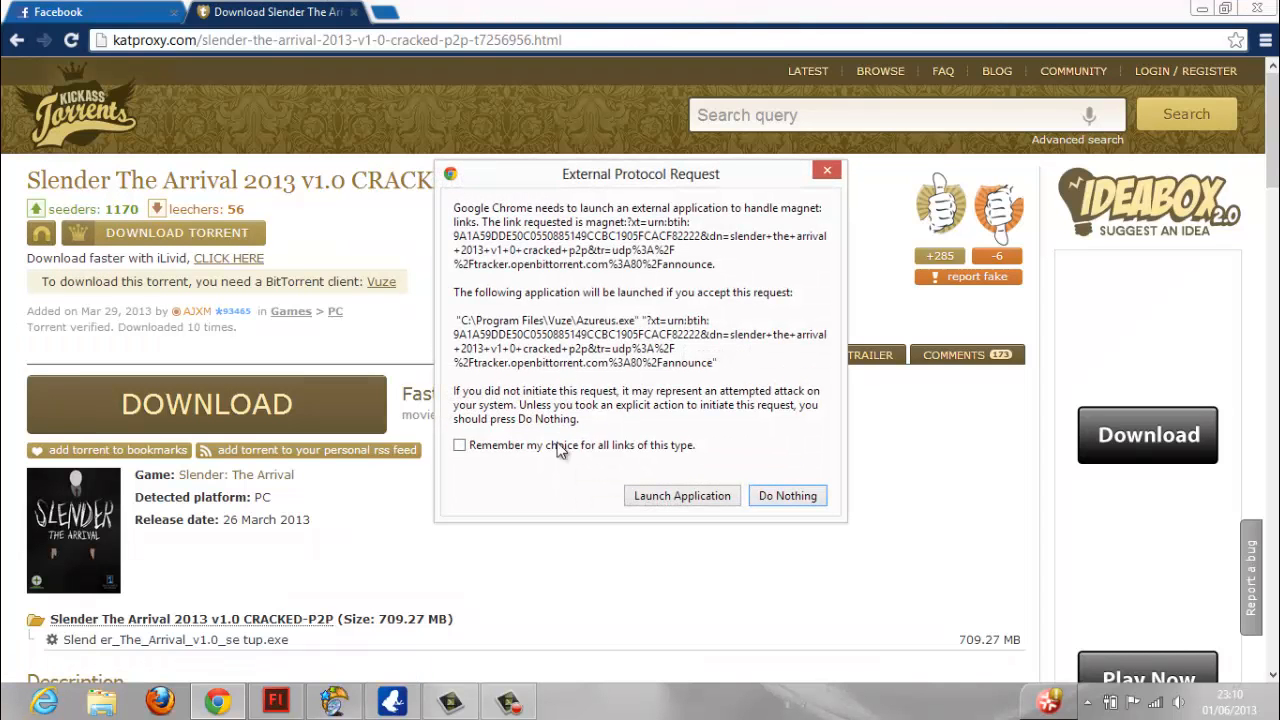
{"action": "left_click", "coordinate": [787, 495]}
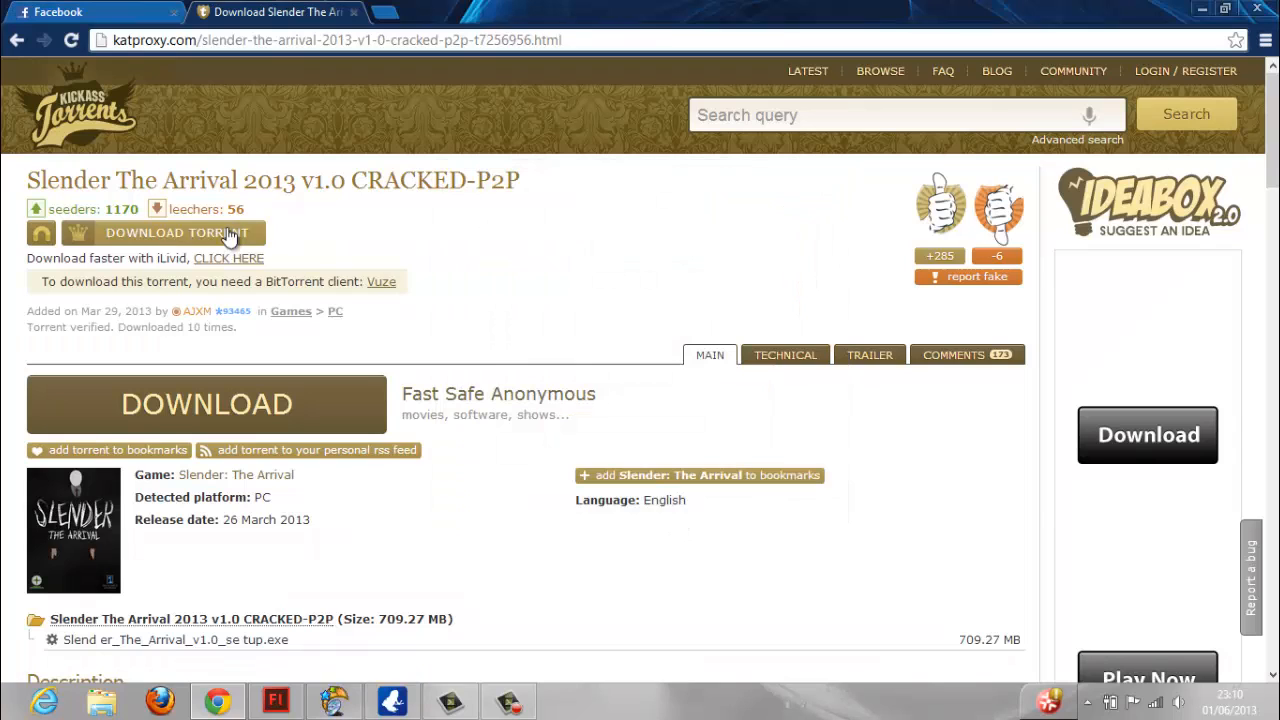
{"action": "mouse_move", "coordinate": [158, 243]}
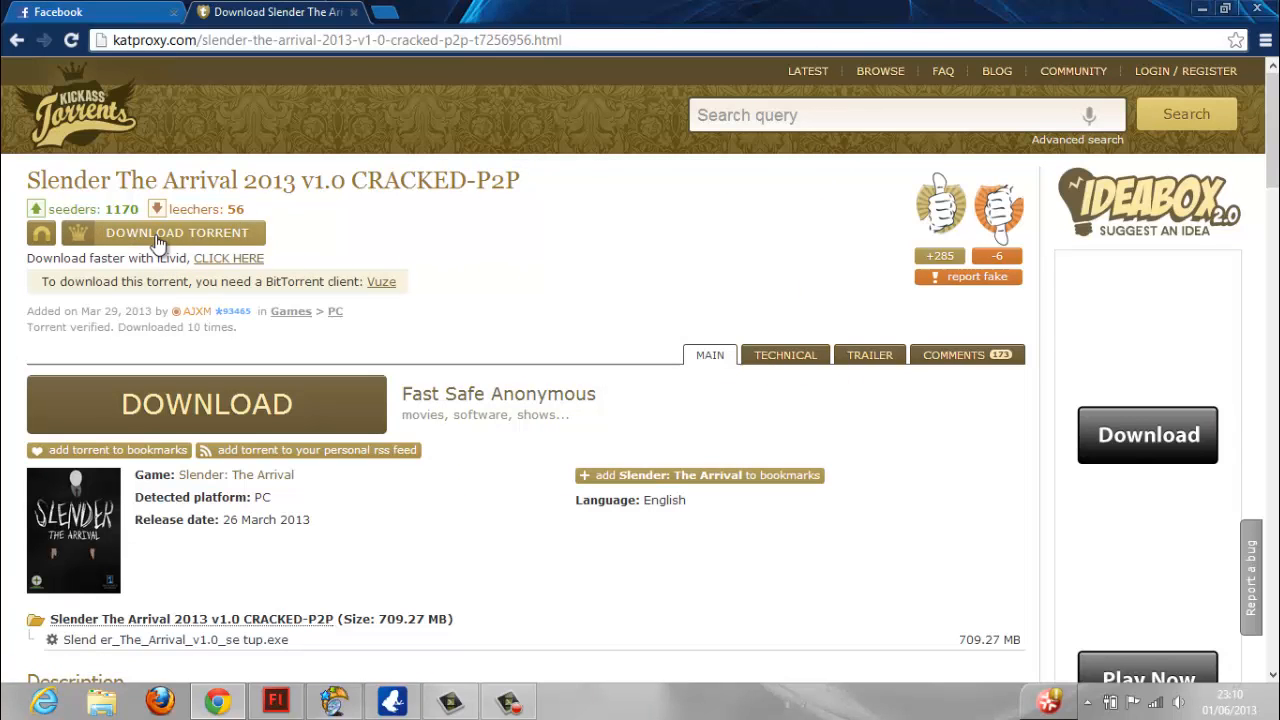
{"action": "mouse_move", "coordinate": [372, 250]}
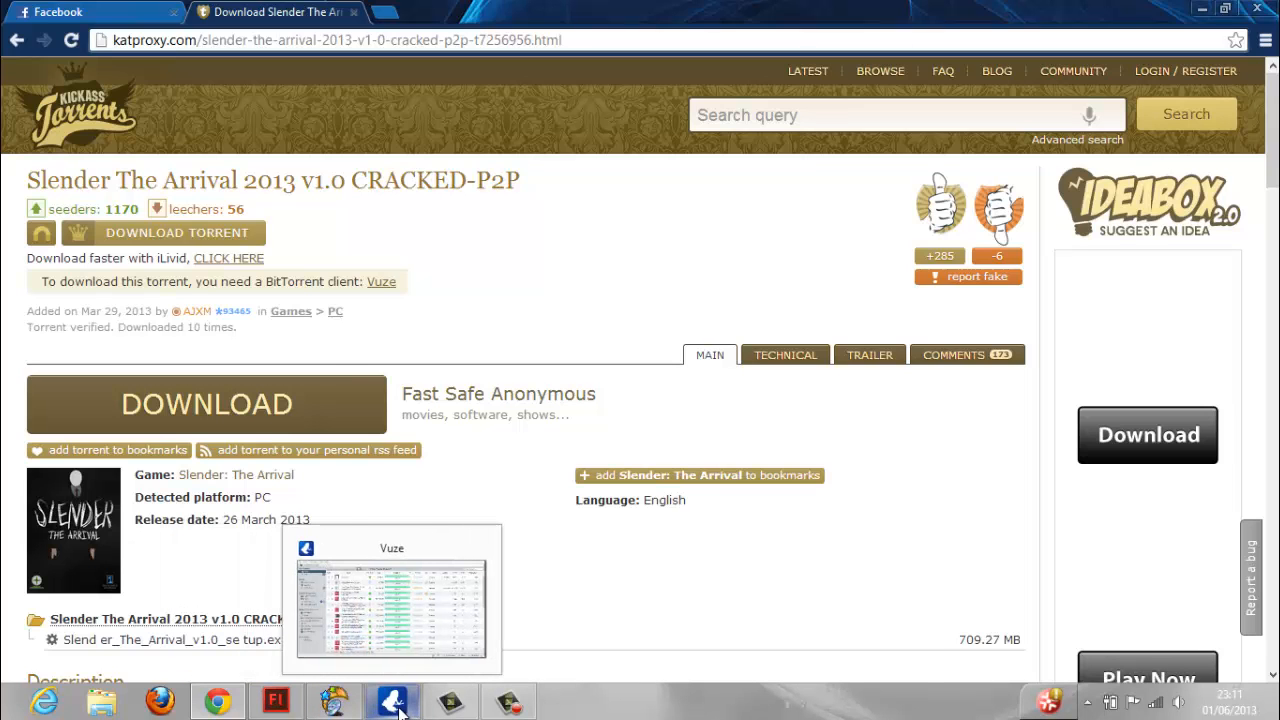
Bring Vuze forward and browse its 32-torrent library, selecting Sony Vegas Pro and Camtasia Studio.
{"action": "left_click", "coordinate": [391, 700]}
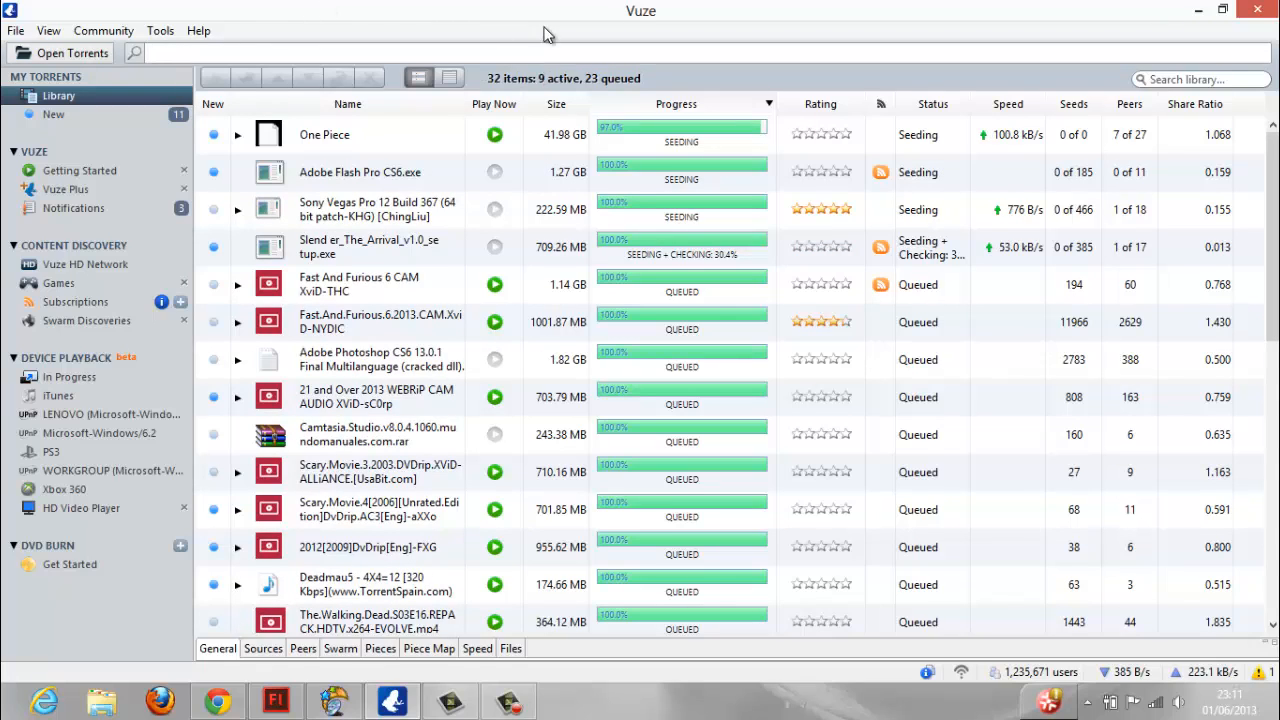
{"action": "mouse_move", "coordinate": [596, 88]}
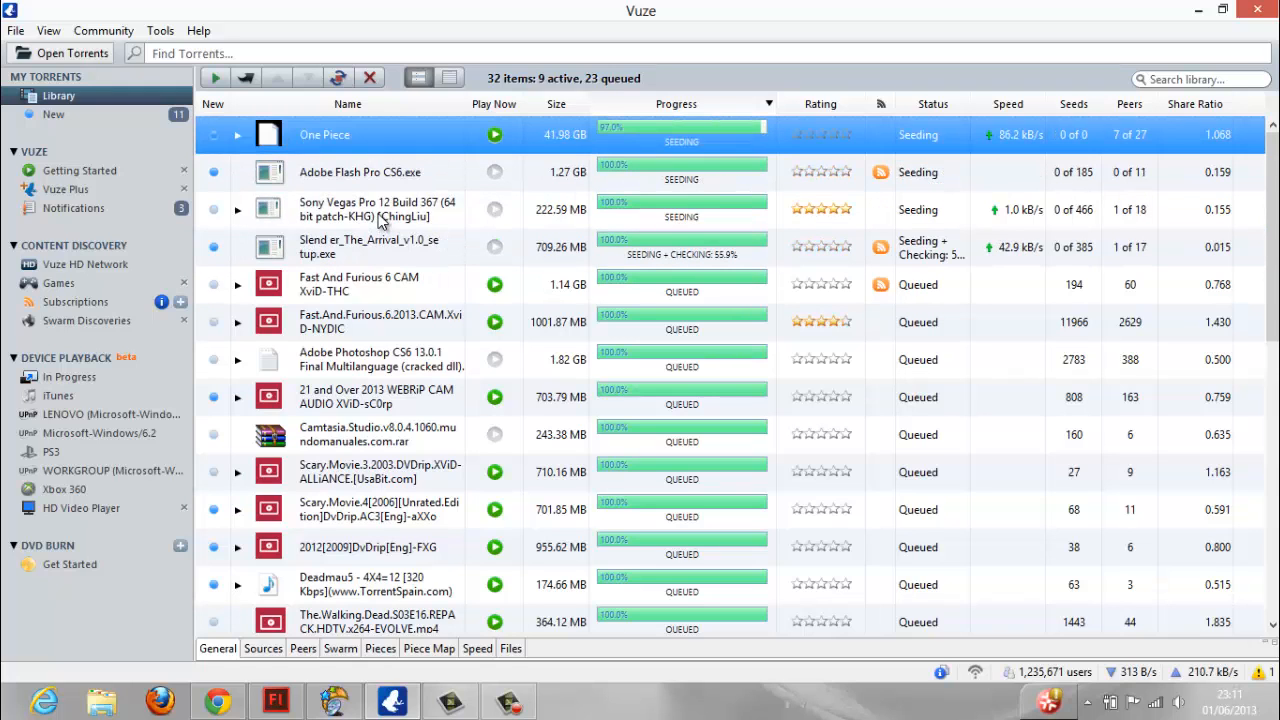
{"action": "left_click", "coordinate": [360, 172]}
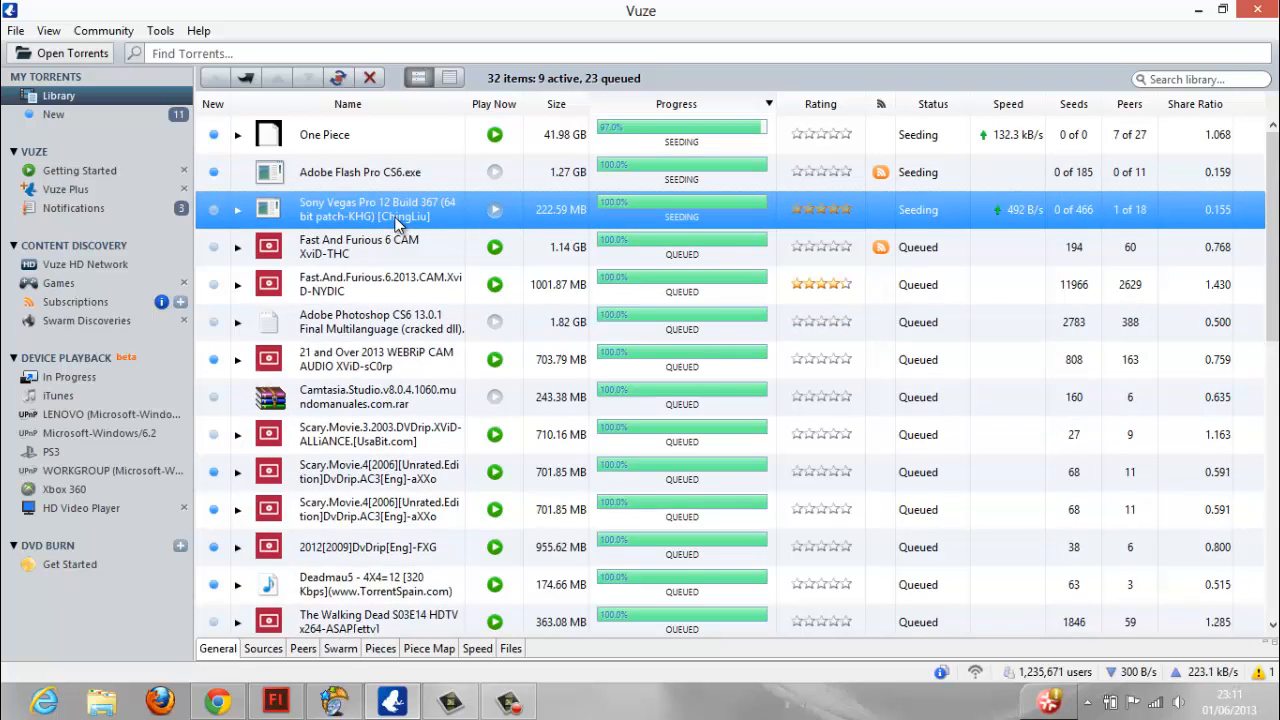
{"action": "left_click", "coordinate": [380, 322]}
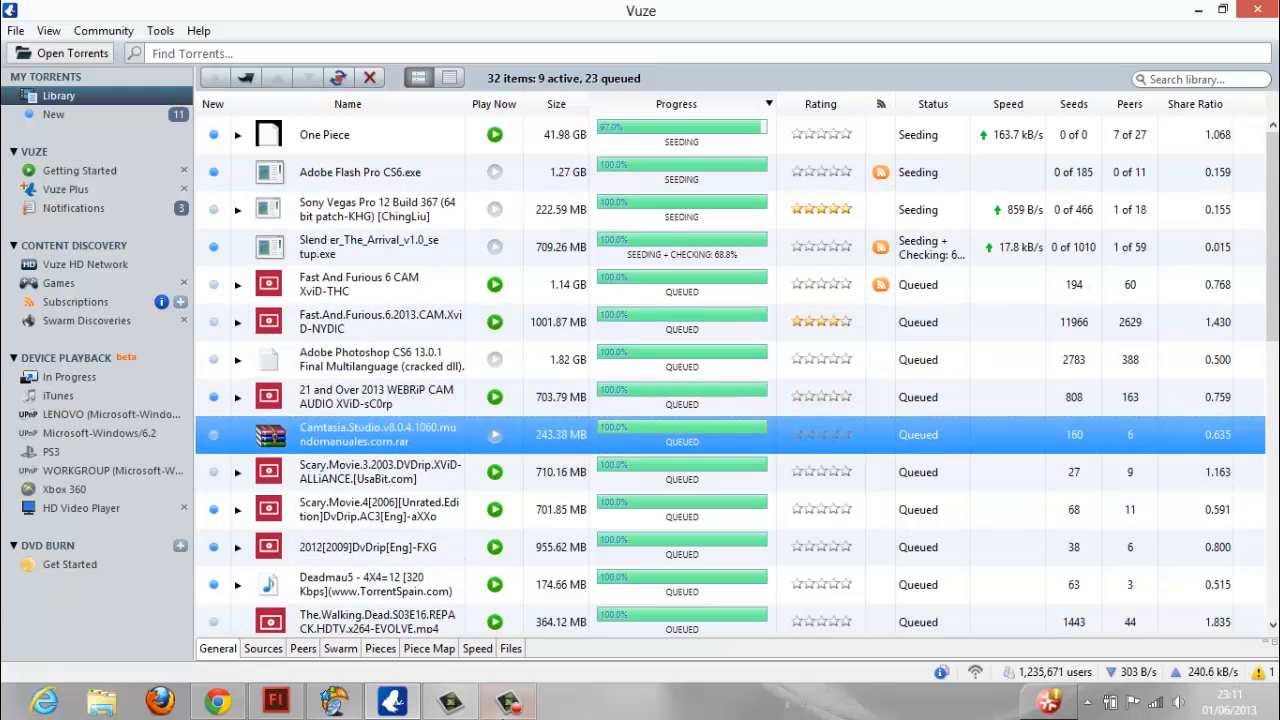
{"action": "left_click", "coordinate": [508, 700]}
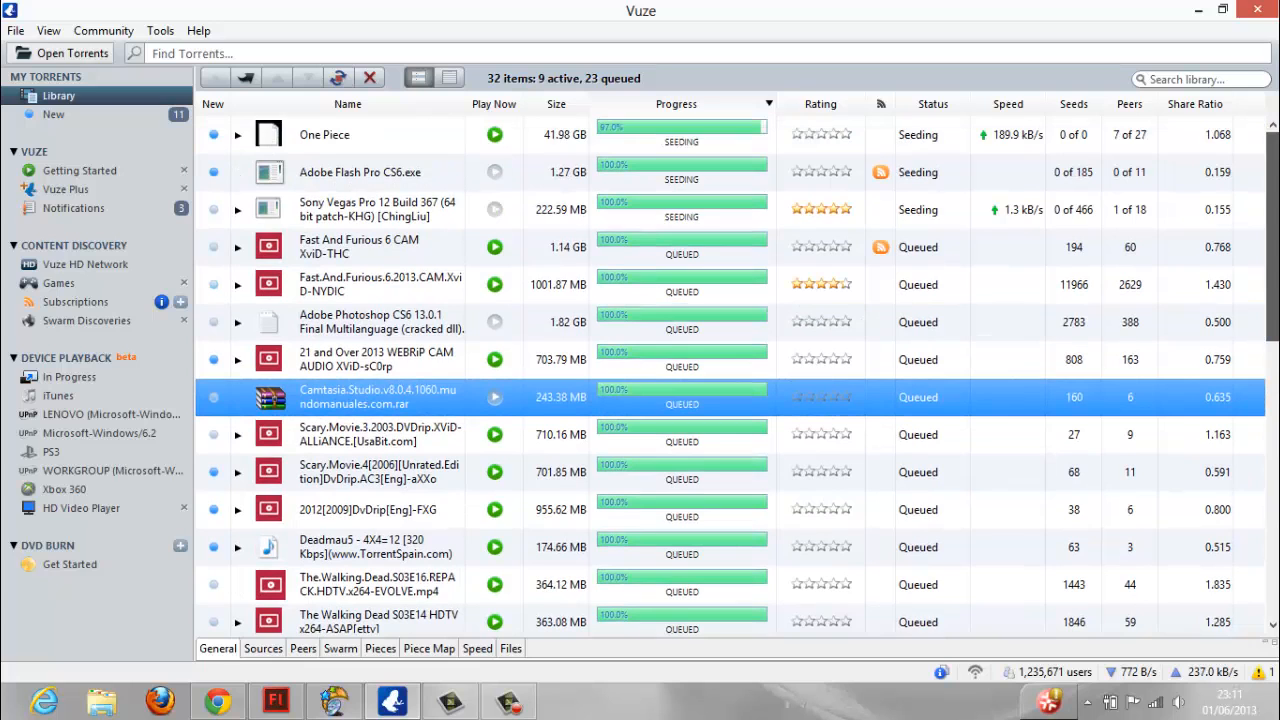
{"action": "scroll", "scroll_direction": "down", "scroll_amount": 3}
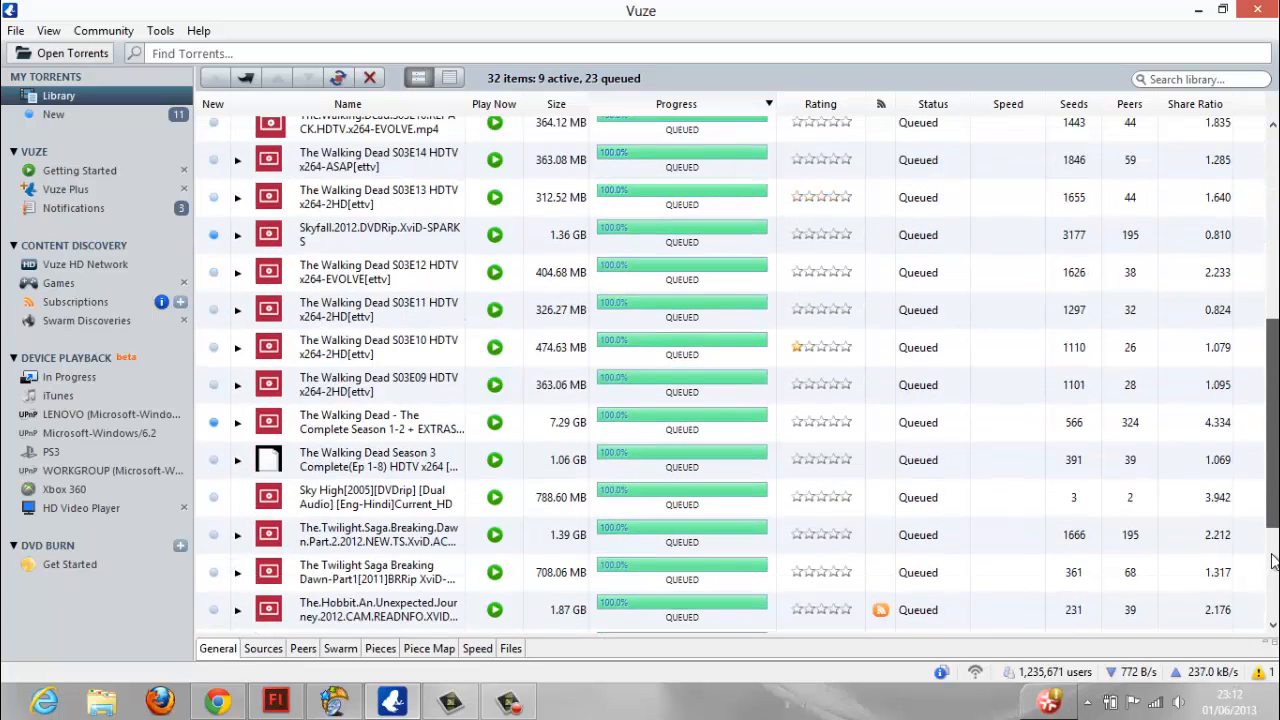
Select the seeding Slender setup torrent and expand Amnesia's archive file list.
{"action": "scroll", "scroll_direction": "down", "scroll_amount": 3}
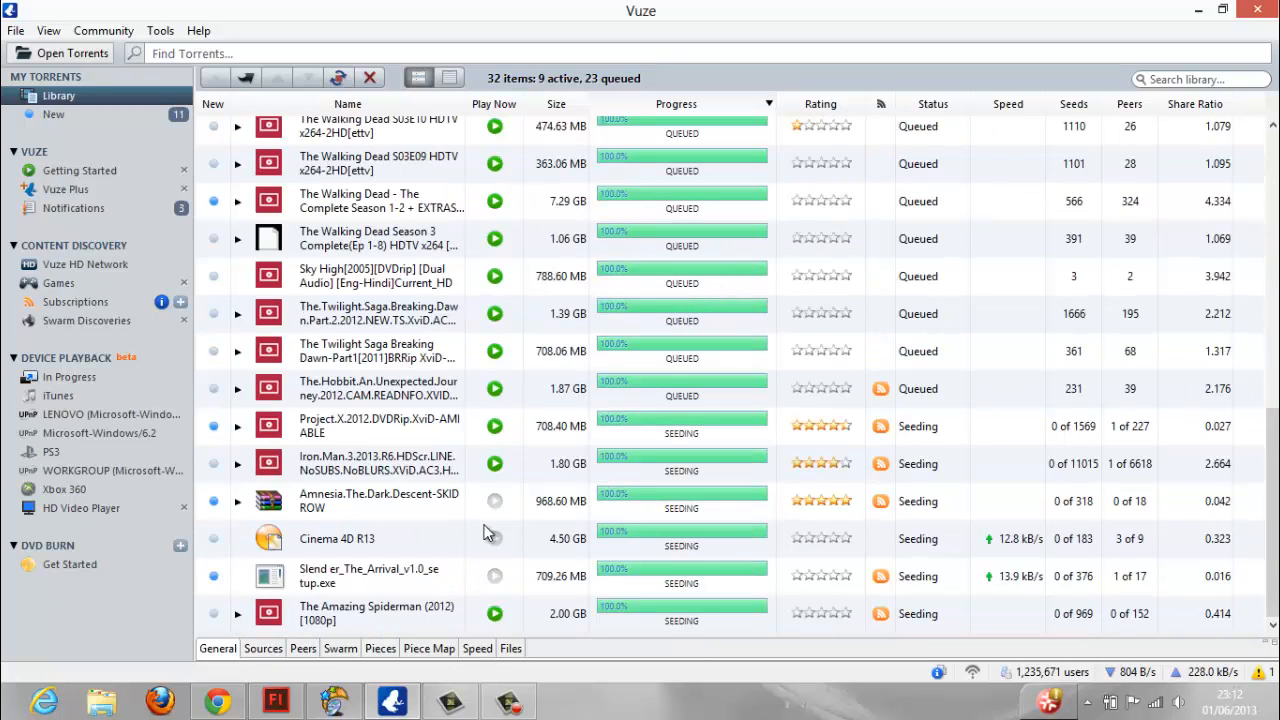
{"action": "left_click", "coordinate": [378, 576]}
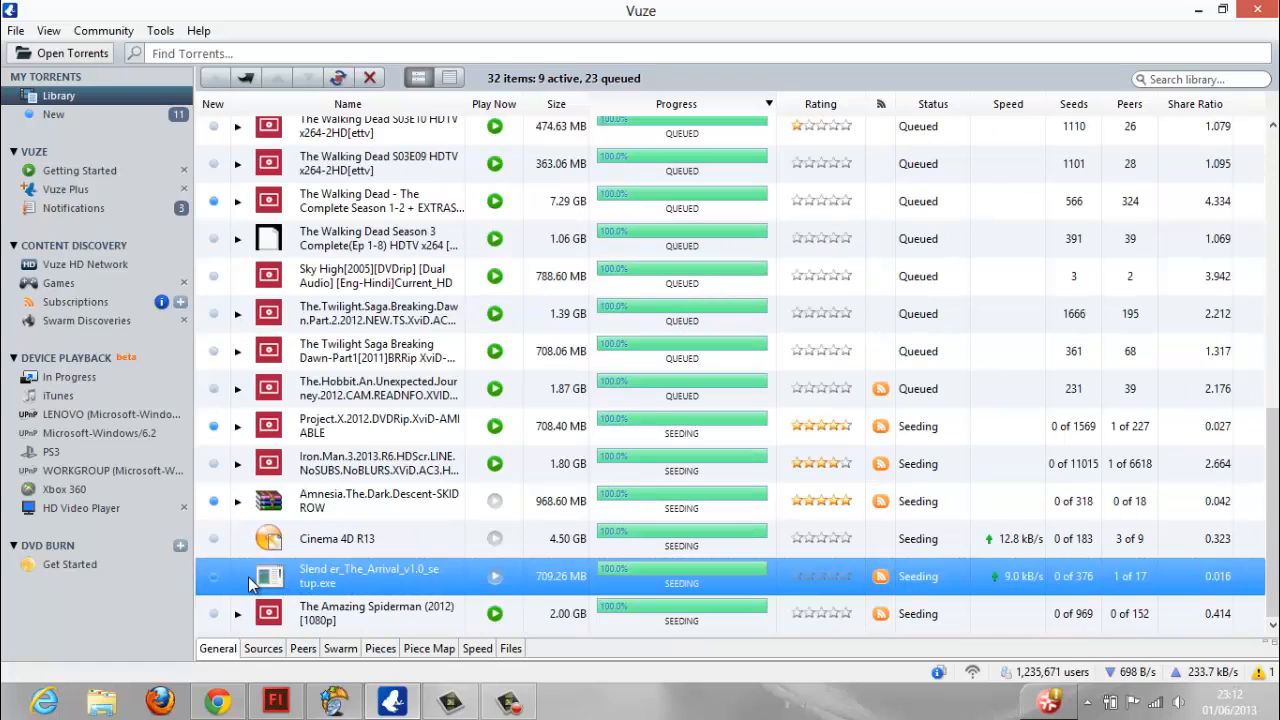
{"action": "left_click", "coordinate": [238, 501]}
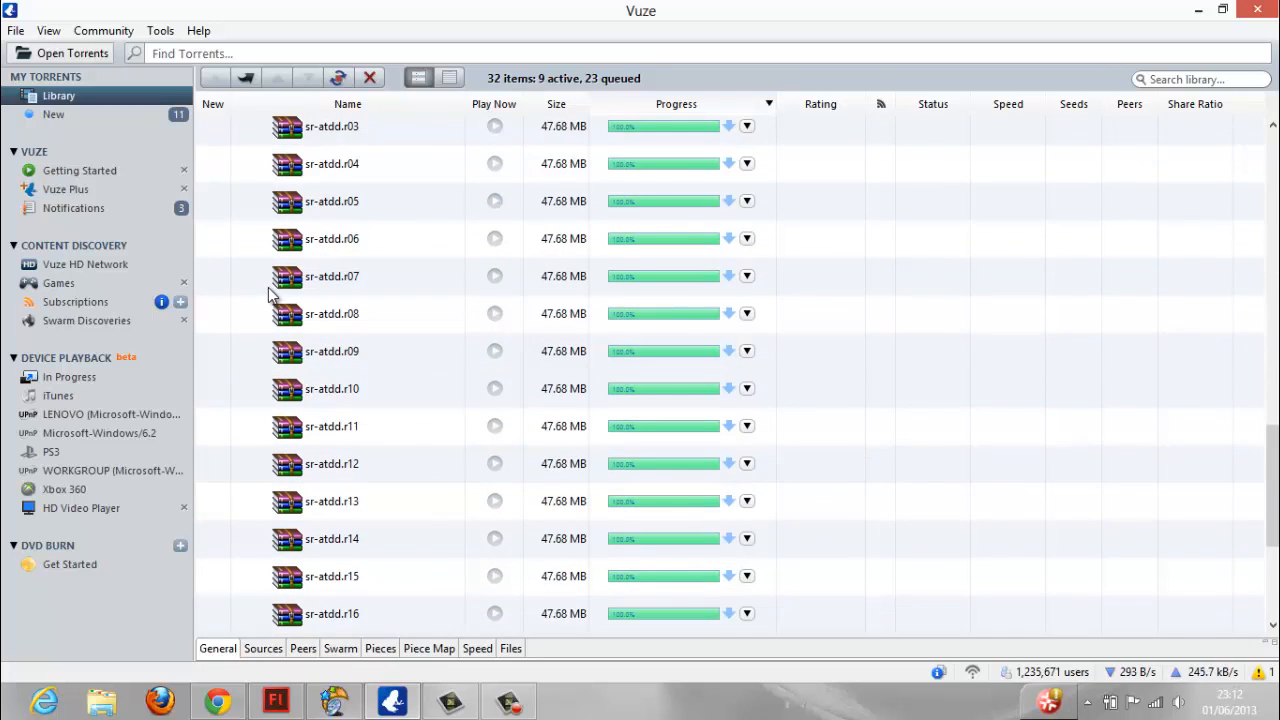
{"action": "scroll", "scroll_direction": "down", "scroll_amount": 3}
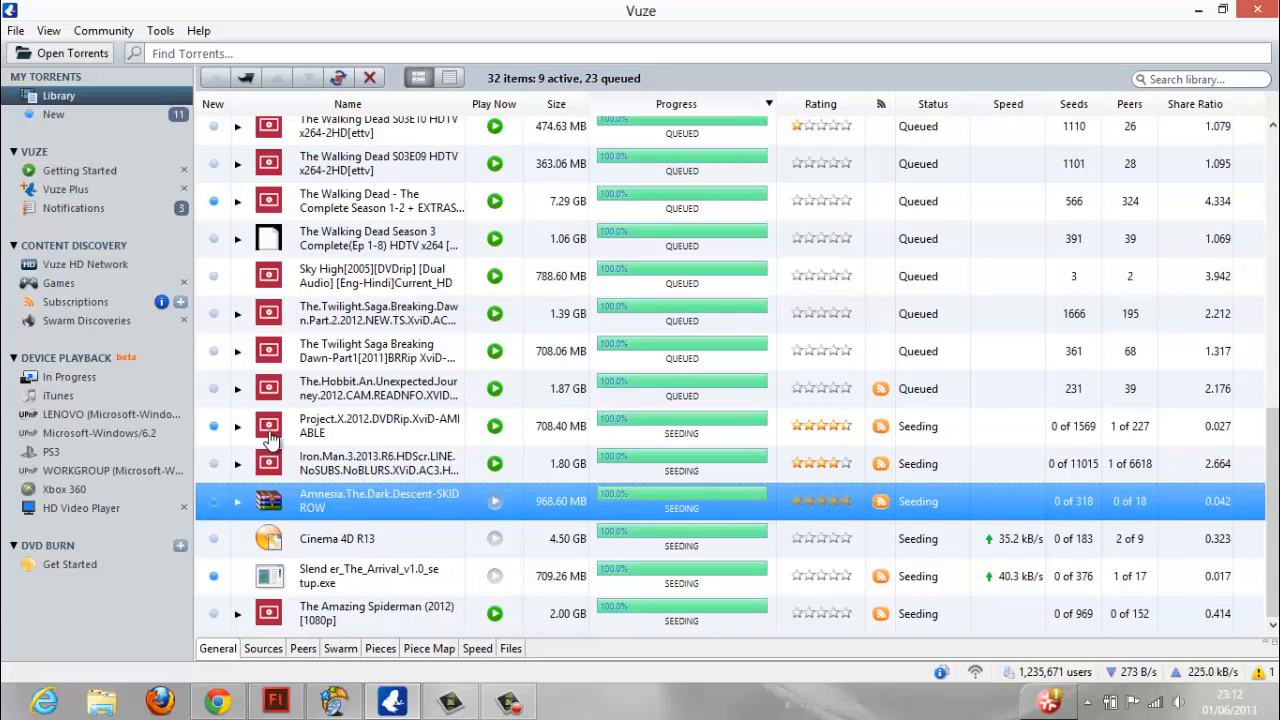
Select the Slender The Arrival setup .exe torrent row in the Library.
{"action": "left_click", "coordinate": [368, 575]}
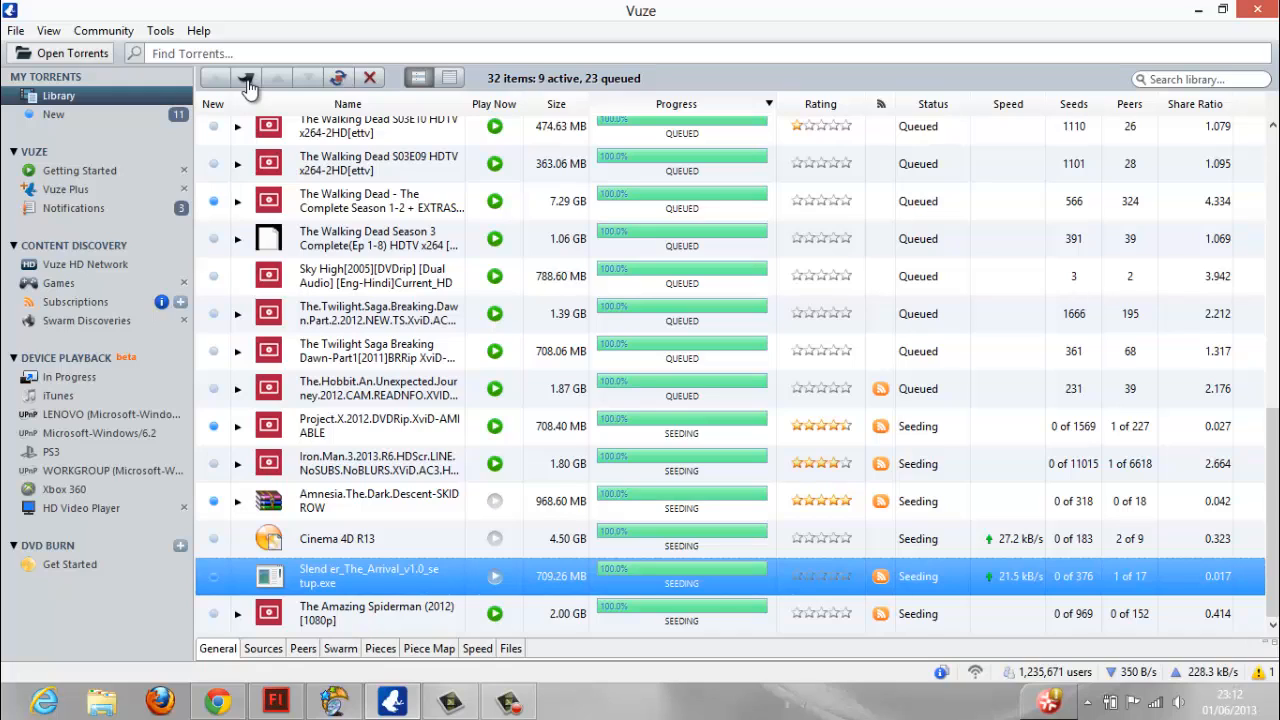
{"action": "mouse_move", "coordinate": [252, 110]}
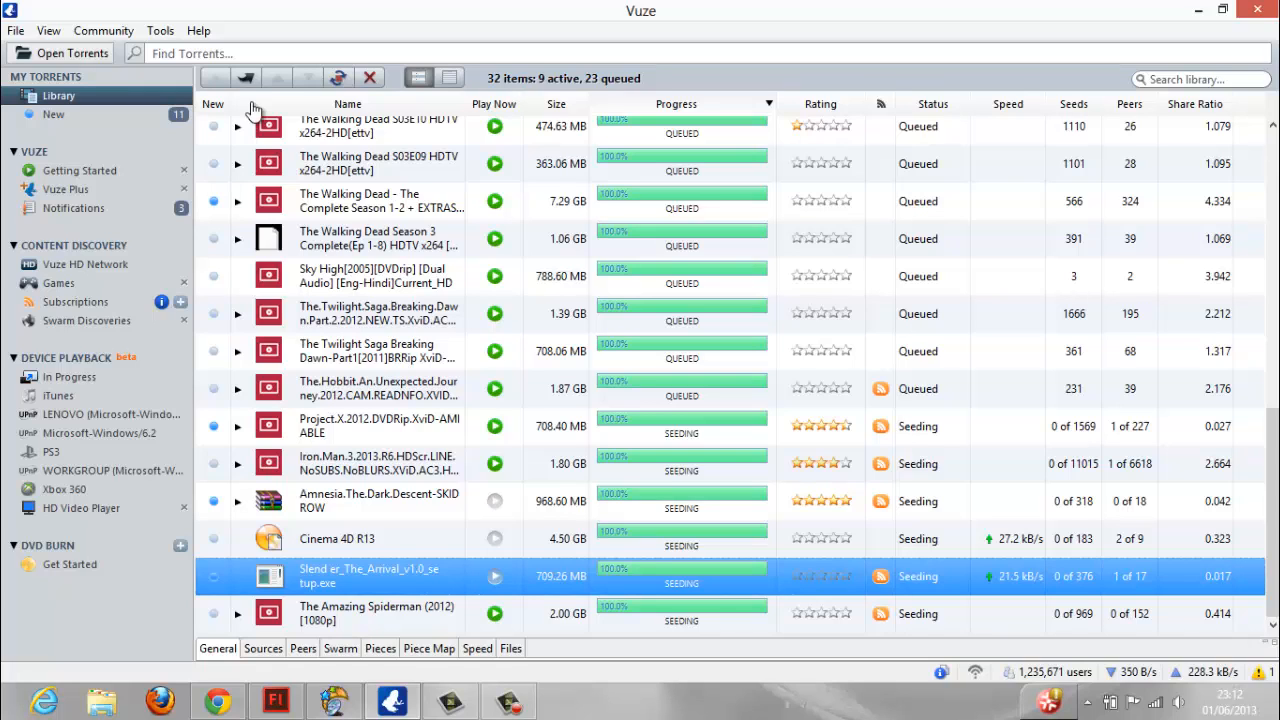
{"action": "mouse_move", "coordinate": [262, 140]}
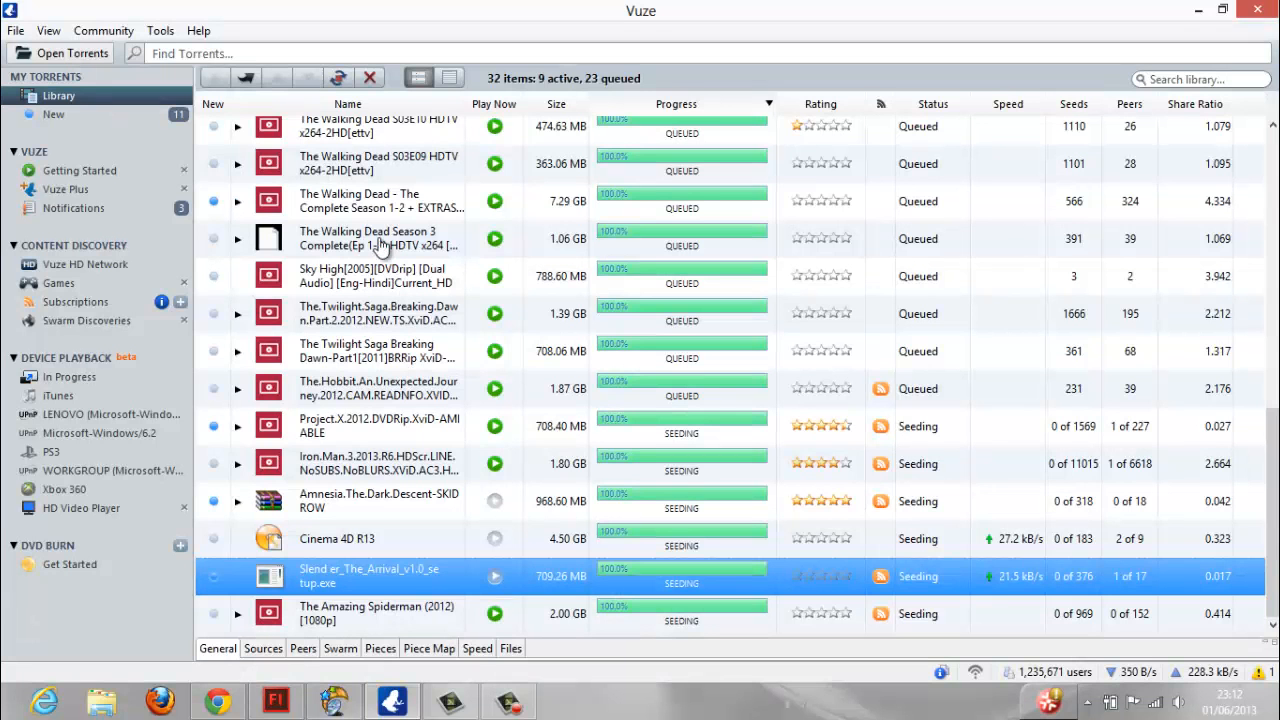
{"action": "mouse_move", "coordinate": [368, 558]}
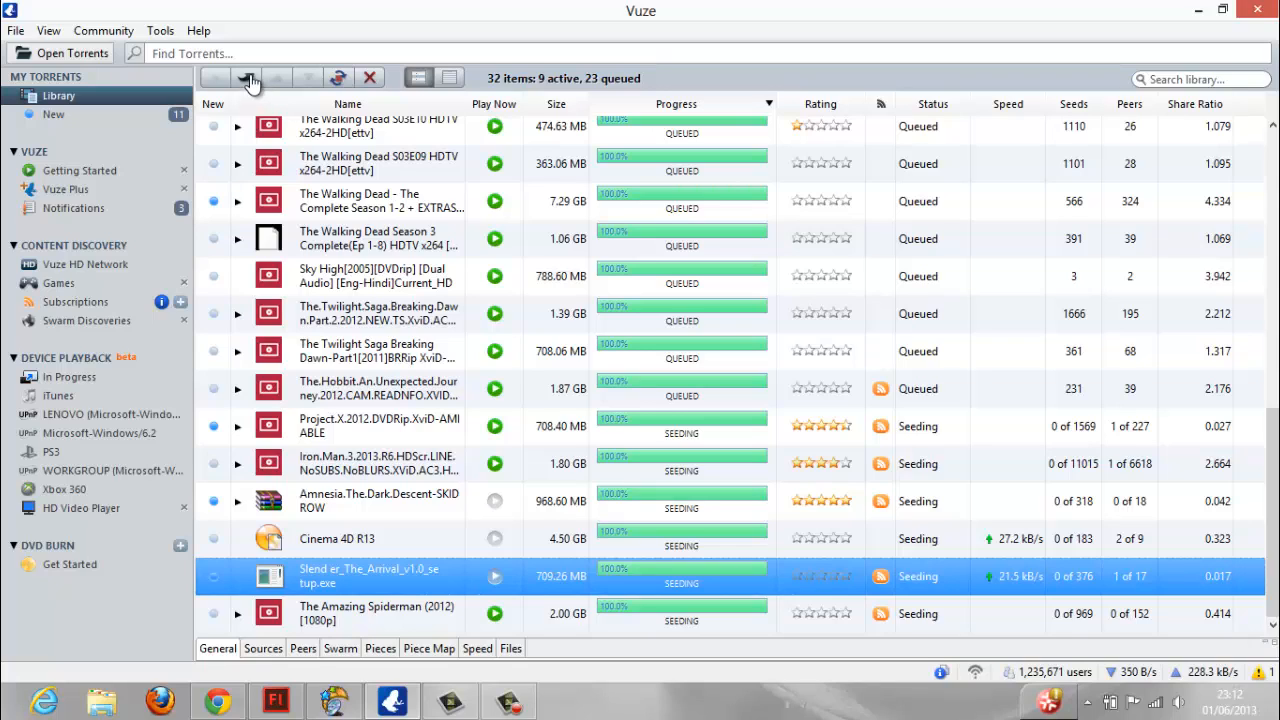
{"action": "mouse_move", "coordinate": [250, 80]}
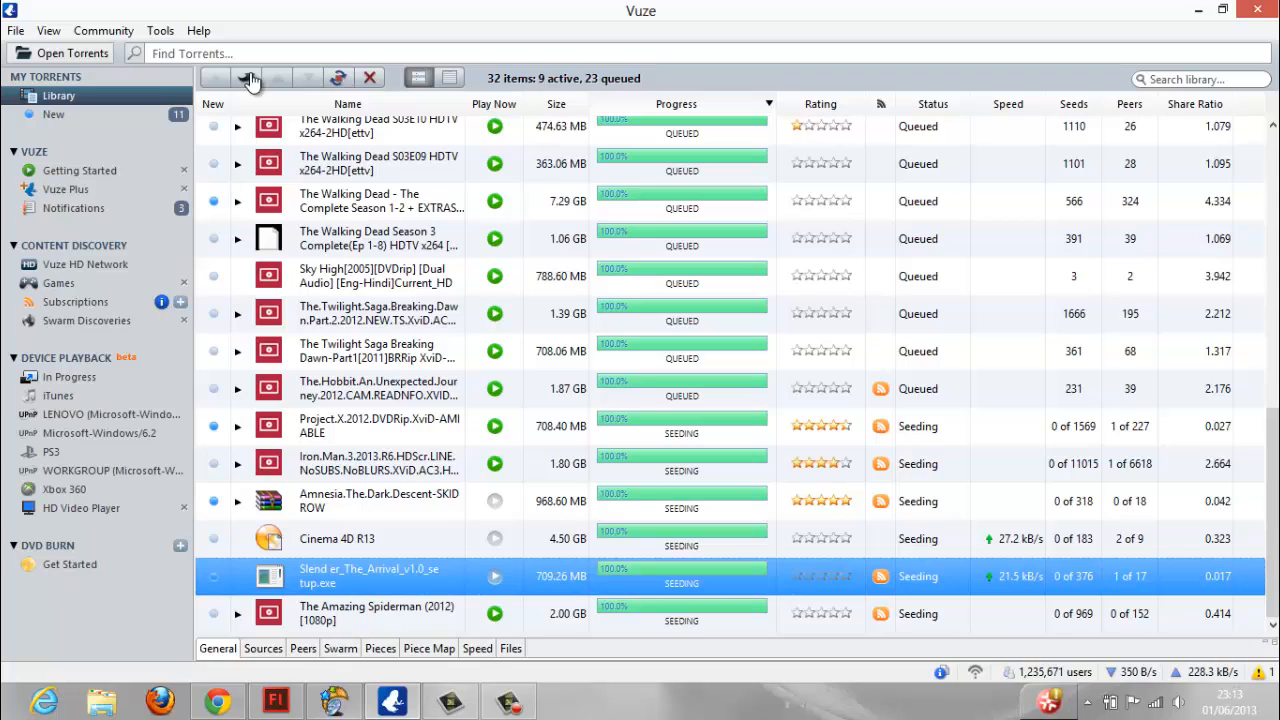
{"action": "mouse_move", "coordinate": [399, 597]}
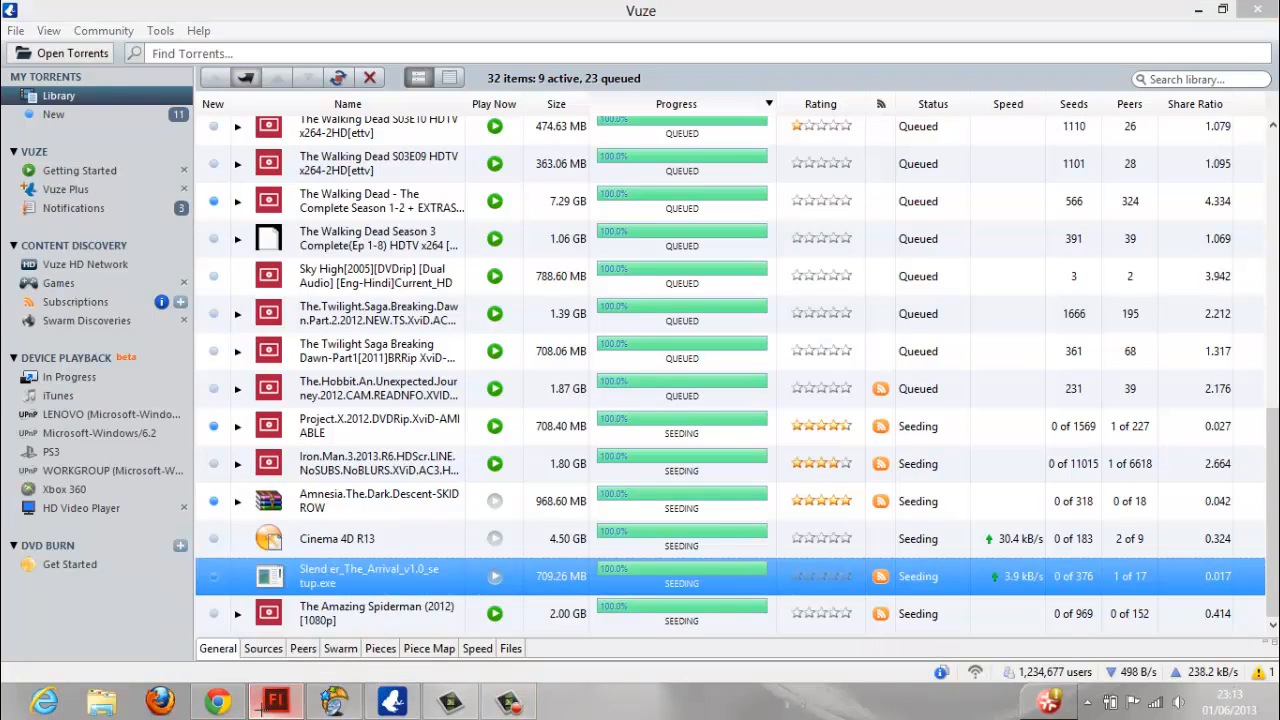
Launch the downloaded Slender The Arrival v1.0 setup file from the toolbar.
{"action": "left_click", "coordinate": [275, 700]}
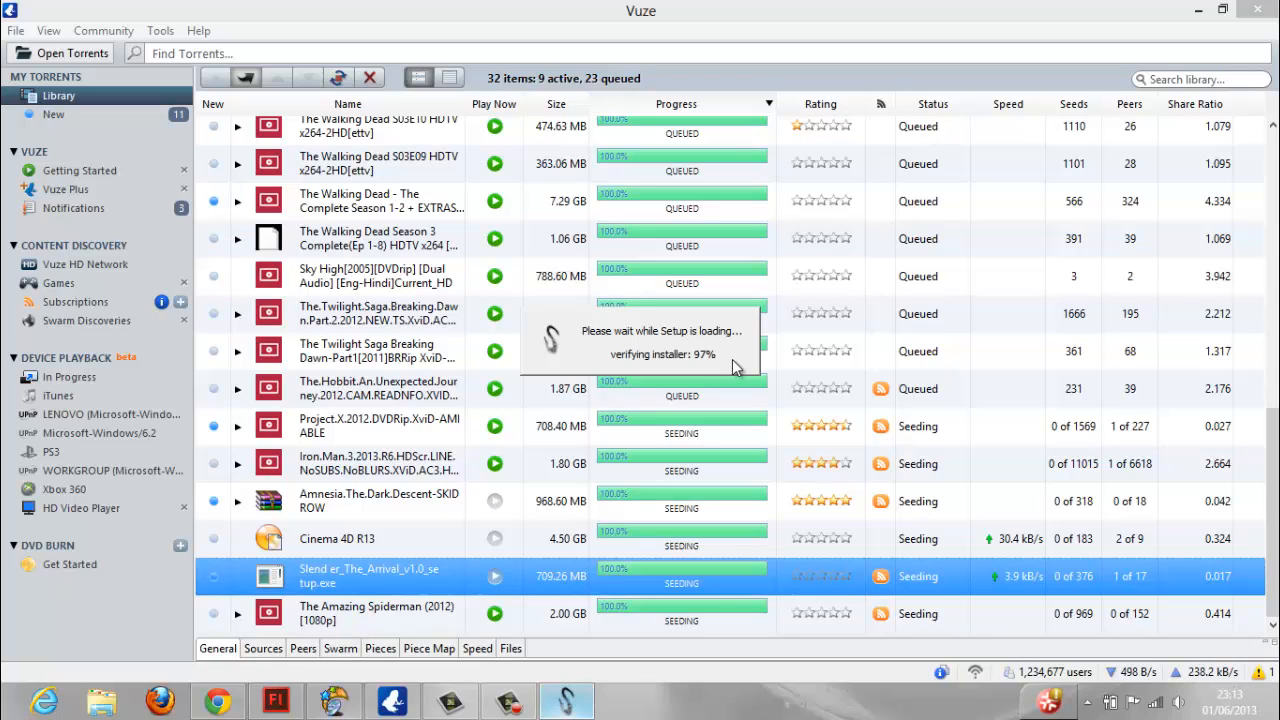
{"action": "mouse_move", "coordinate": [735, 368]}
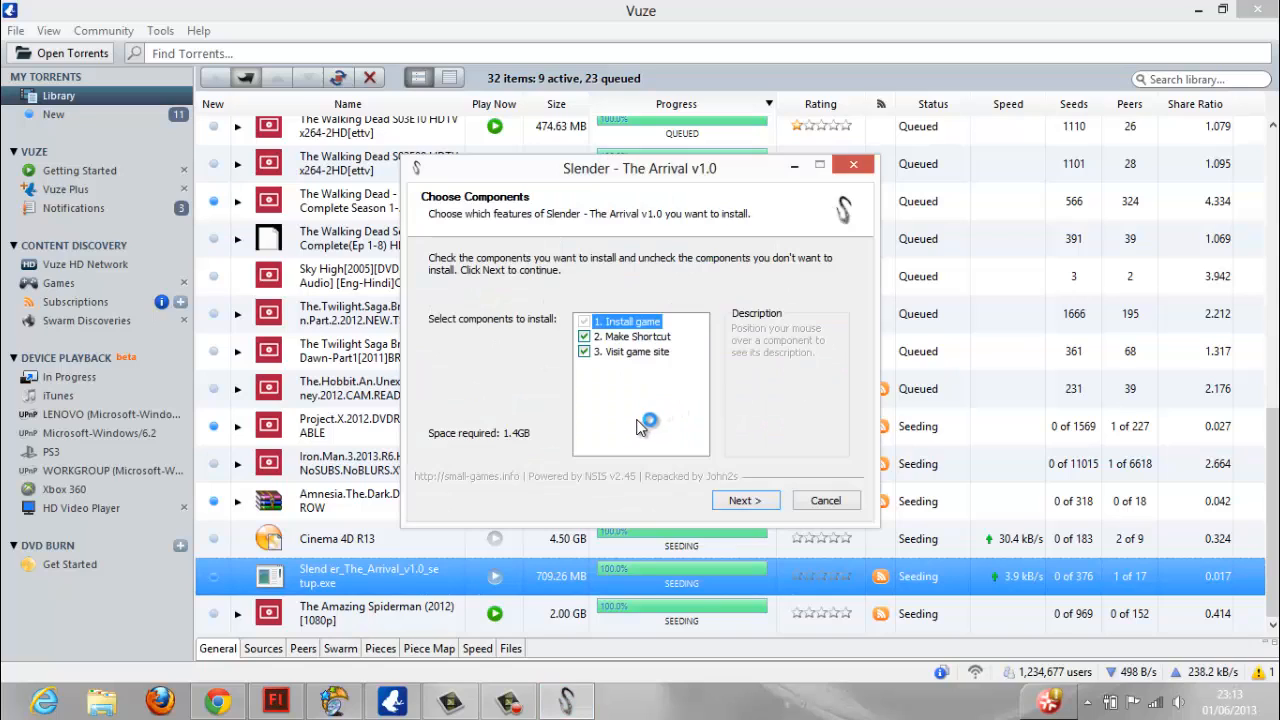
Leave setup on Choose Components and return to the Kickass Torrents page in Chrome.
{"action": "left_click", "coordinate": [745, 500]}
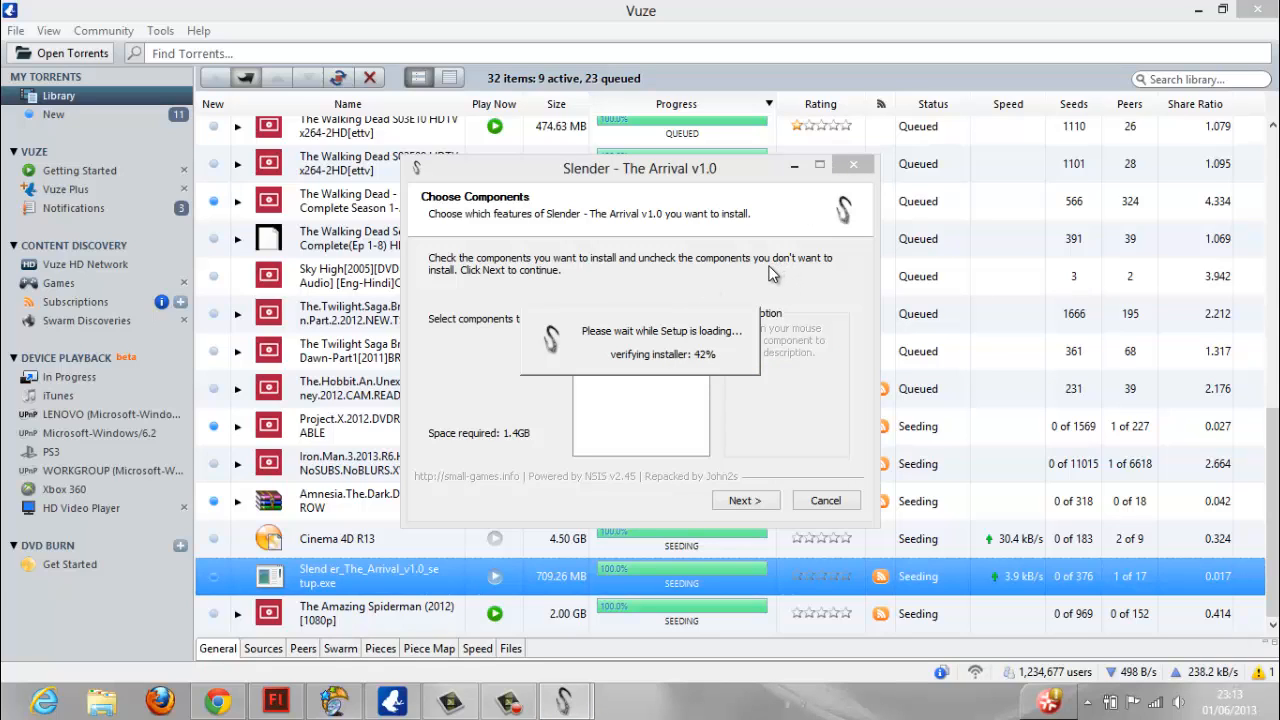
{"action": "mouse_move", "coordinate": [402, 462]}
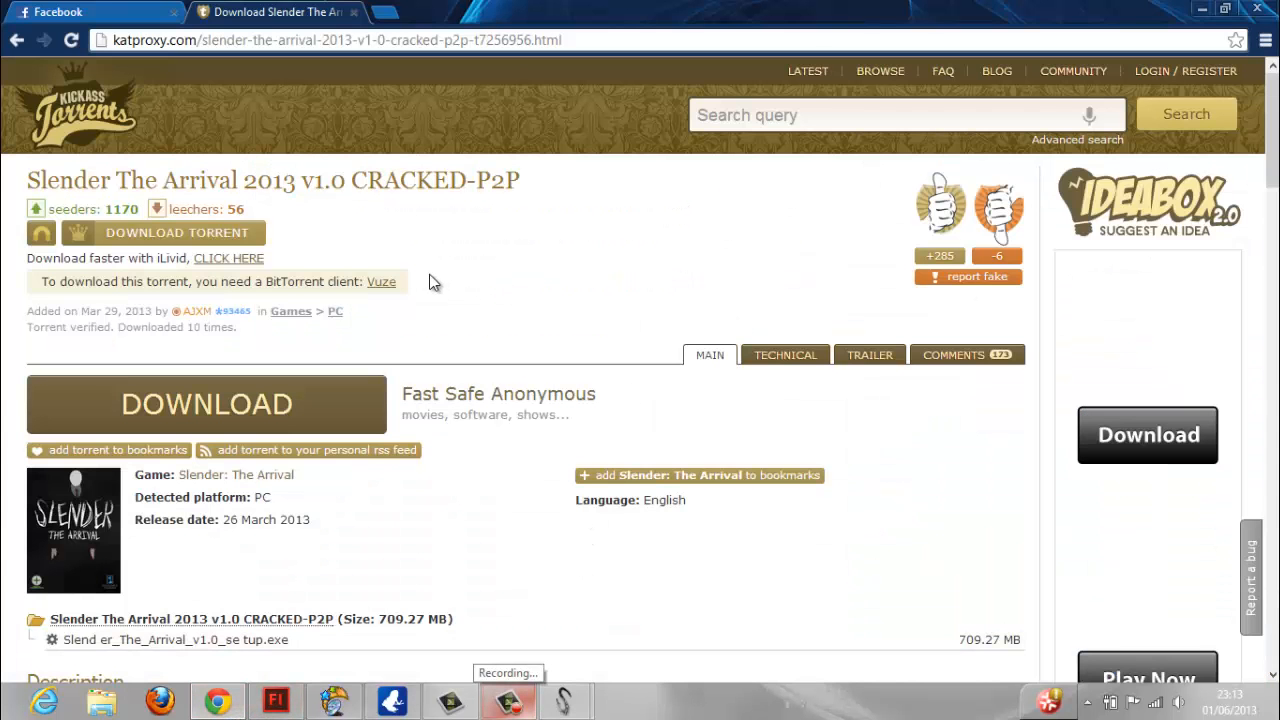
{"action": "scroll", "scroll_direction": "down", "scroll_amount": 3}
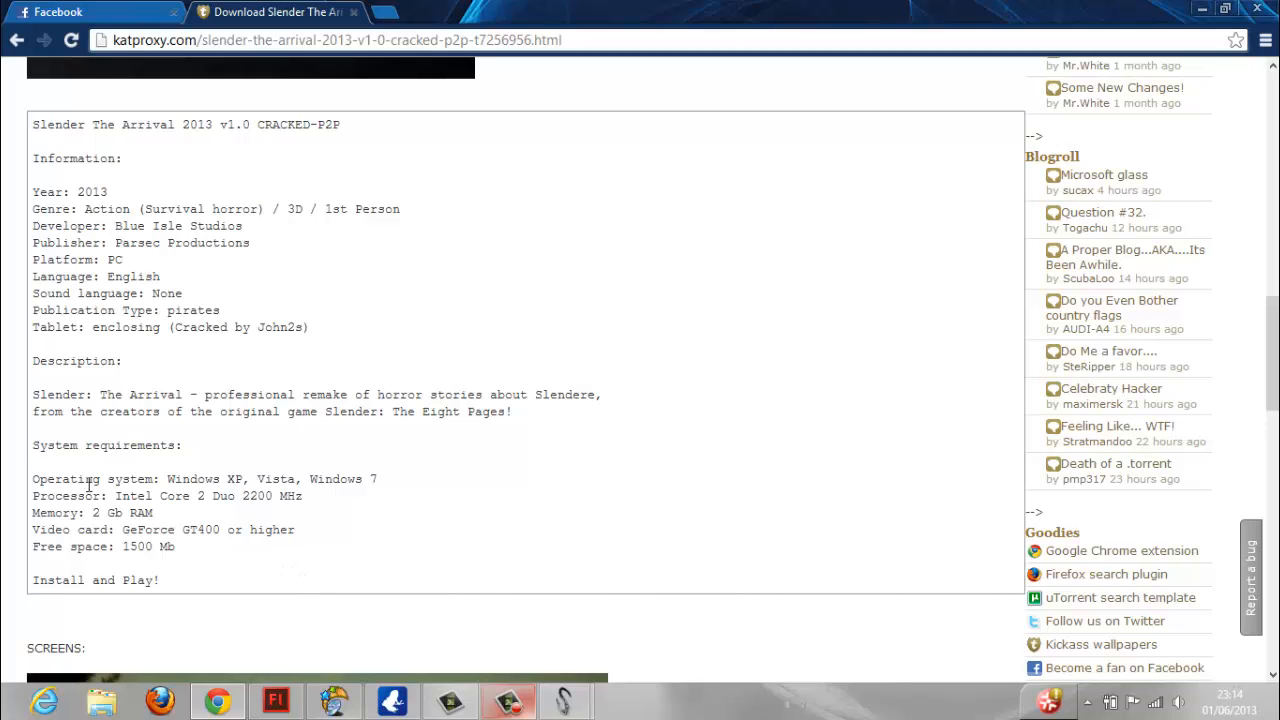
{"action": "left_click_drag", "start_coordinate": [50, 478], "coordinate": [172, 547]}
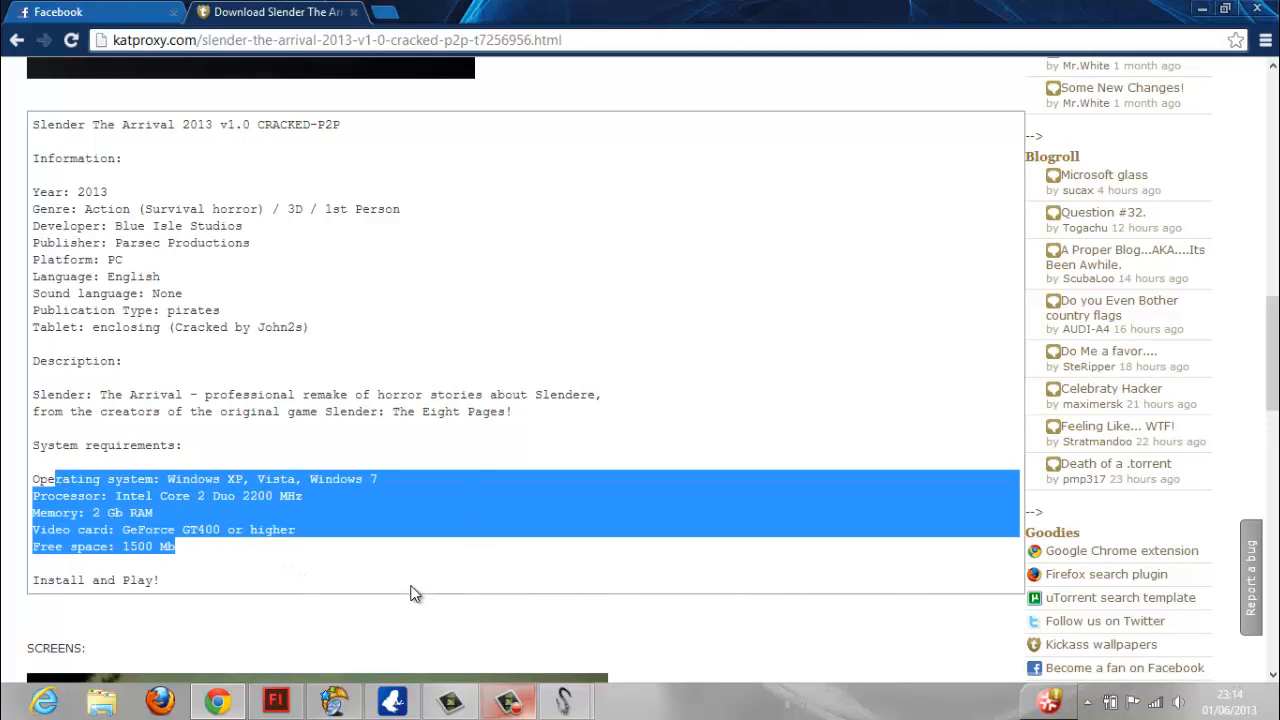
{"action": "scroll", "scroll_direction": "down", "scroll_amount": 3}
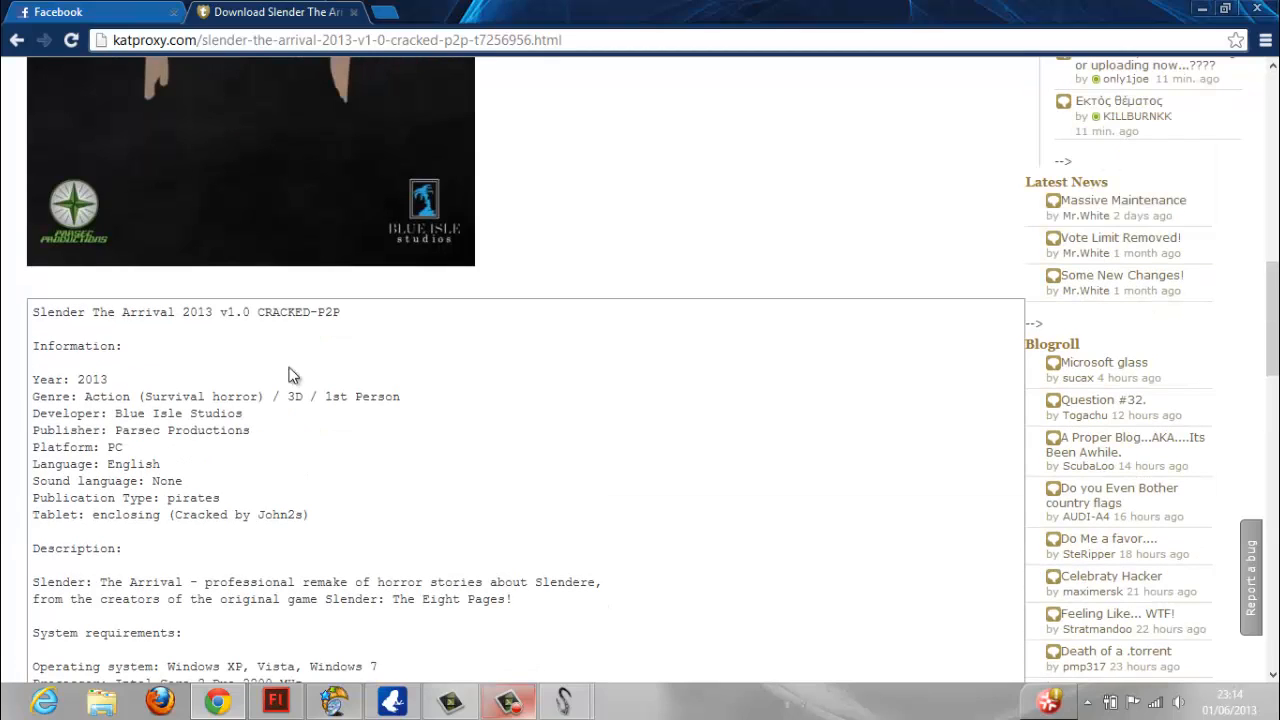
{"action": "mouse_move", "coordinate": [303, 450]}
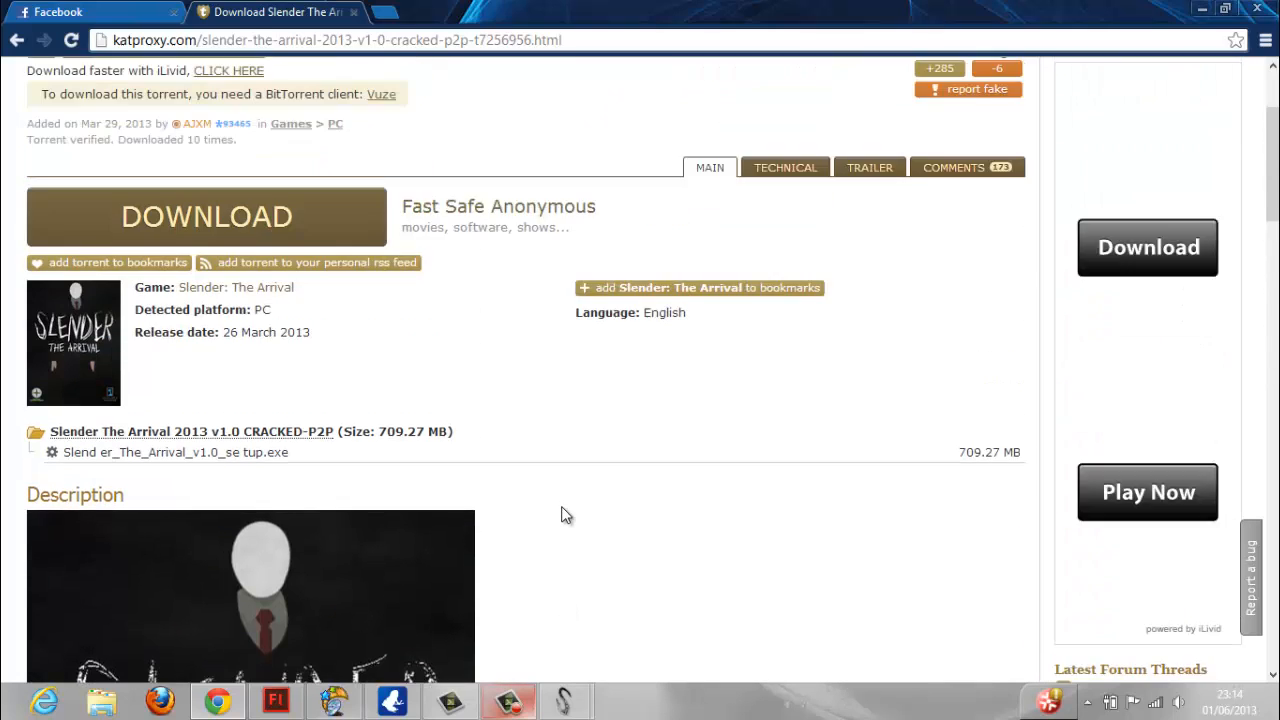
{"action": "scroll", "scroll_direction": "down", "scroll_amount": 3}
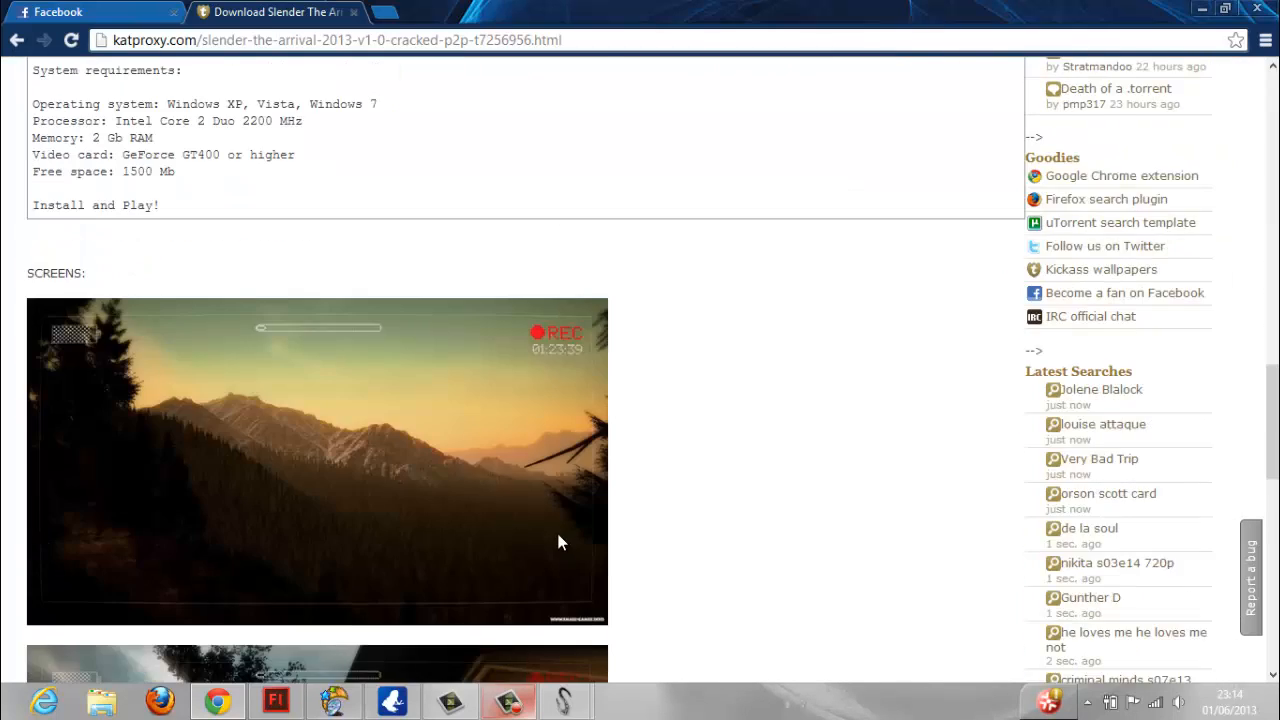
{"action": "scroll", "scroll_direction": "down", "scroll_amount": 3}
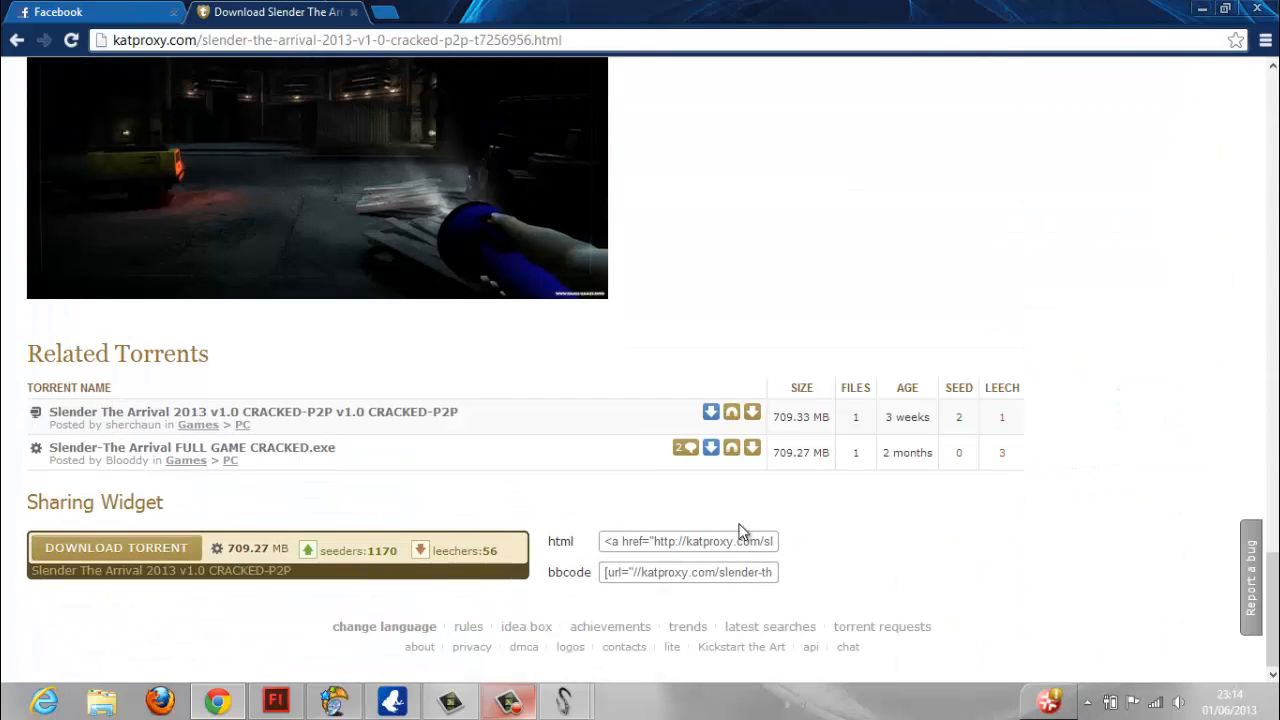
{"action": "scroll", "scroll_direction": "up", "scroll_amount": 3}
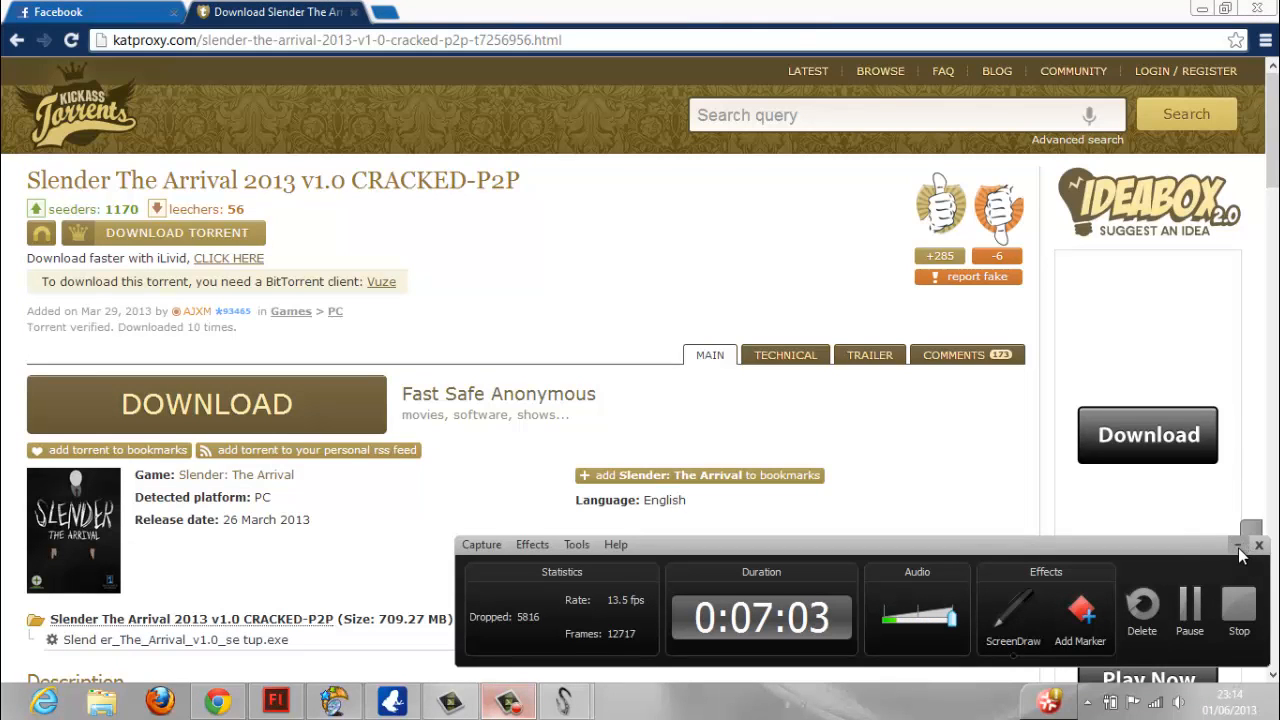
Decline the quit prompt, then accept the default components to reach the install location page.
{"action": "left_click", "coordinate": [1259, 544]}
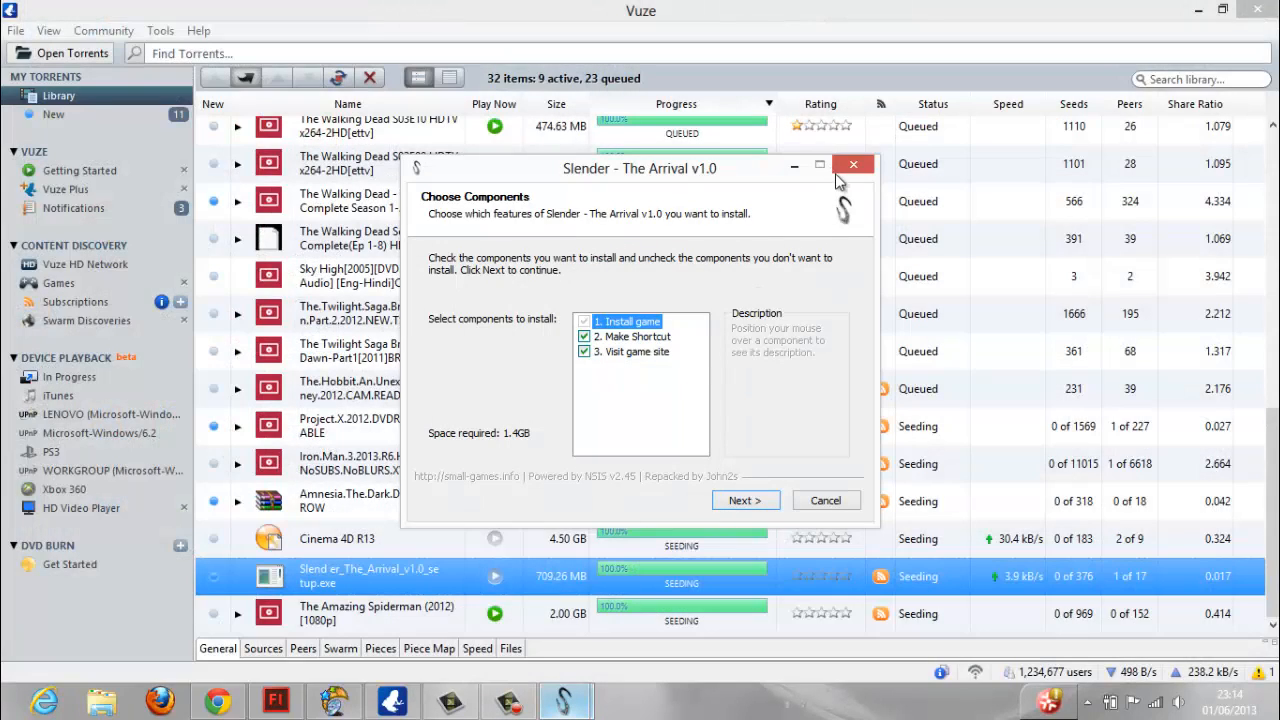
{"action": "left_click", "coordinate": [853, 164]}
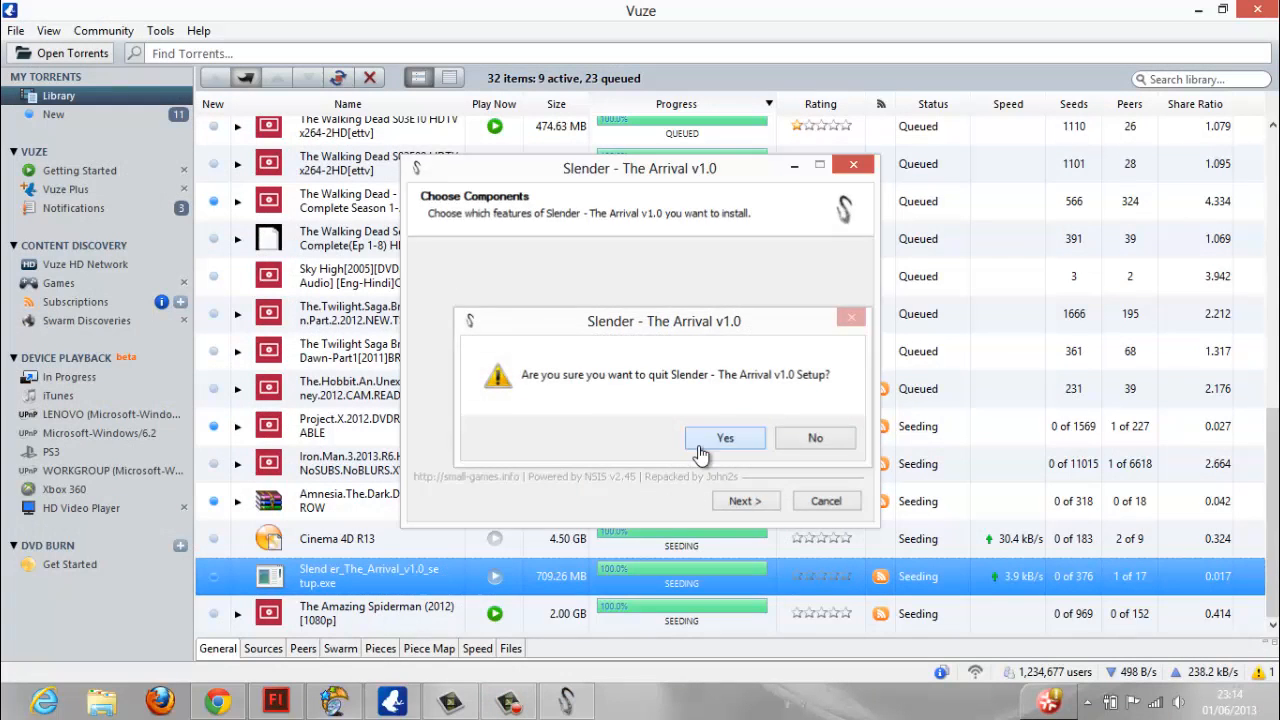
{"action": "left_click", "coordinate": [725, 438]}
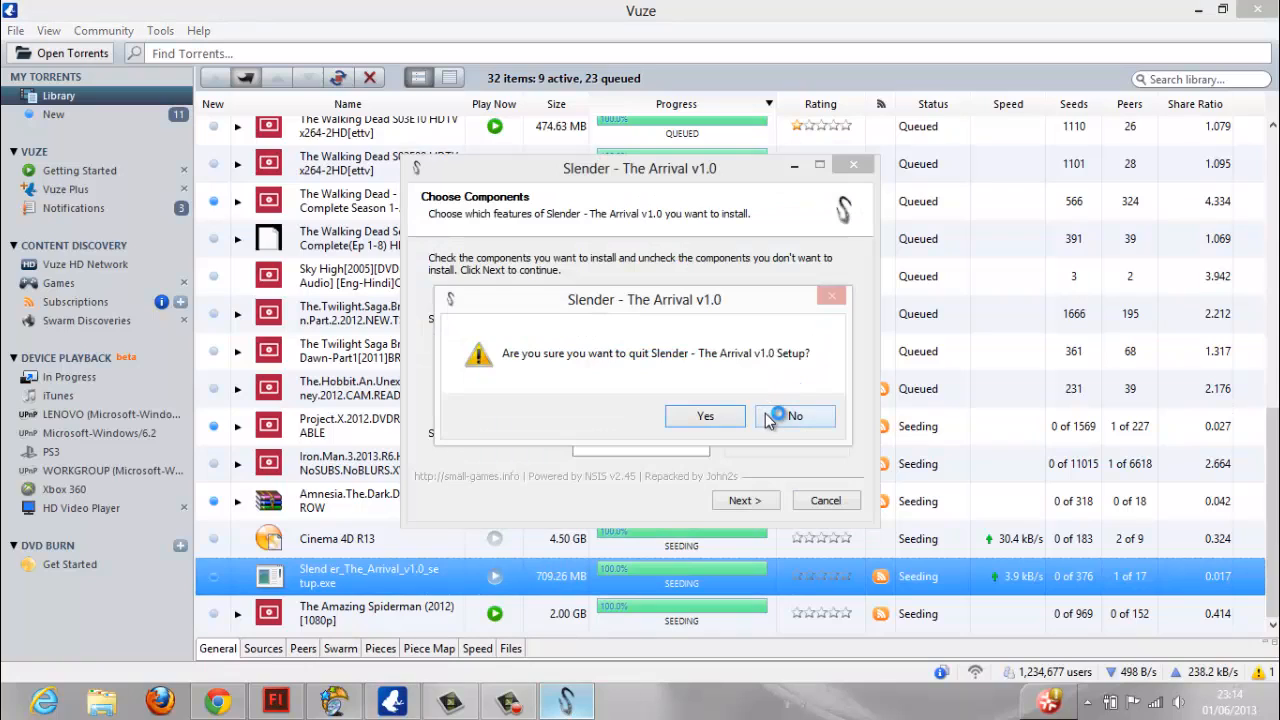
{"action": "left_click", "coordinate": [795, 416]}
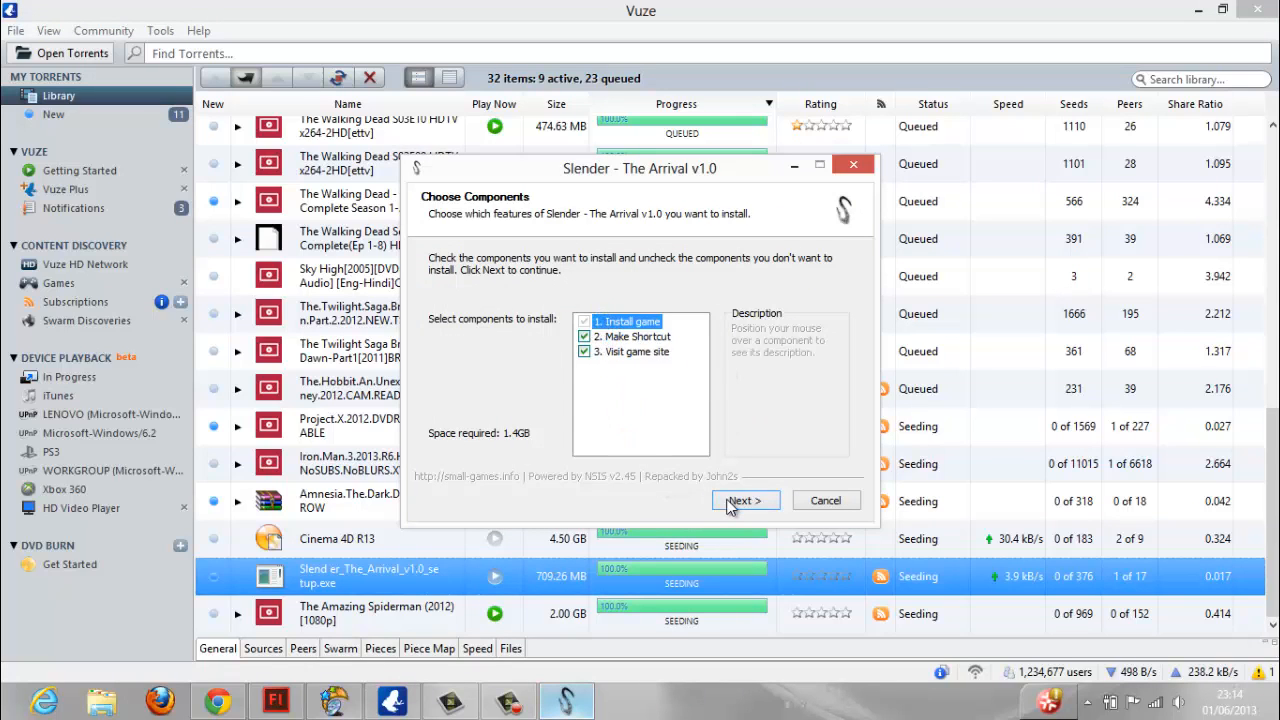
{"action": "mouse_move", "coordinate": [637, 357]}
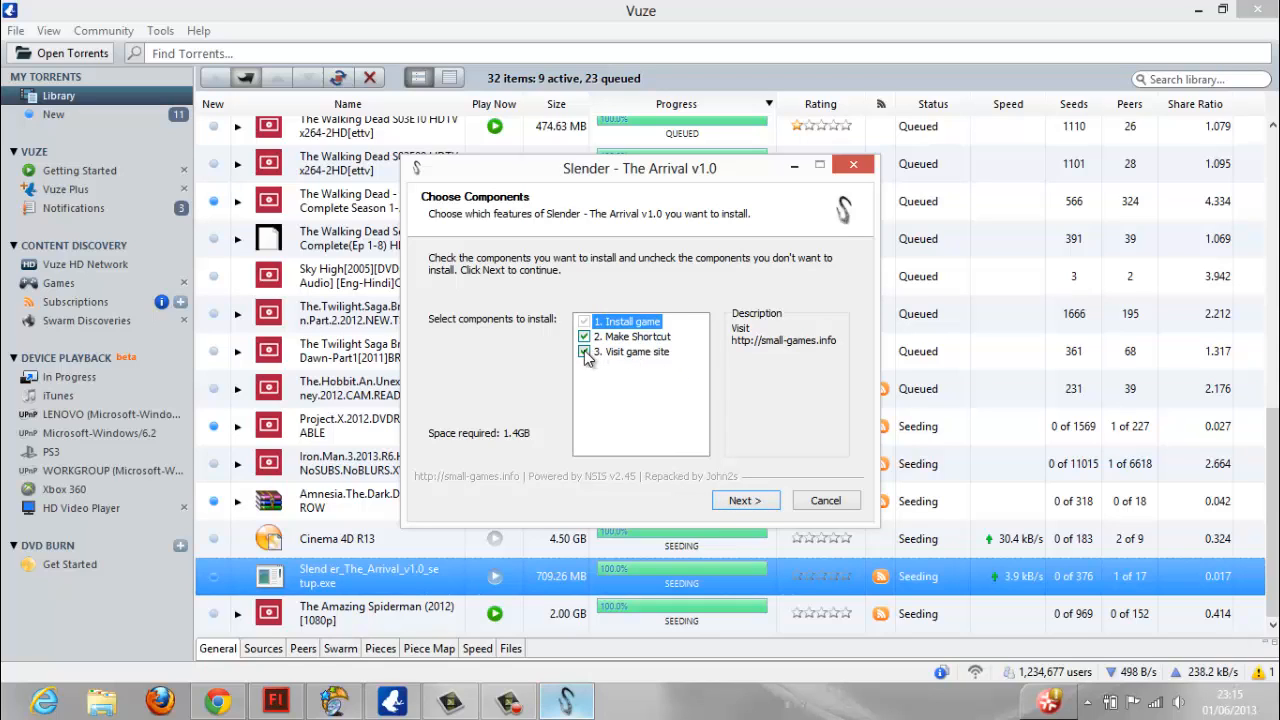
{"action": "left_click", "coordinate": [744, 500]}
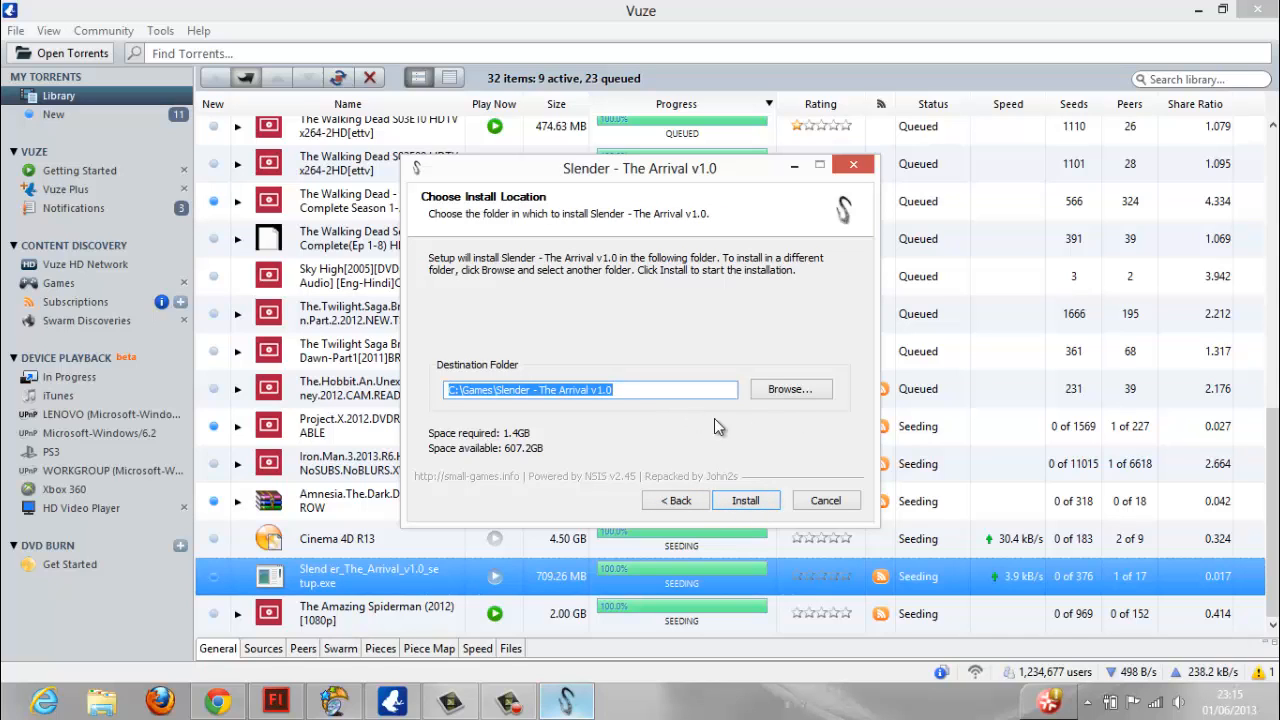
Install to C:\Program Files (x86)\Slender - The Arrival v1.0 instead of C:\Games.
{"action": "left_click", "coordinate": [790, 389]}
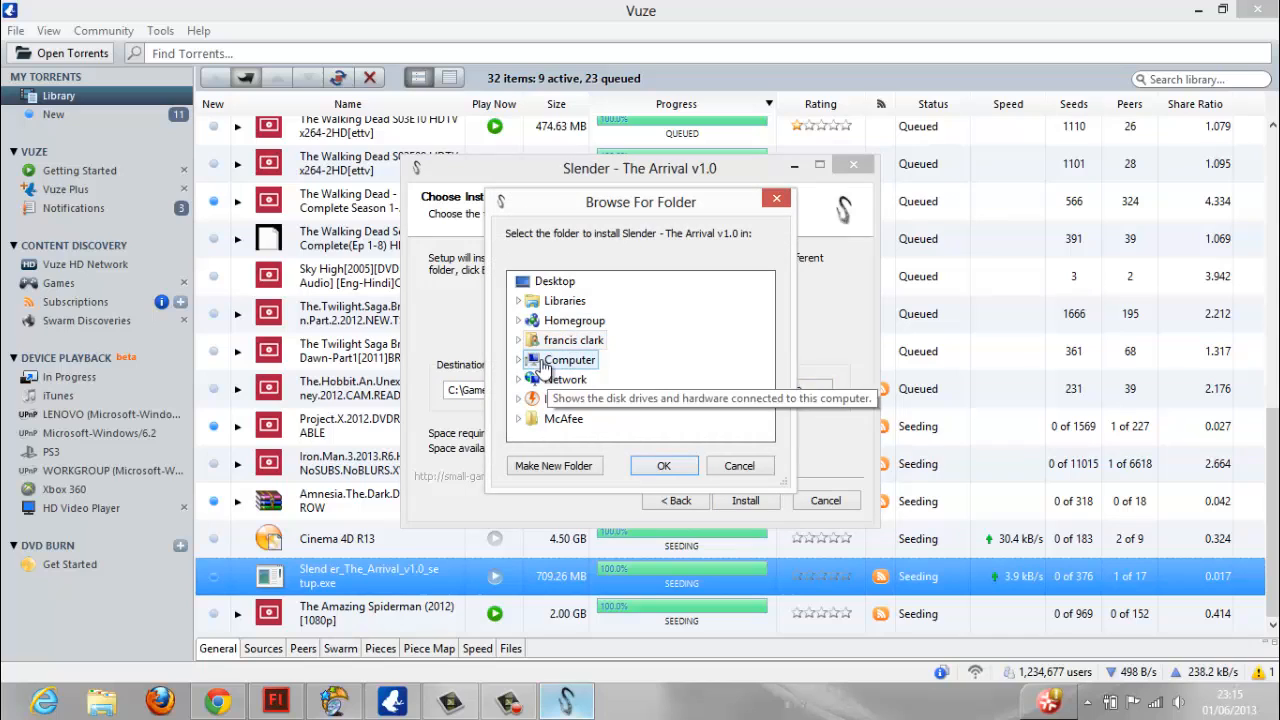
{"action": "left_click", "coordinate": [571, 359]}
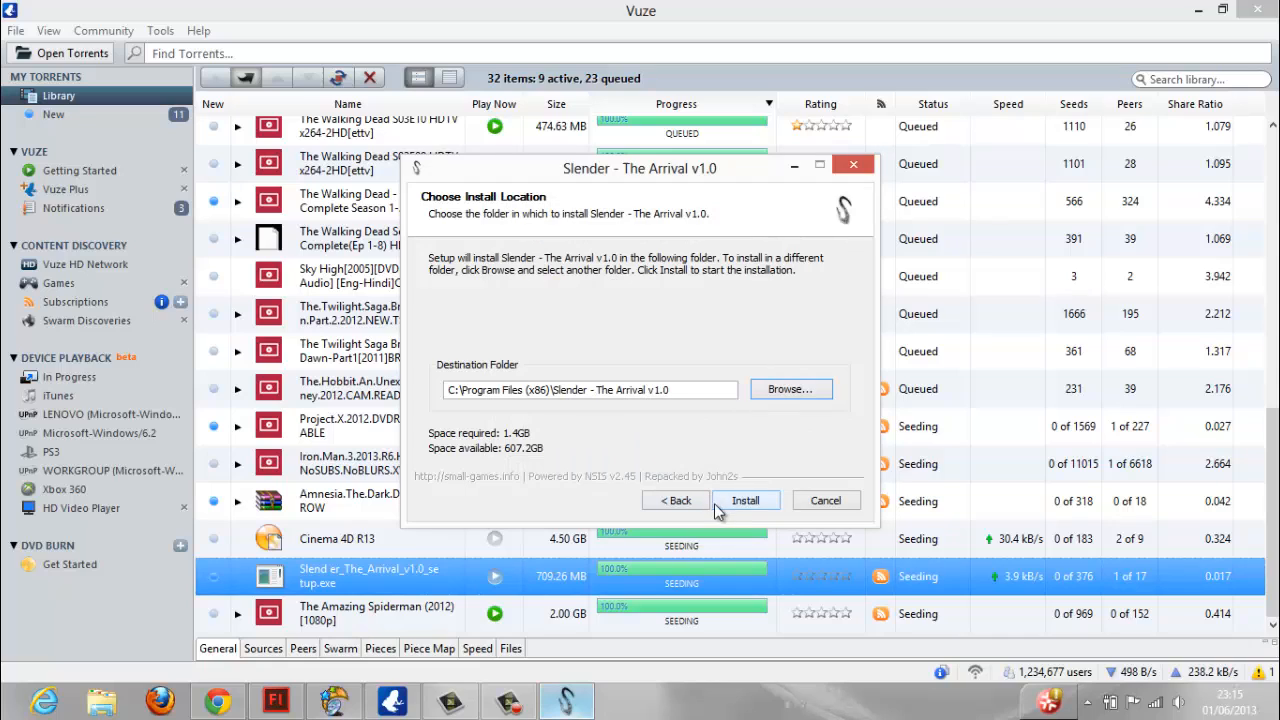
{"action": "left_click", "coordinate": [746, 500]}
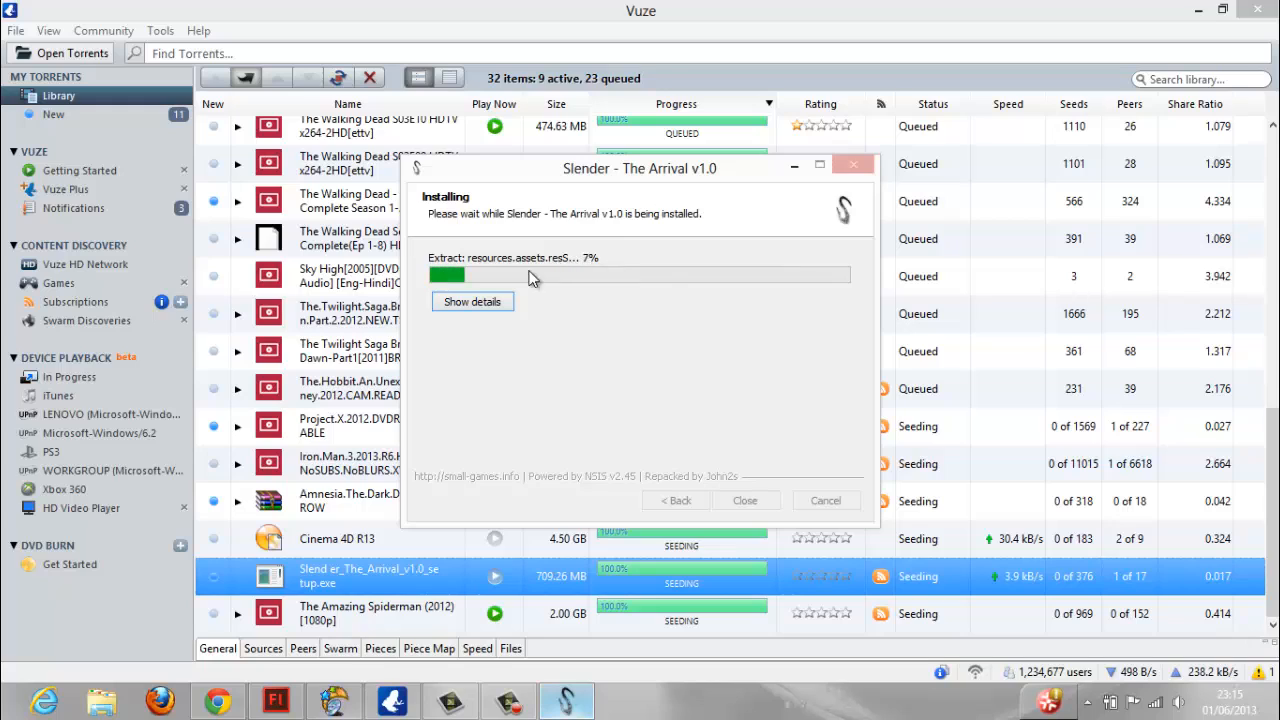
{"action": "mouse_move", "coordinate": [593, 272]}
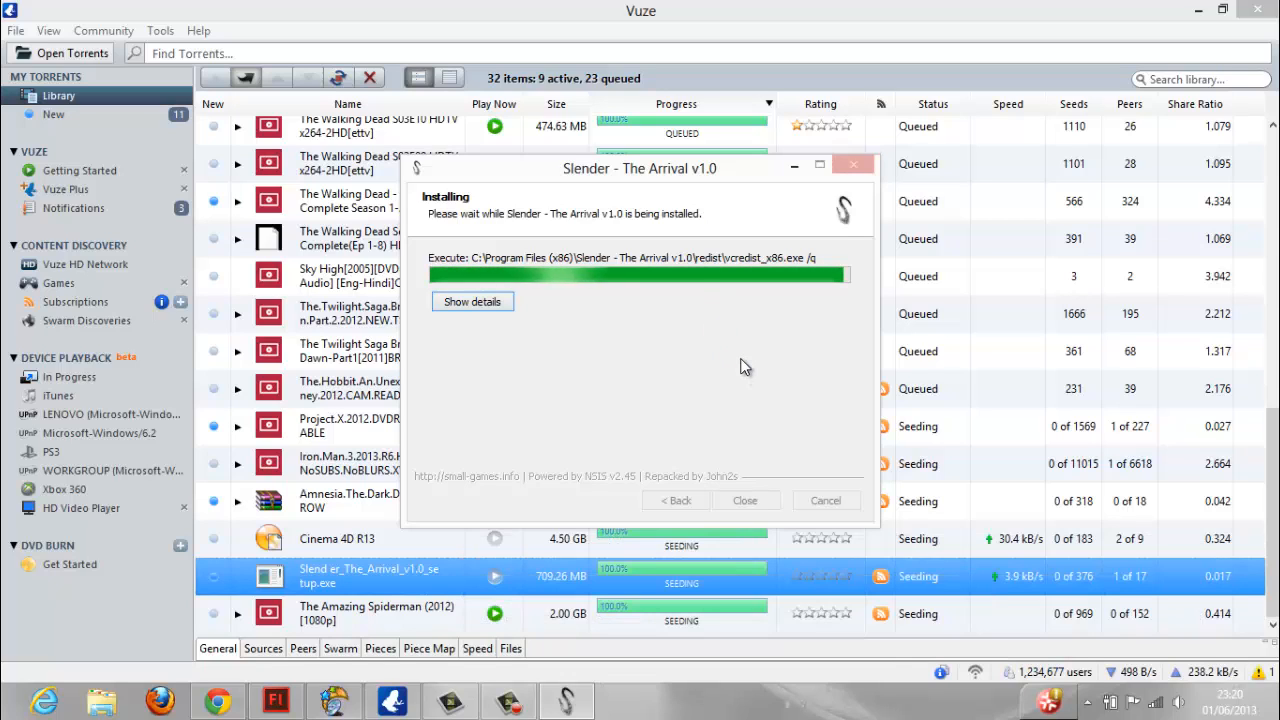
{"action": "mouse_move", "coordinate": [645, 401]}
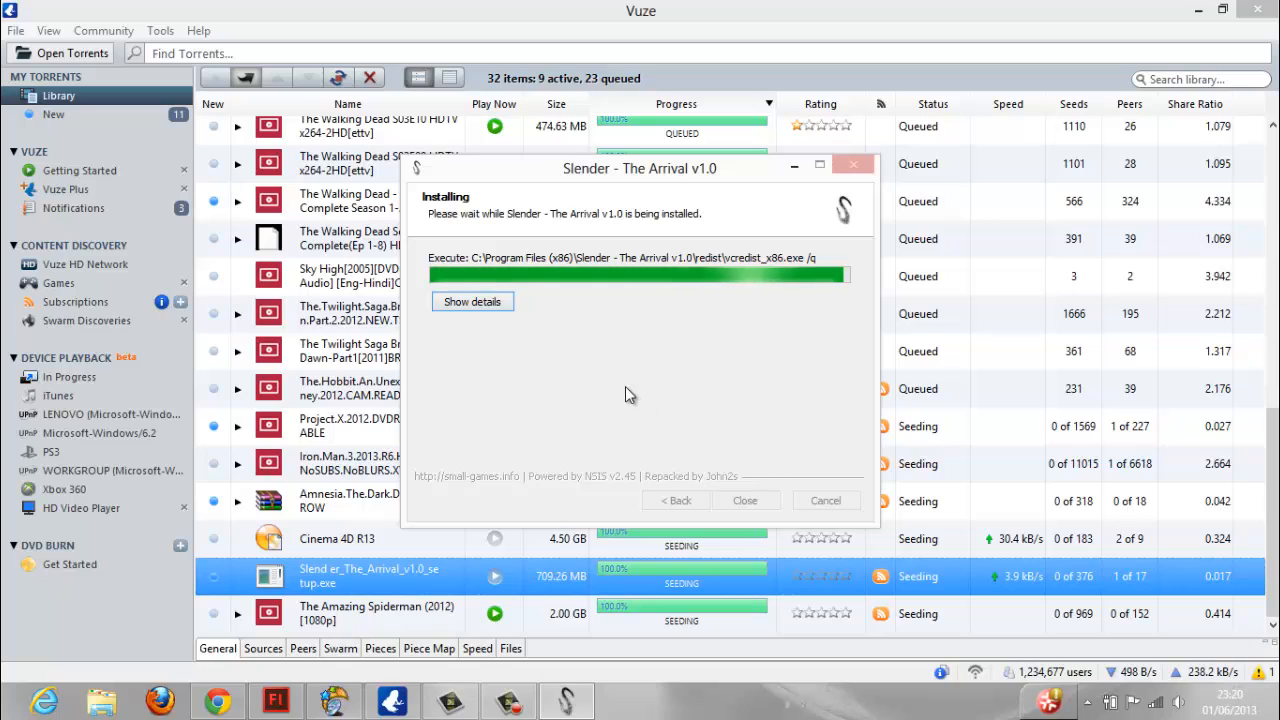
{"action": "mouse_move", "coordinate": [783, 258]}
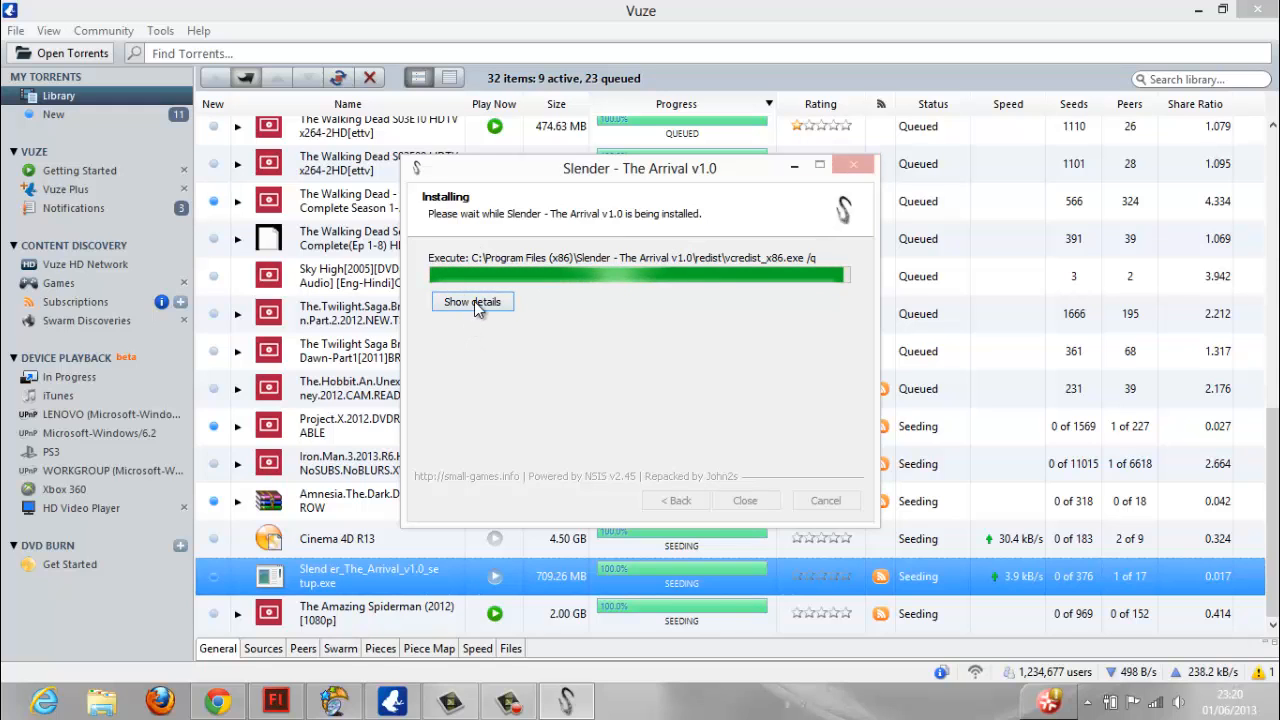
Show the detailed installation log while the game files extract.
{"action": "left_click", "coordinate": [471, 301]}
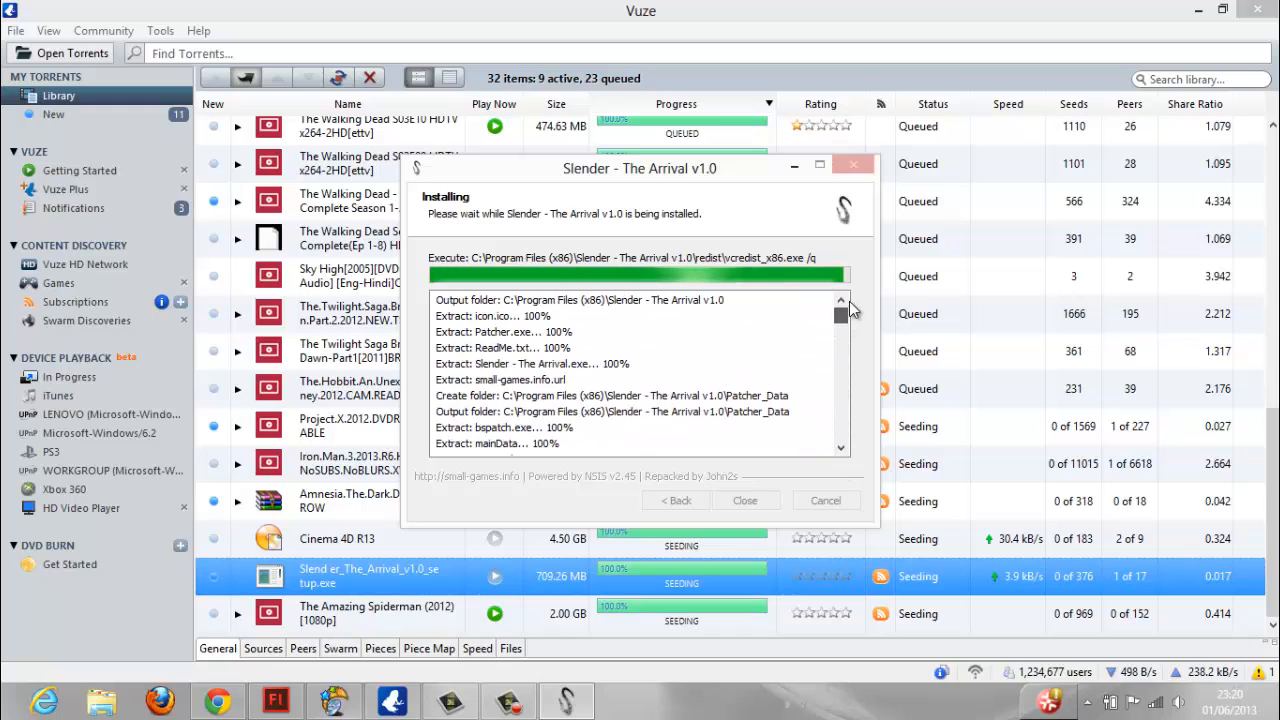
{"action": "mouse_move", "coordinate": [507, 700]}
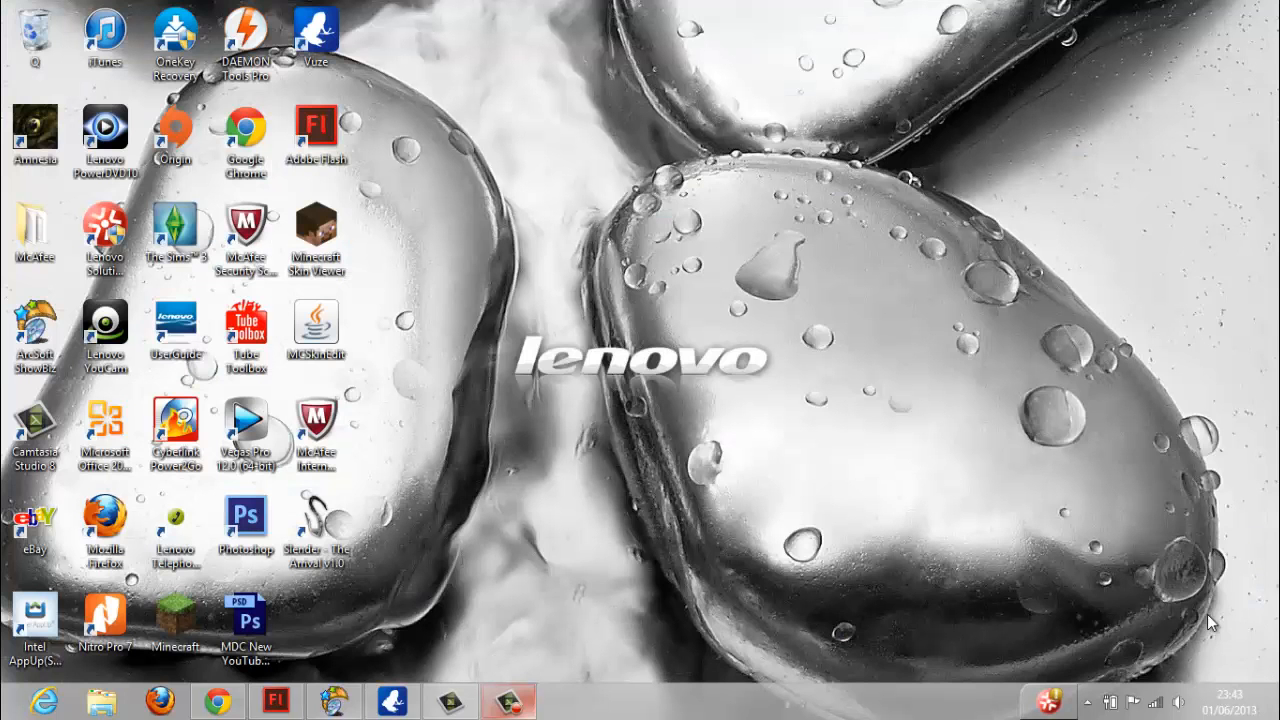
Select and double-click the Slender - The Arrival v1.0 desktop shortcut to start the game.
{"action": "left_click", "coordinate": [316, 328]}
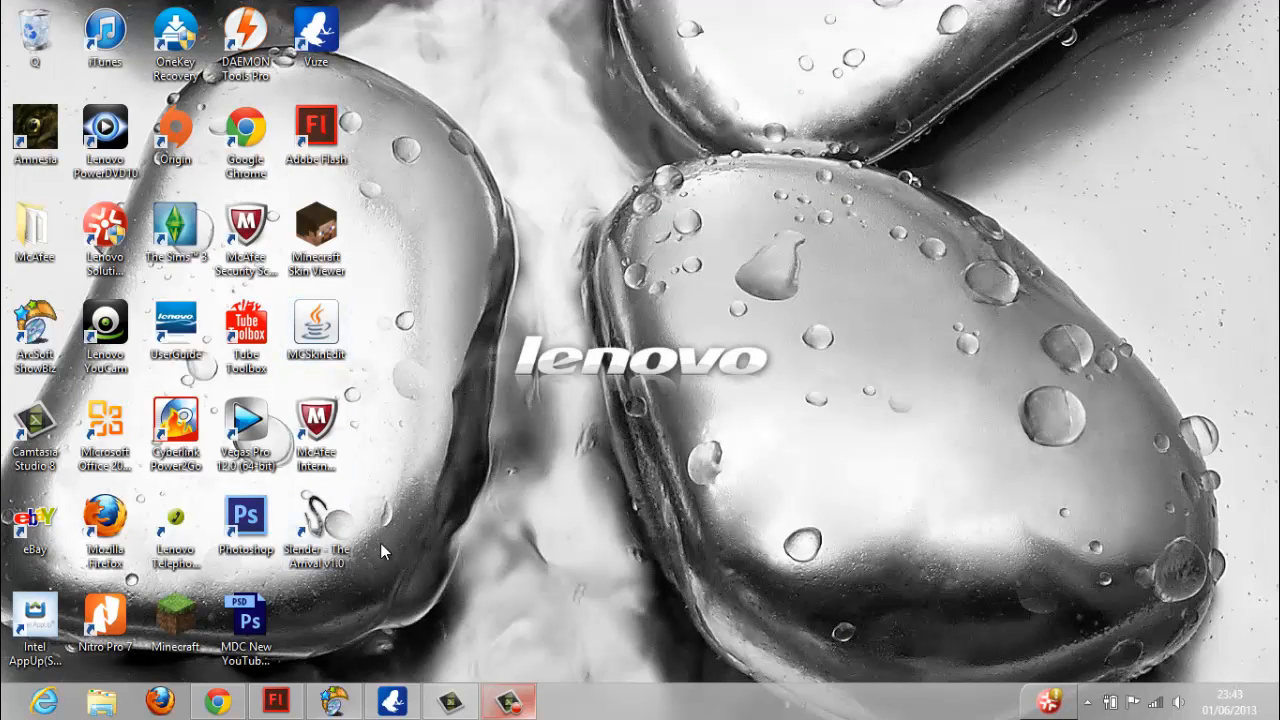
{"action": "mouse_move", "coordinate": [415, 575]}
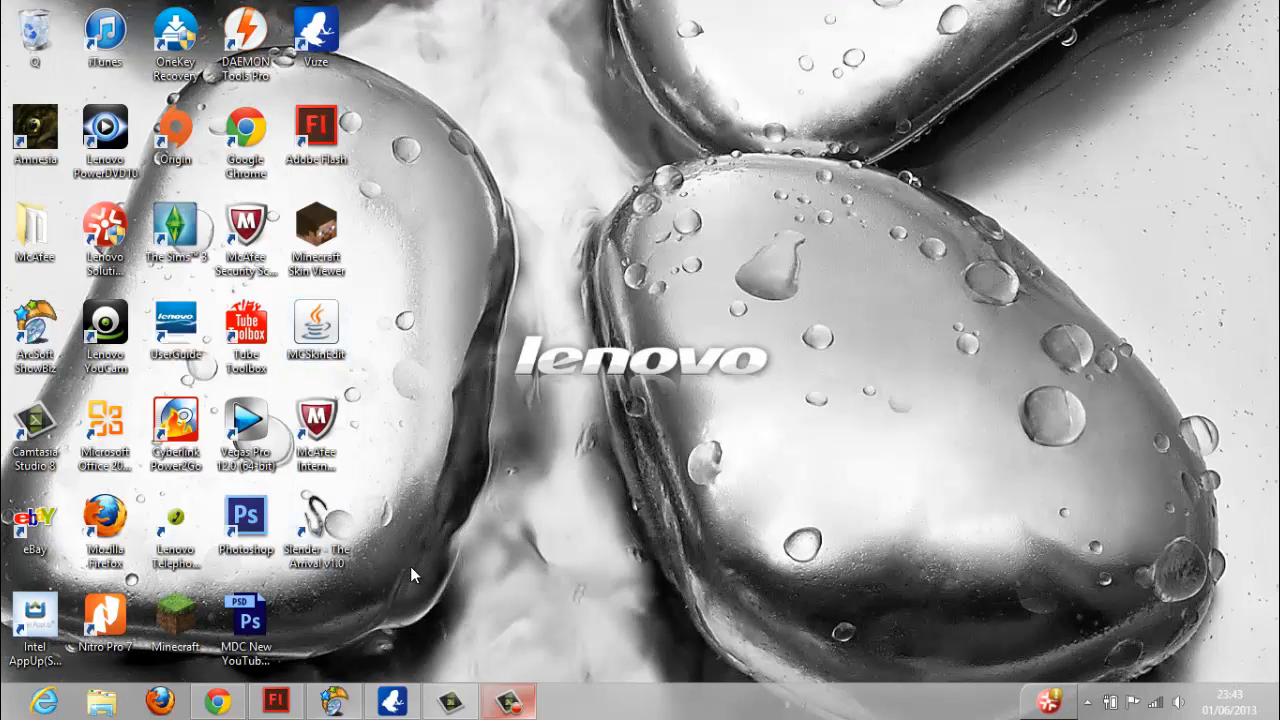
{"action": "mouse_move", "coordinate": [430, 588]}
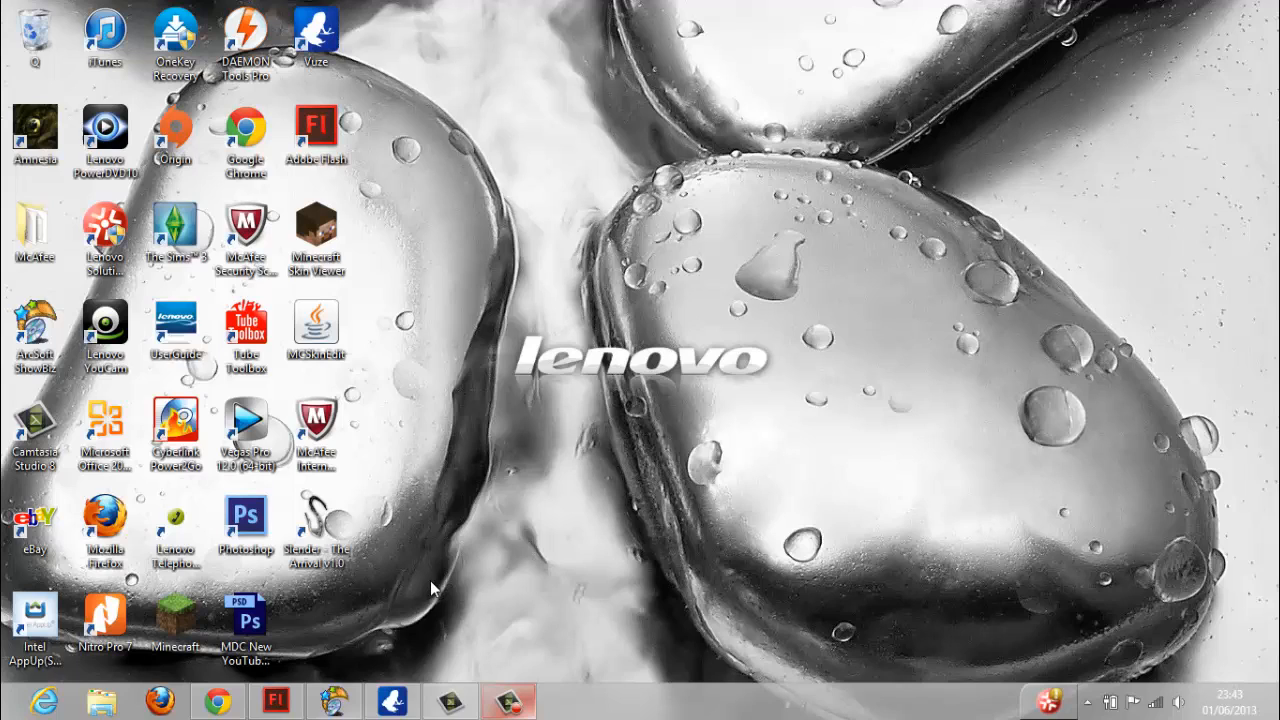
{"action": "mouse_move", "coordinate": [653, 514]}
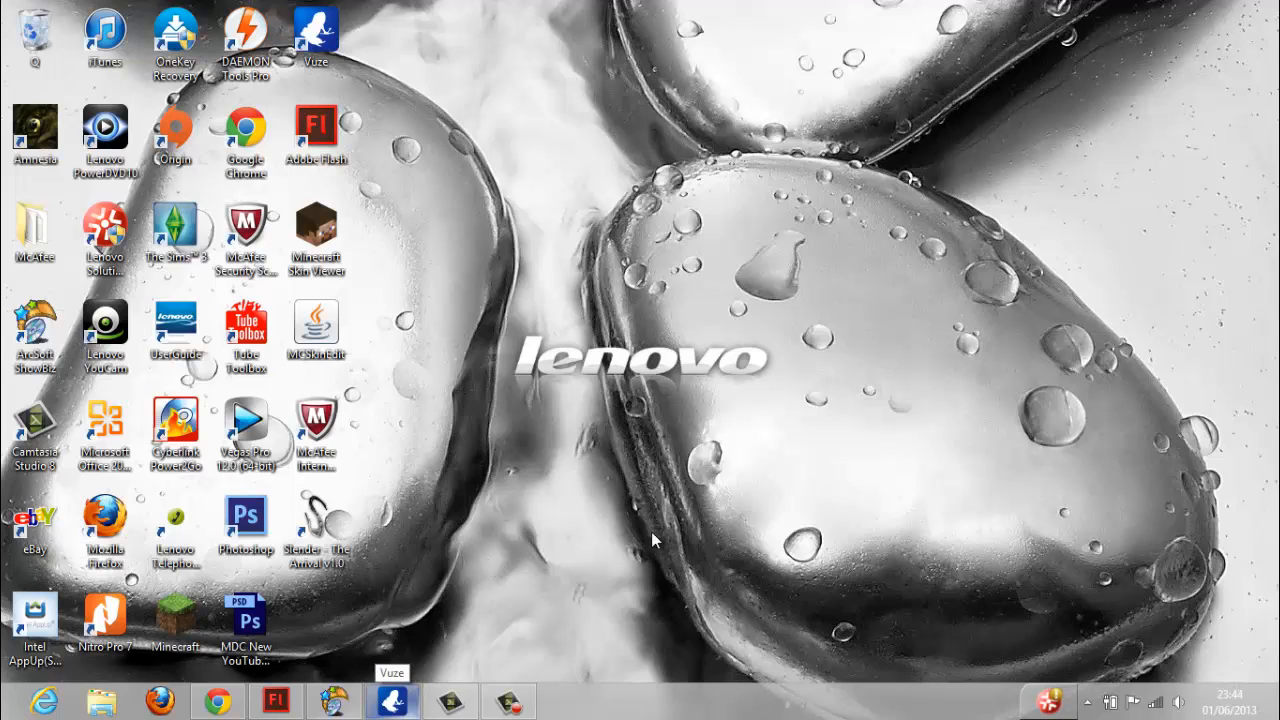
{"action": "left_click", "coordinate": [35, 130]}
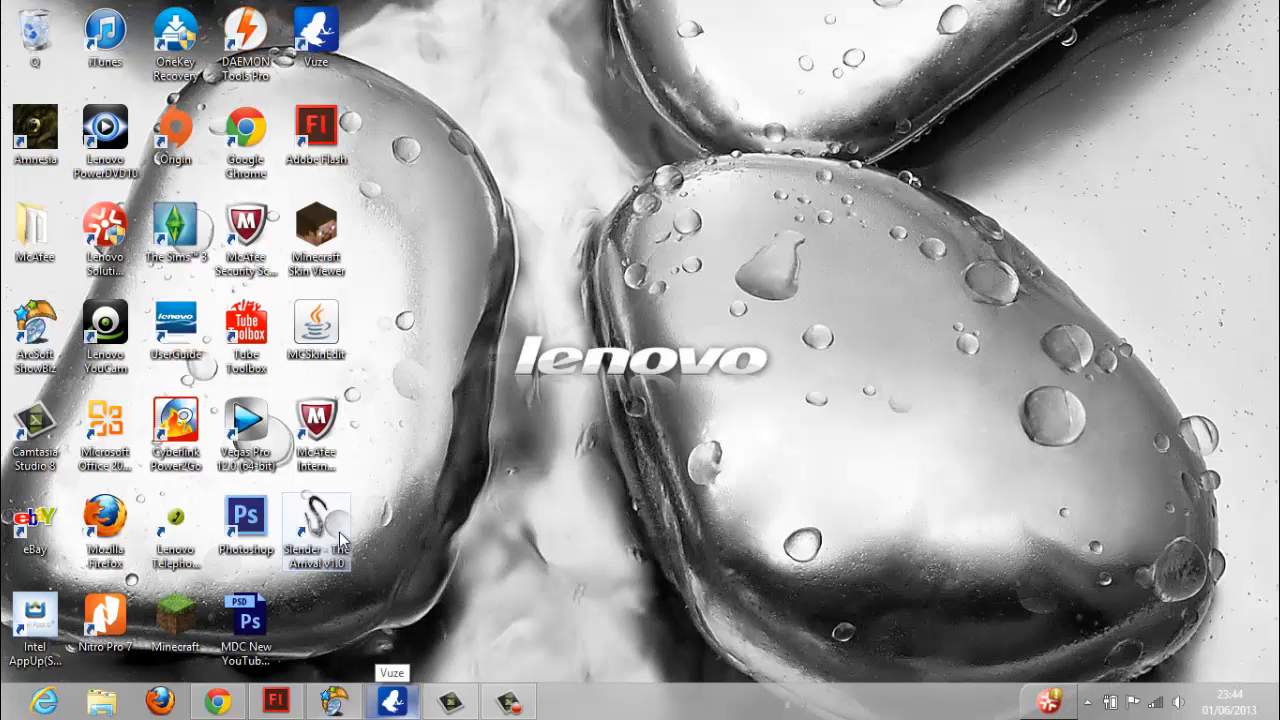
{"action": "left_click", "coordinate": [316, 520]}
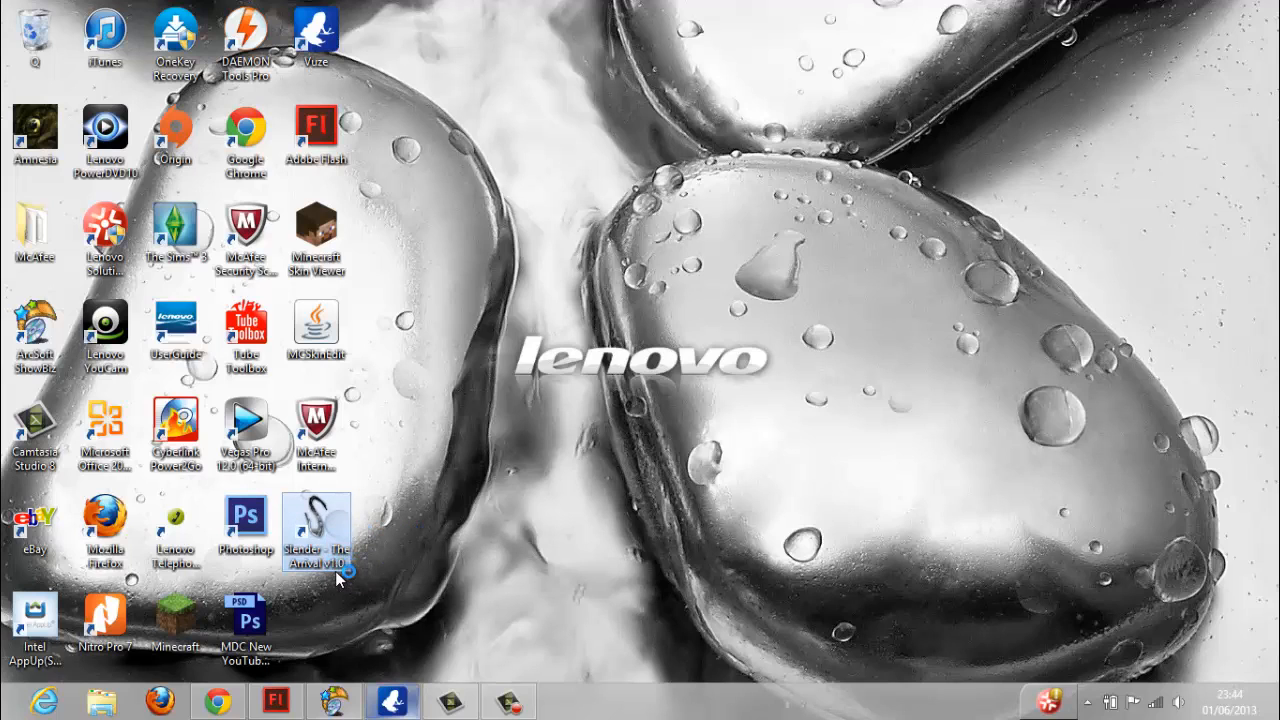
{"action": "mouse_move", "coordinate": [317, 530]}
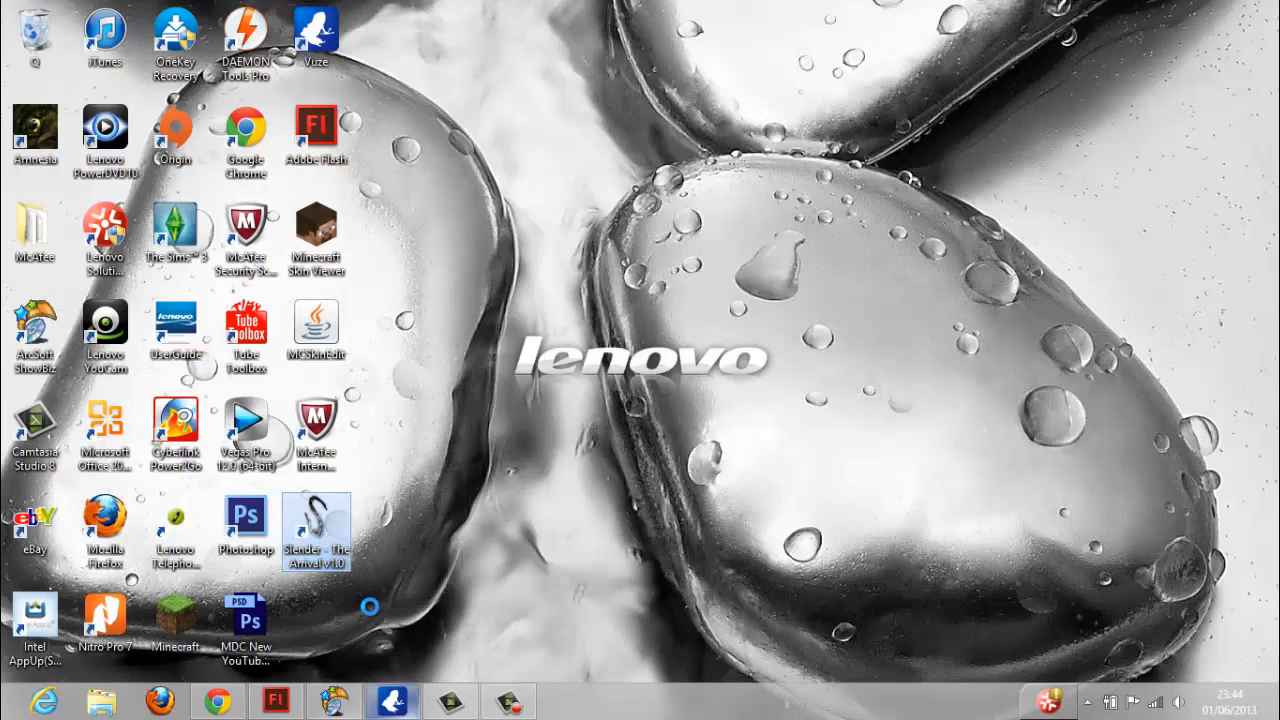
{"action": "mouse_move", "coordinate": [533, 609]}
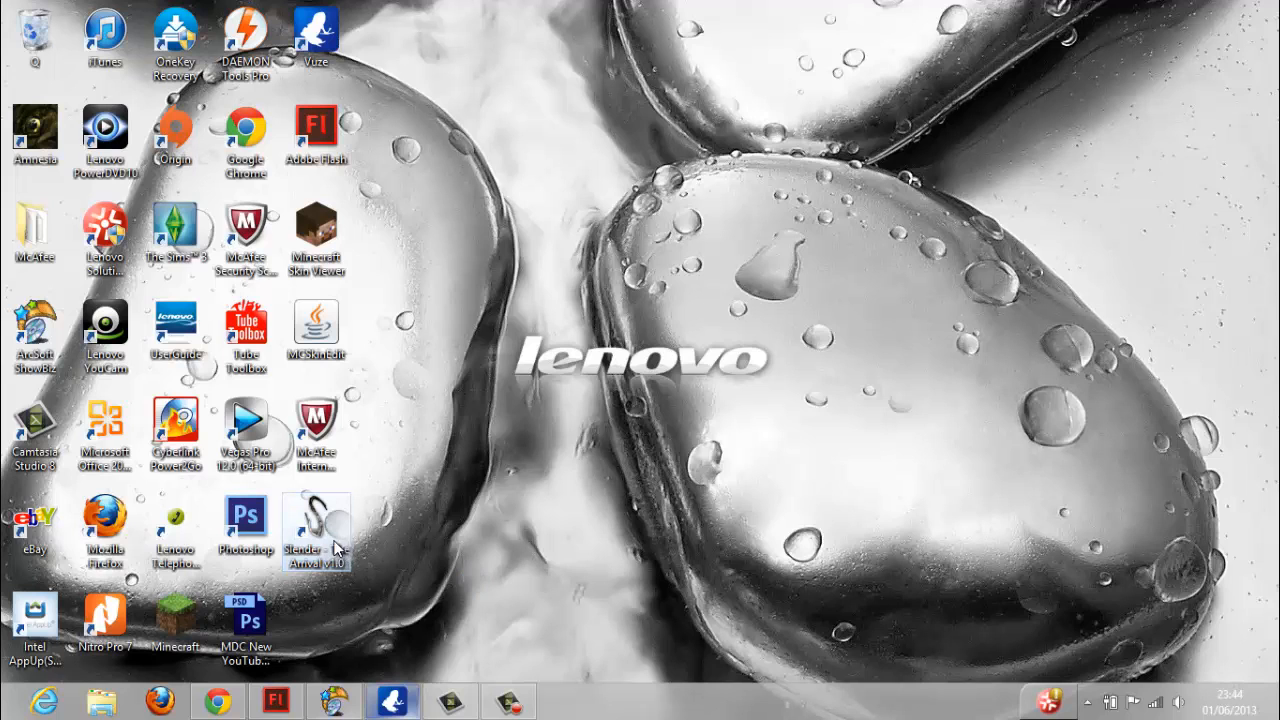
{"action": "left_click", "coordinate": [315, 525]}
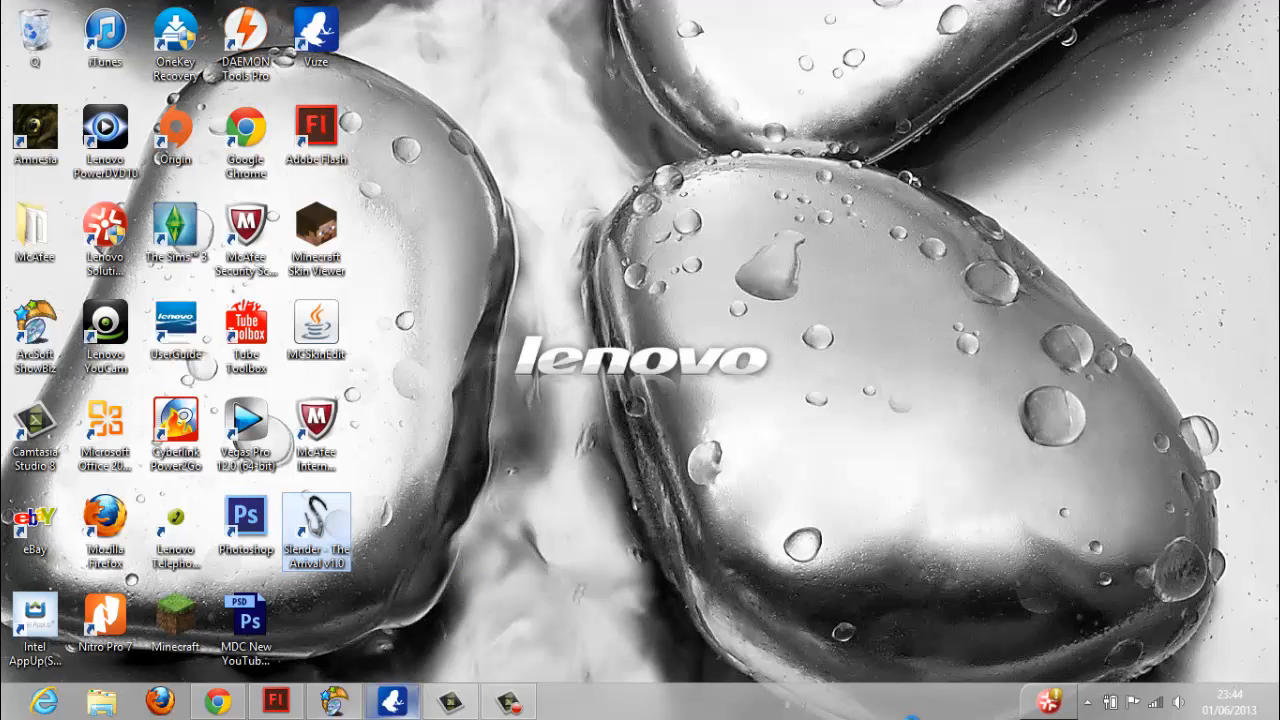
{"action": "double_click", "coordinate": [316, 525]}
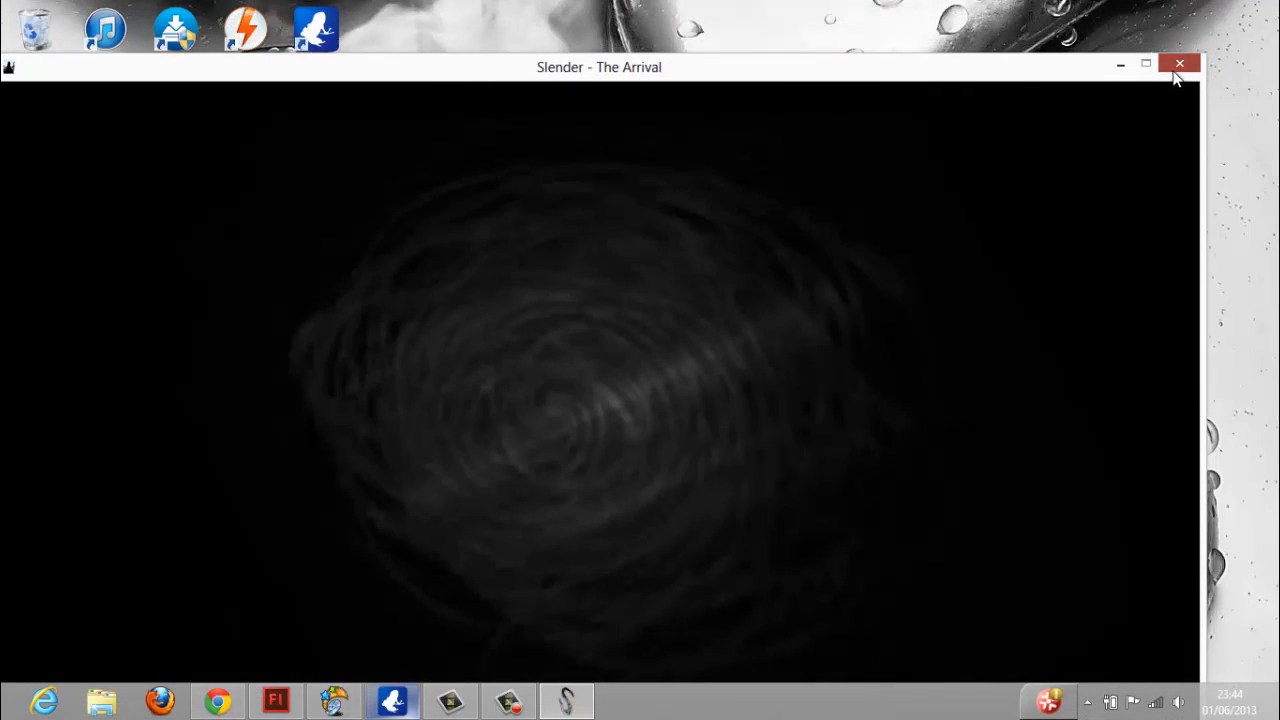
Exit the game from its dark loading screen with the window's close button.
{"action": "left_click", "coordinate": [1179, 64]}
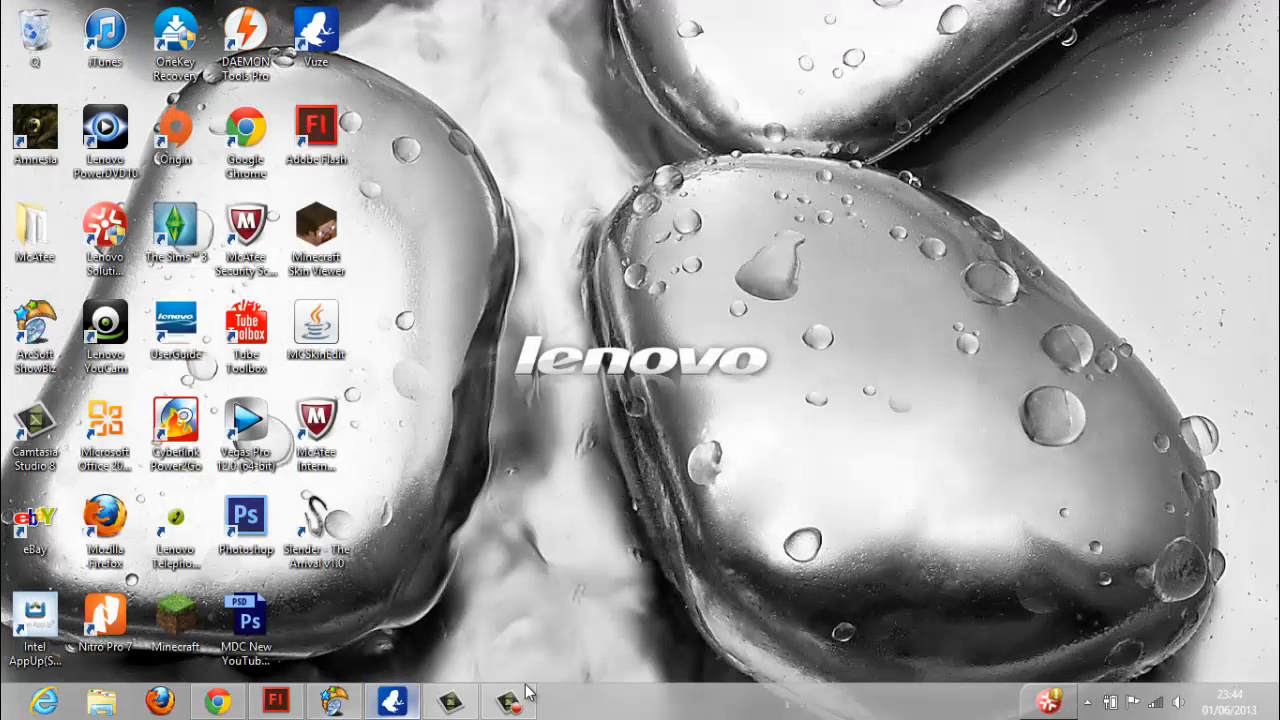